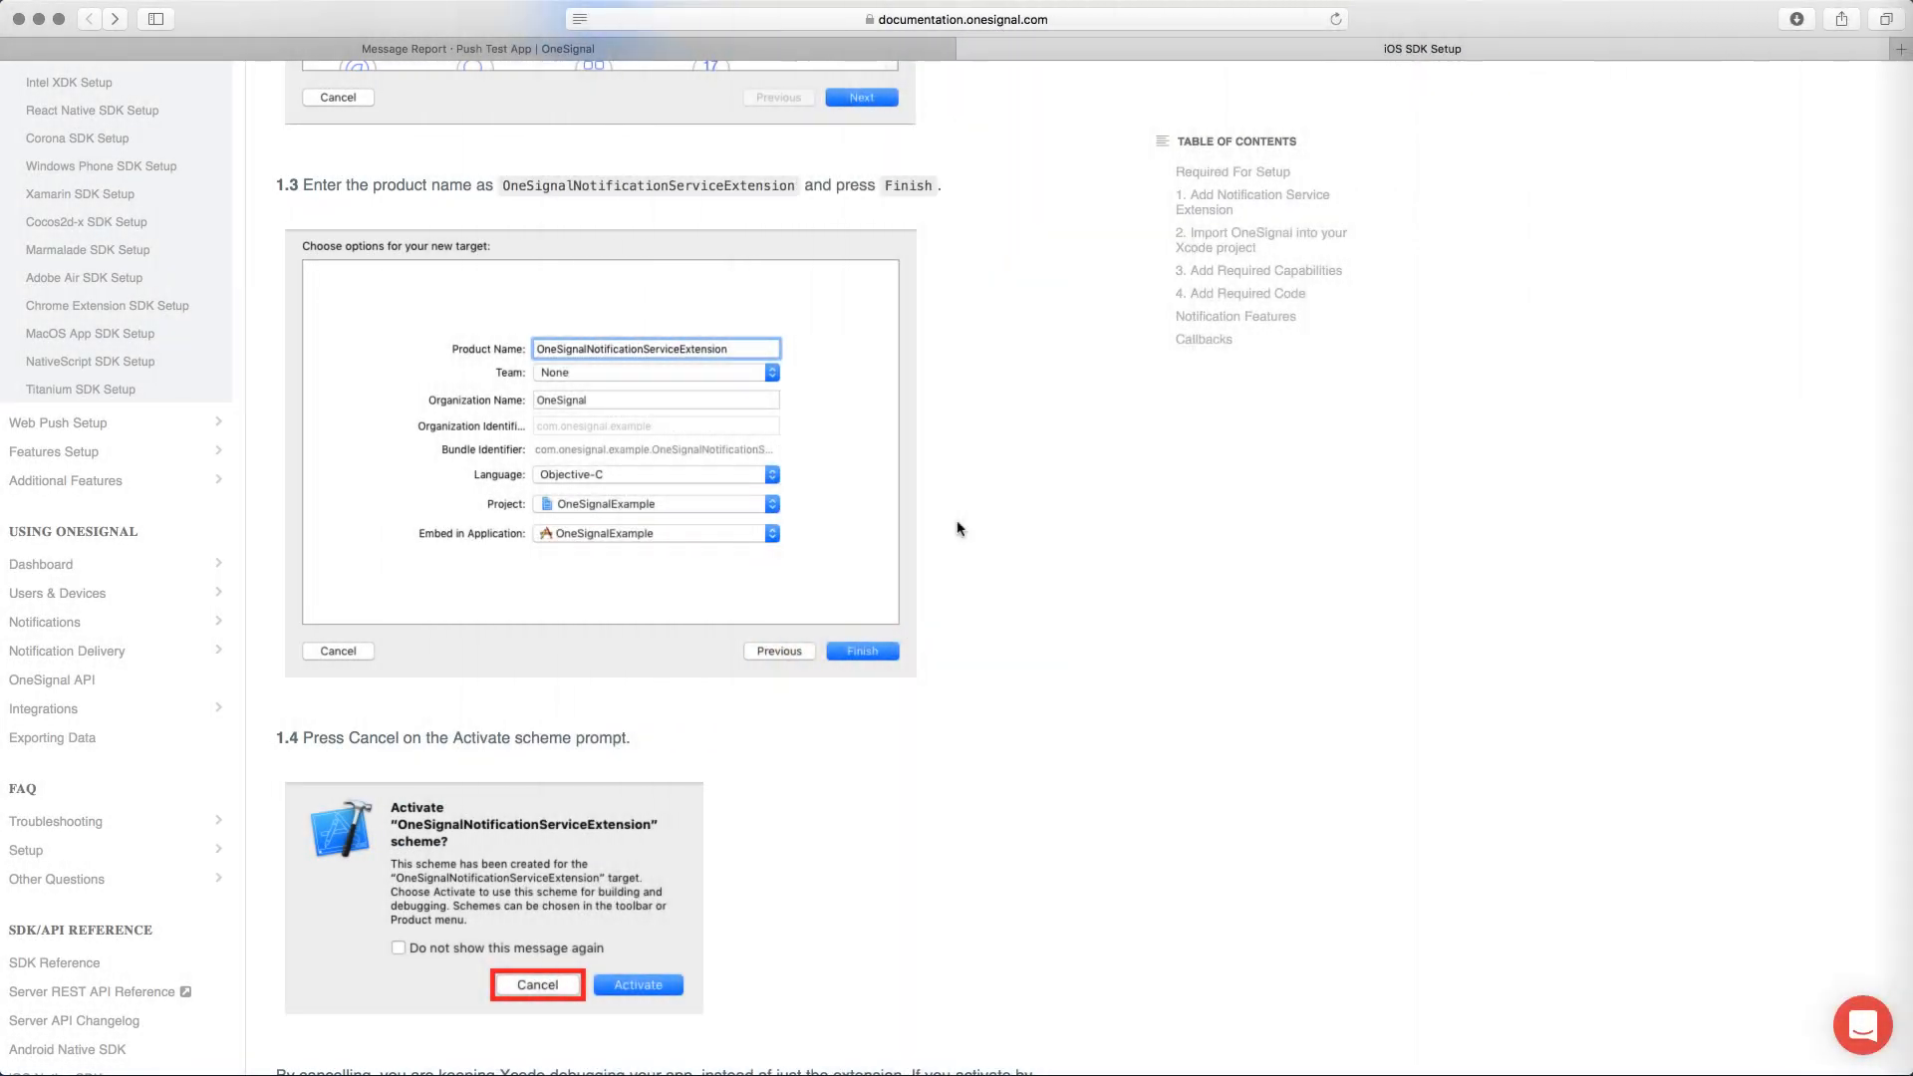
- Scroll the documentation sidebar down to the SDK/API Reference section
scroll("down", 3)
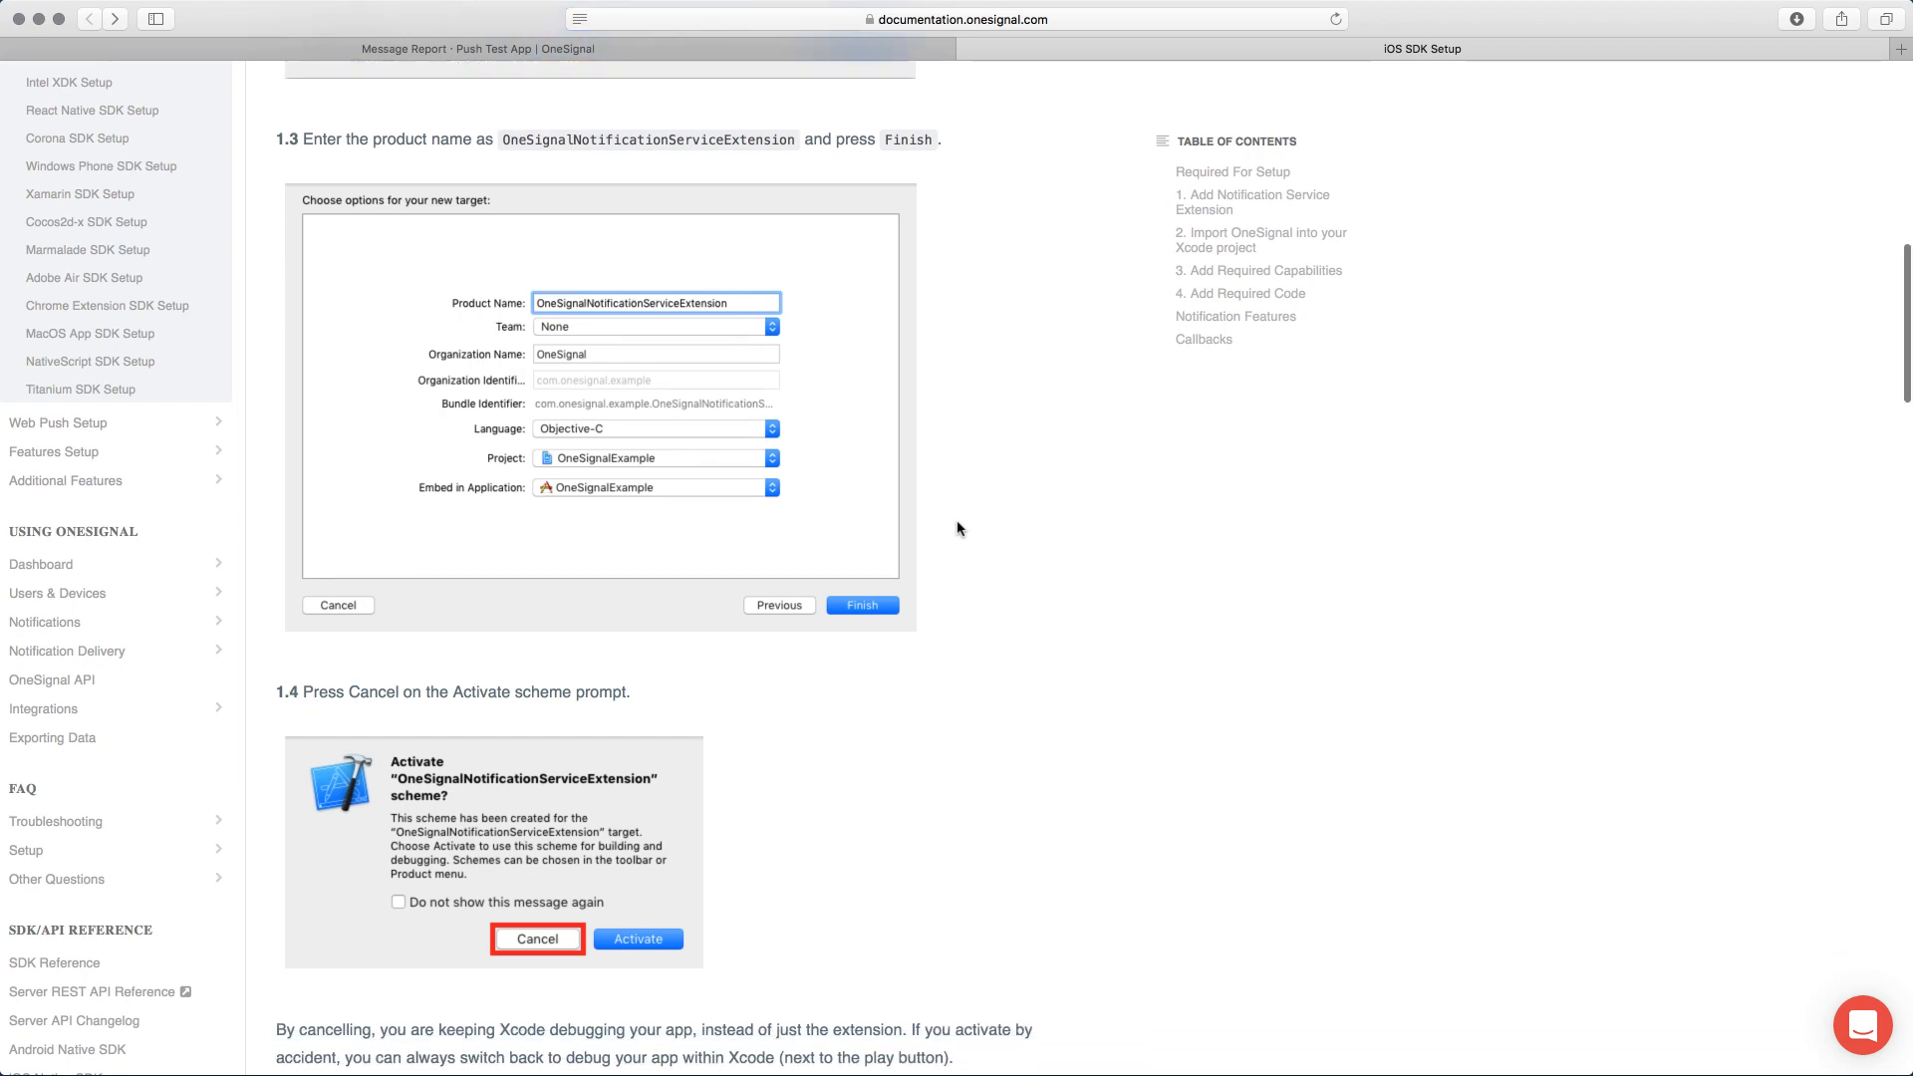
scroll("down", 3)
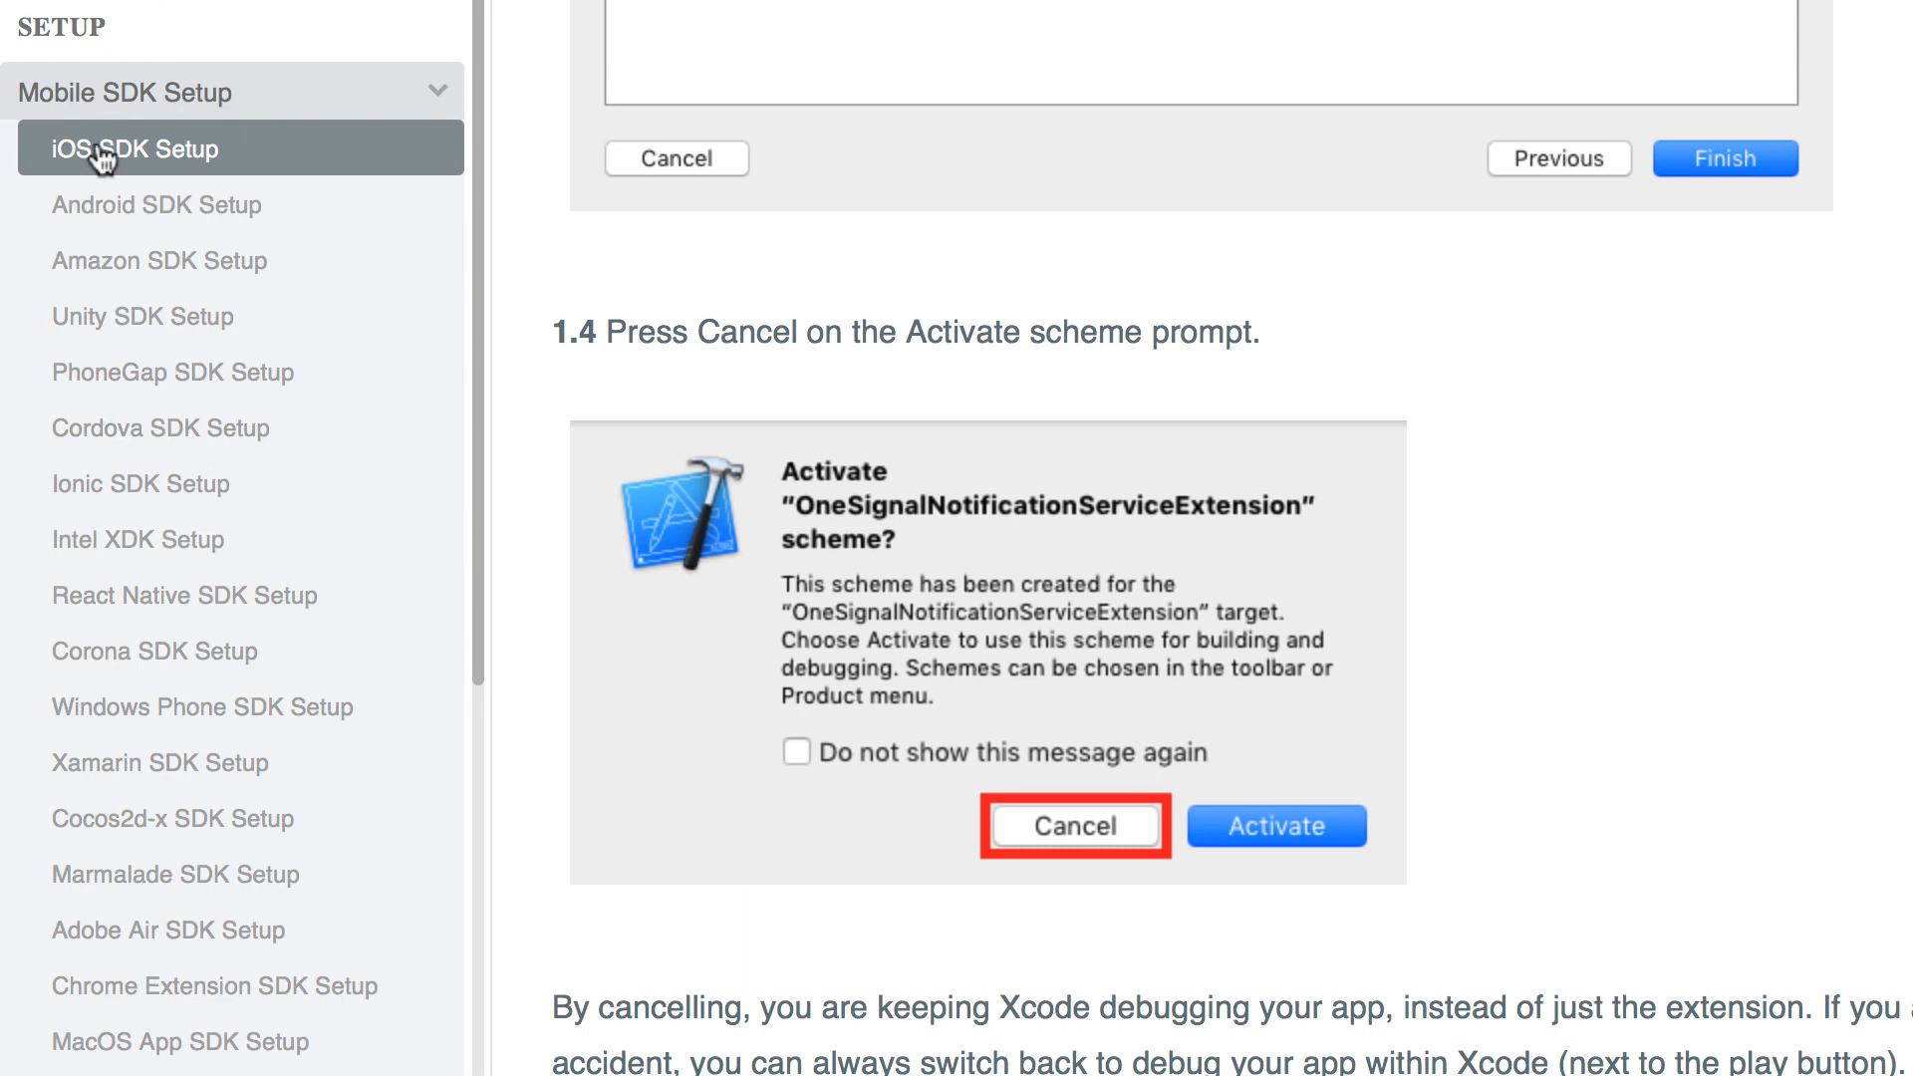
scroll("down", 3)
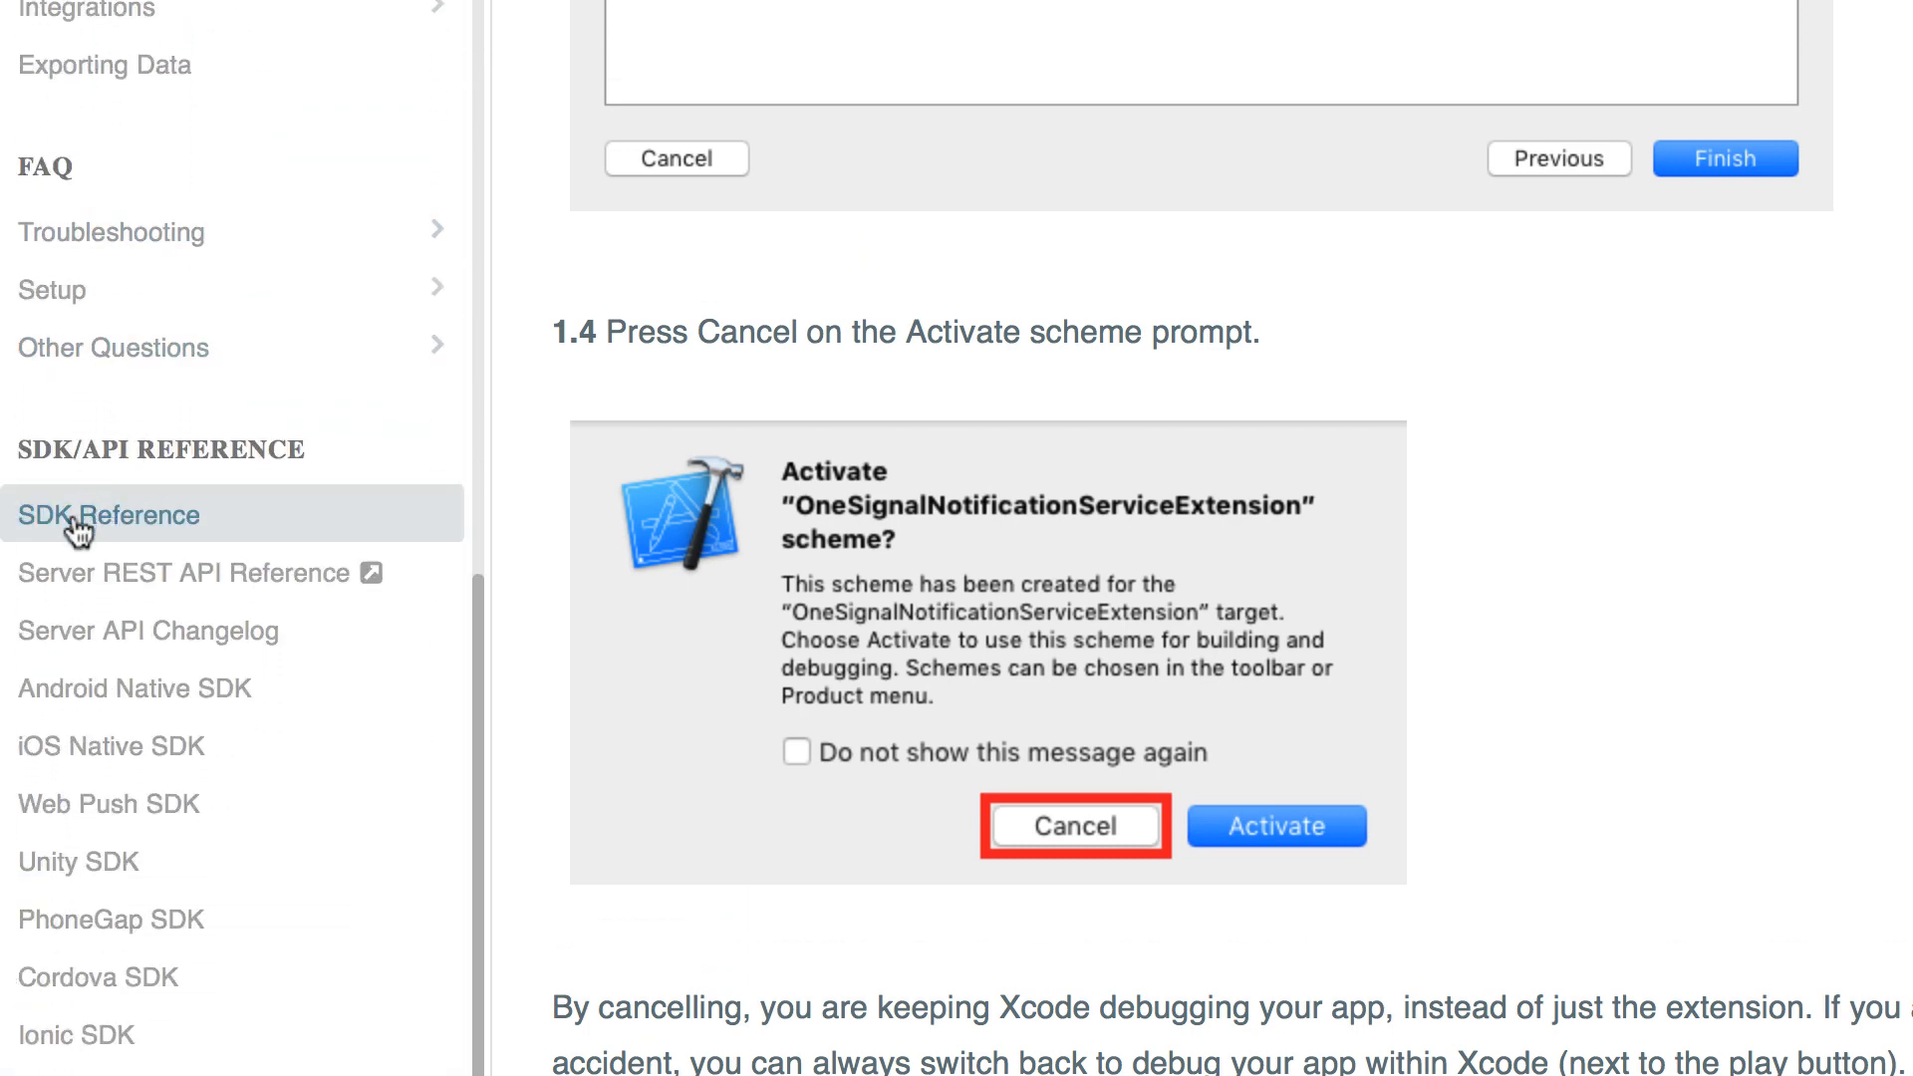
scroll("down", 3)
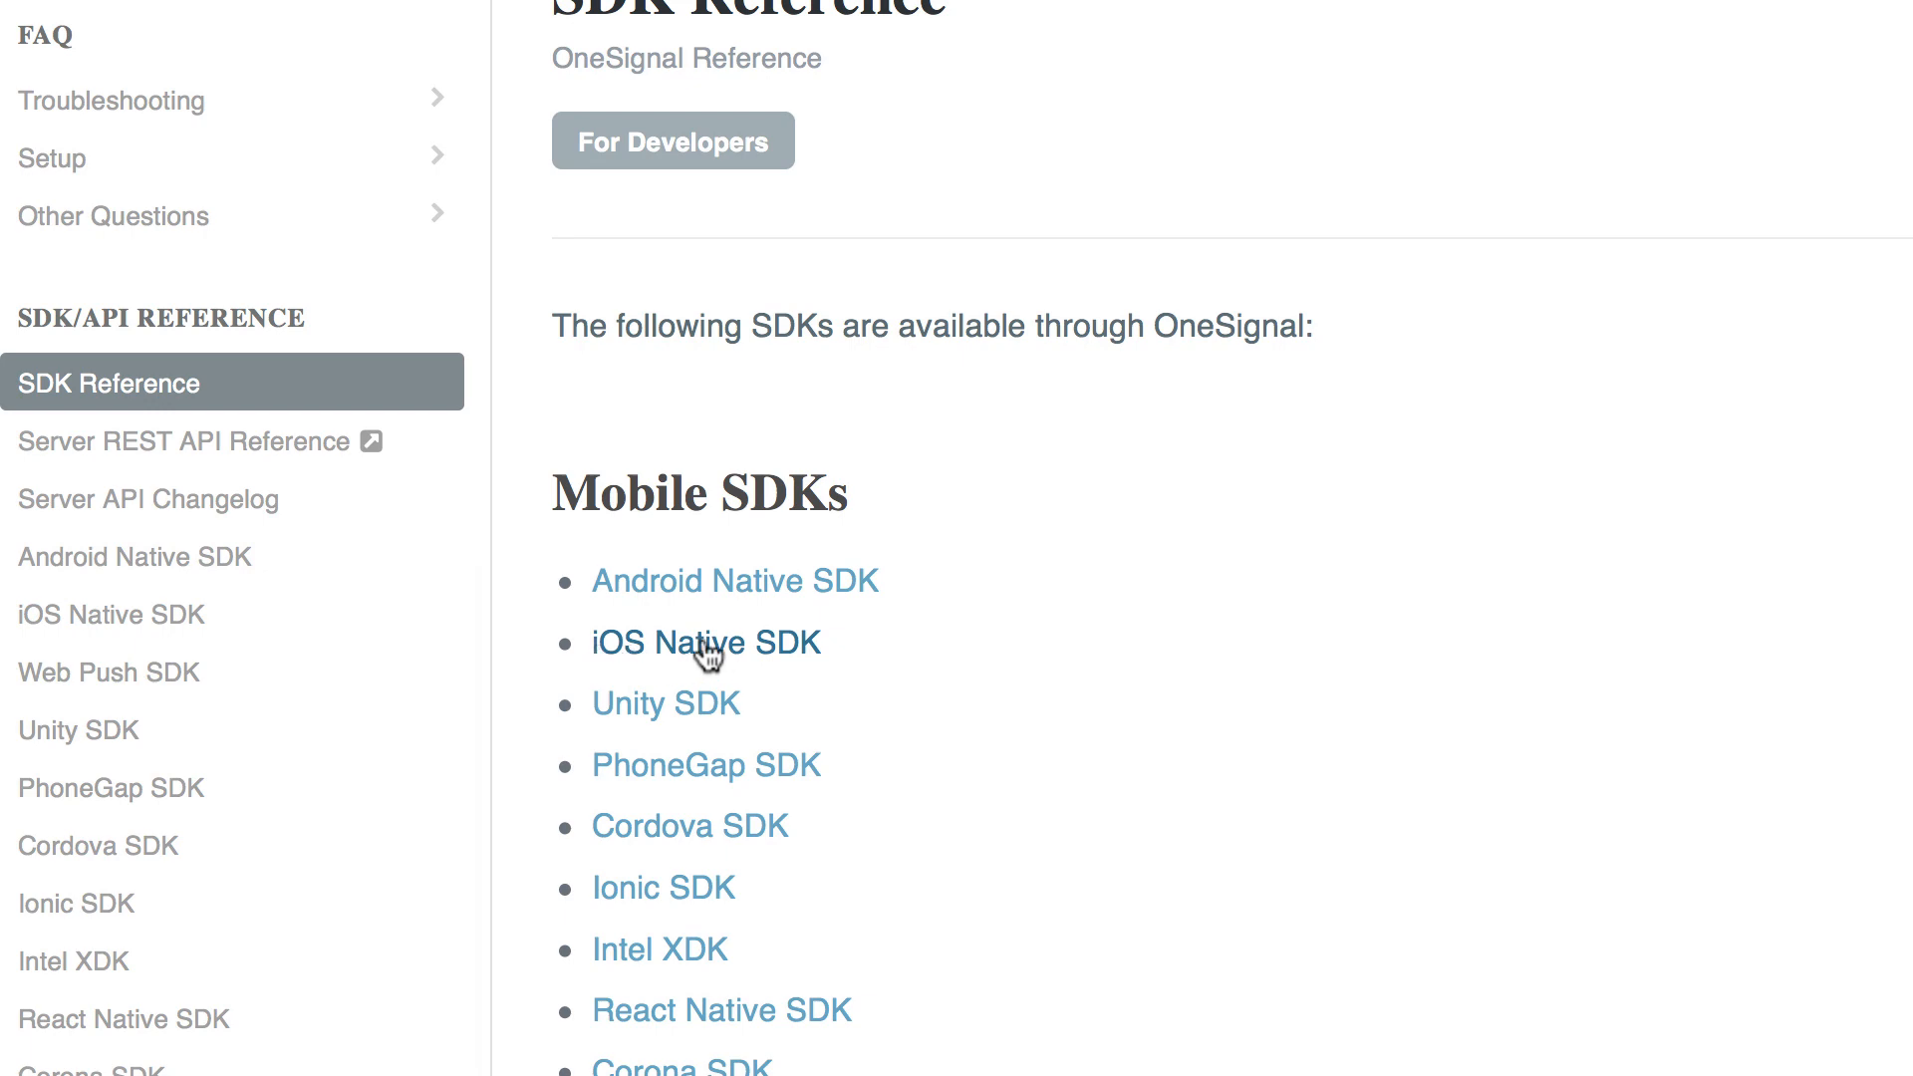
- Open the iOS Native SDK reference and scroll to the getPermissionSubscriptionState section
left_click(706, 642)
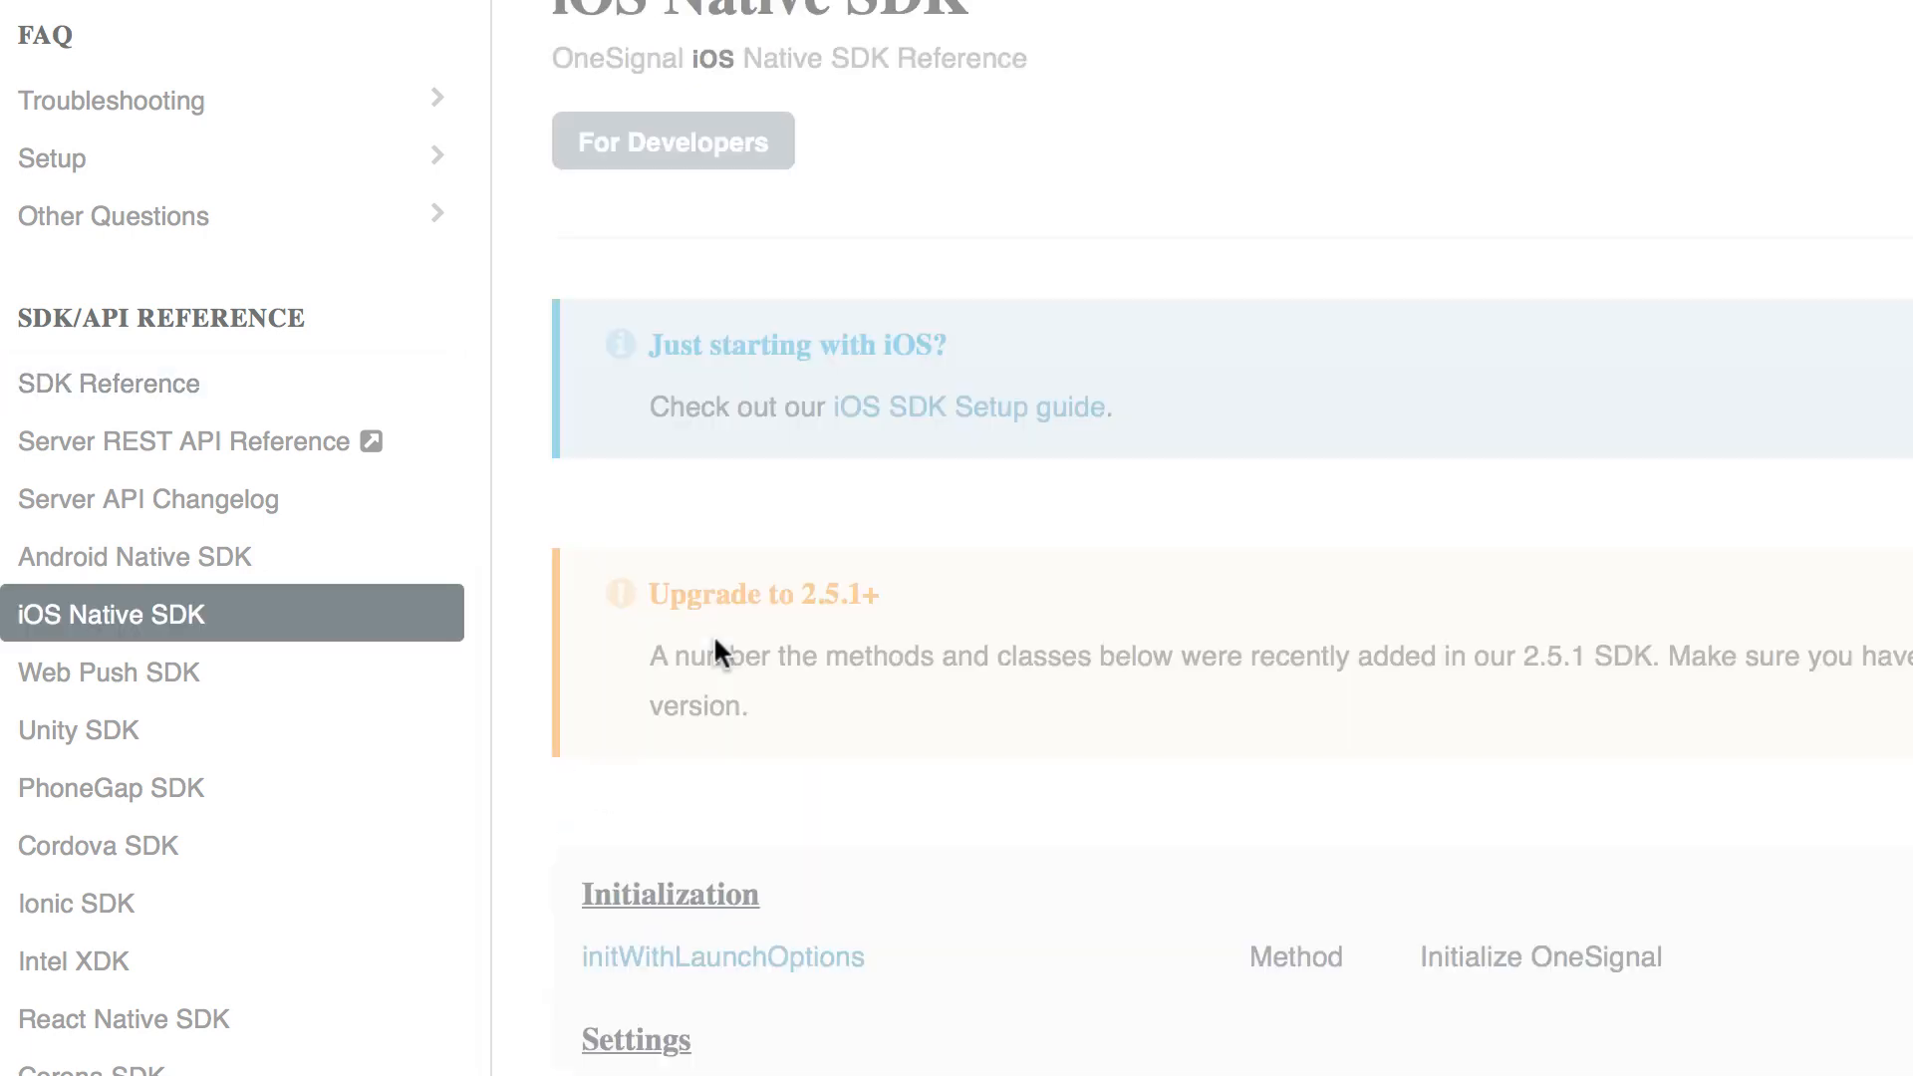
scroll("down", 3)
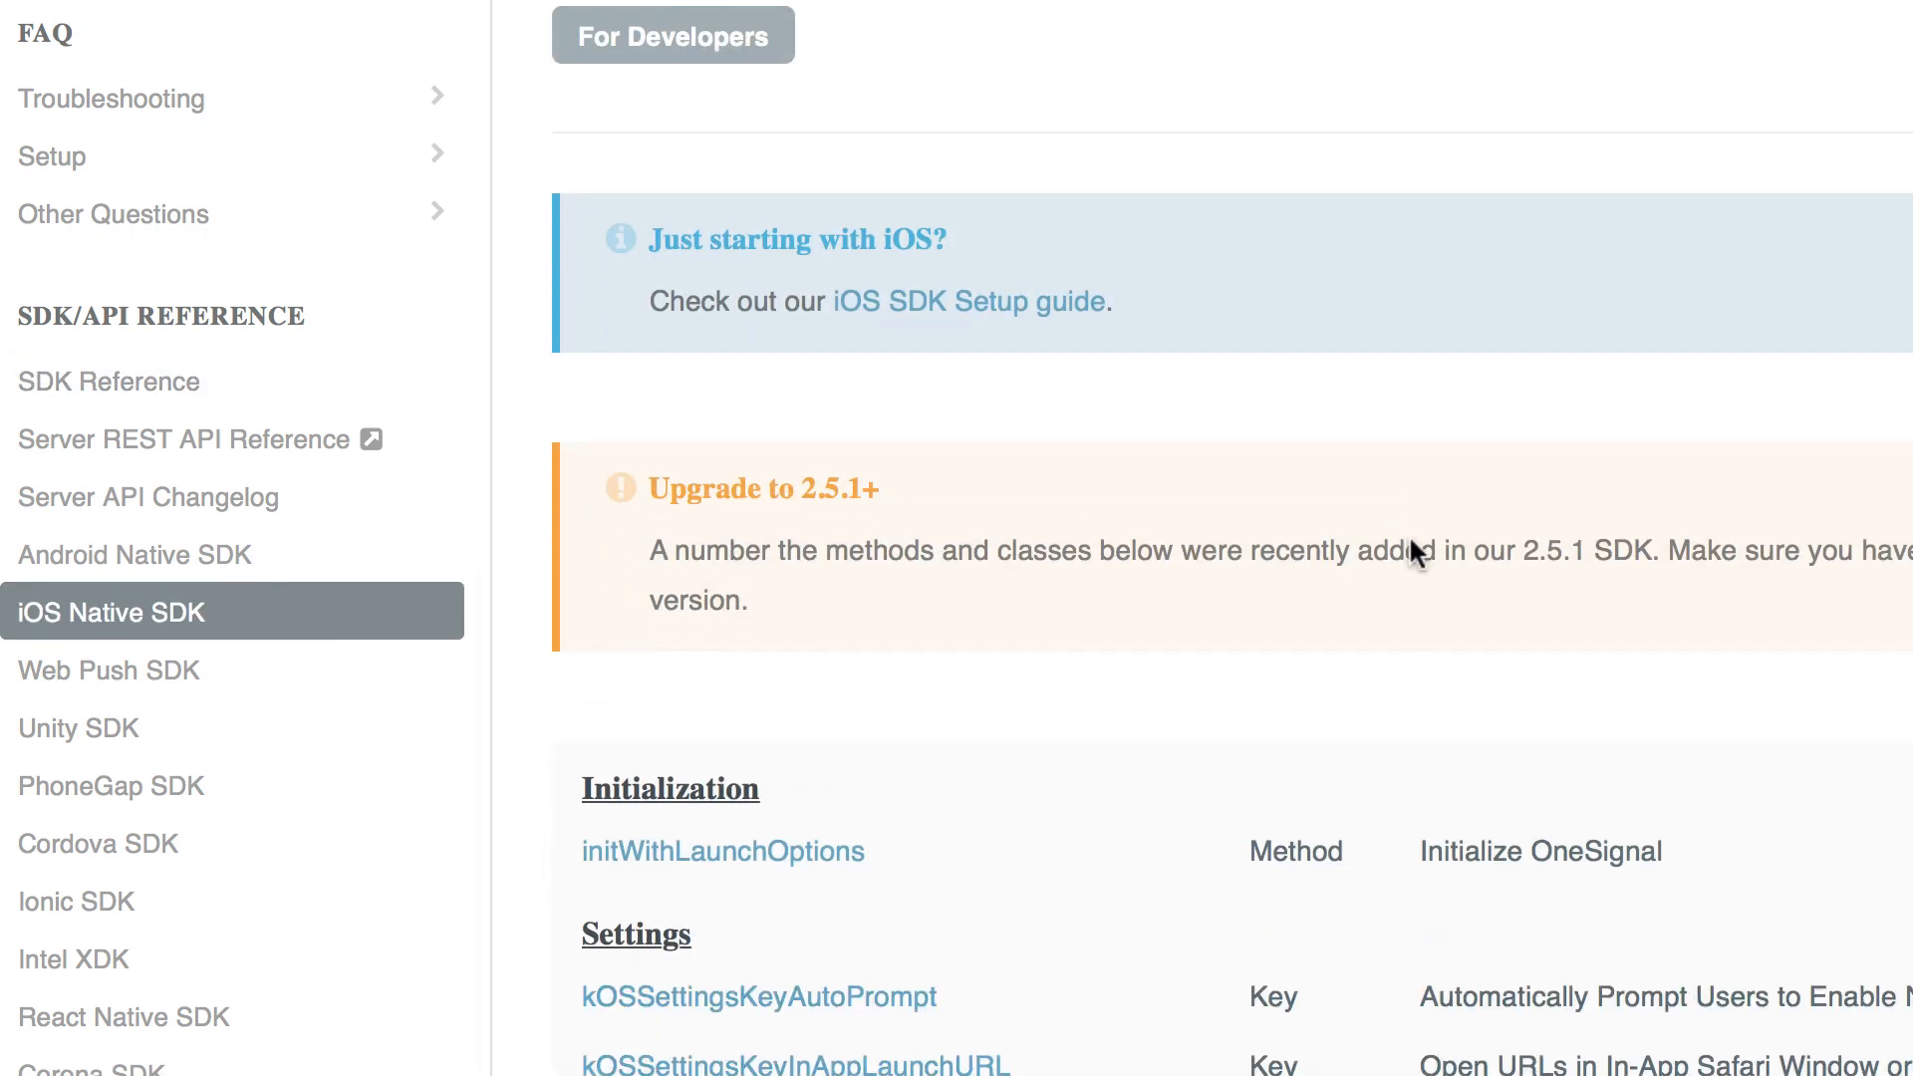
scroll("down", 3)
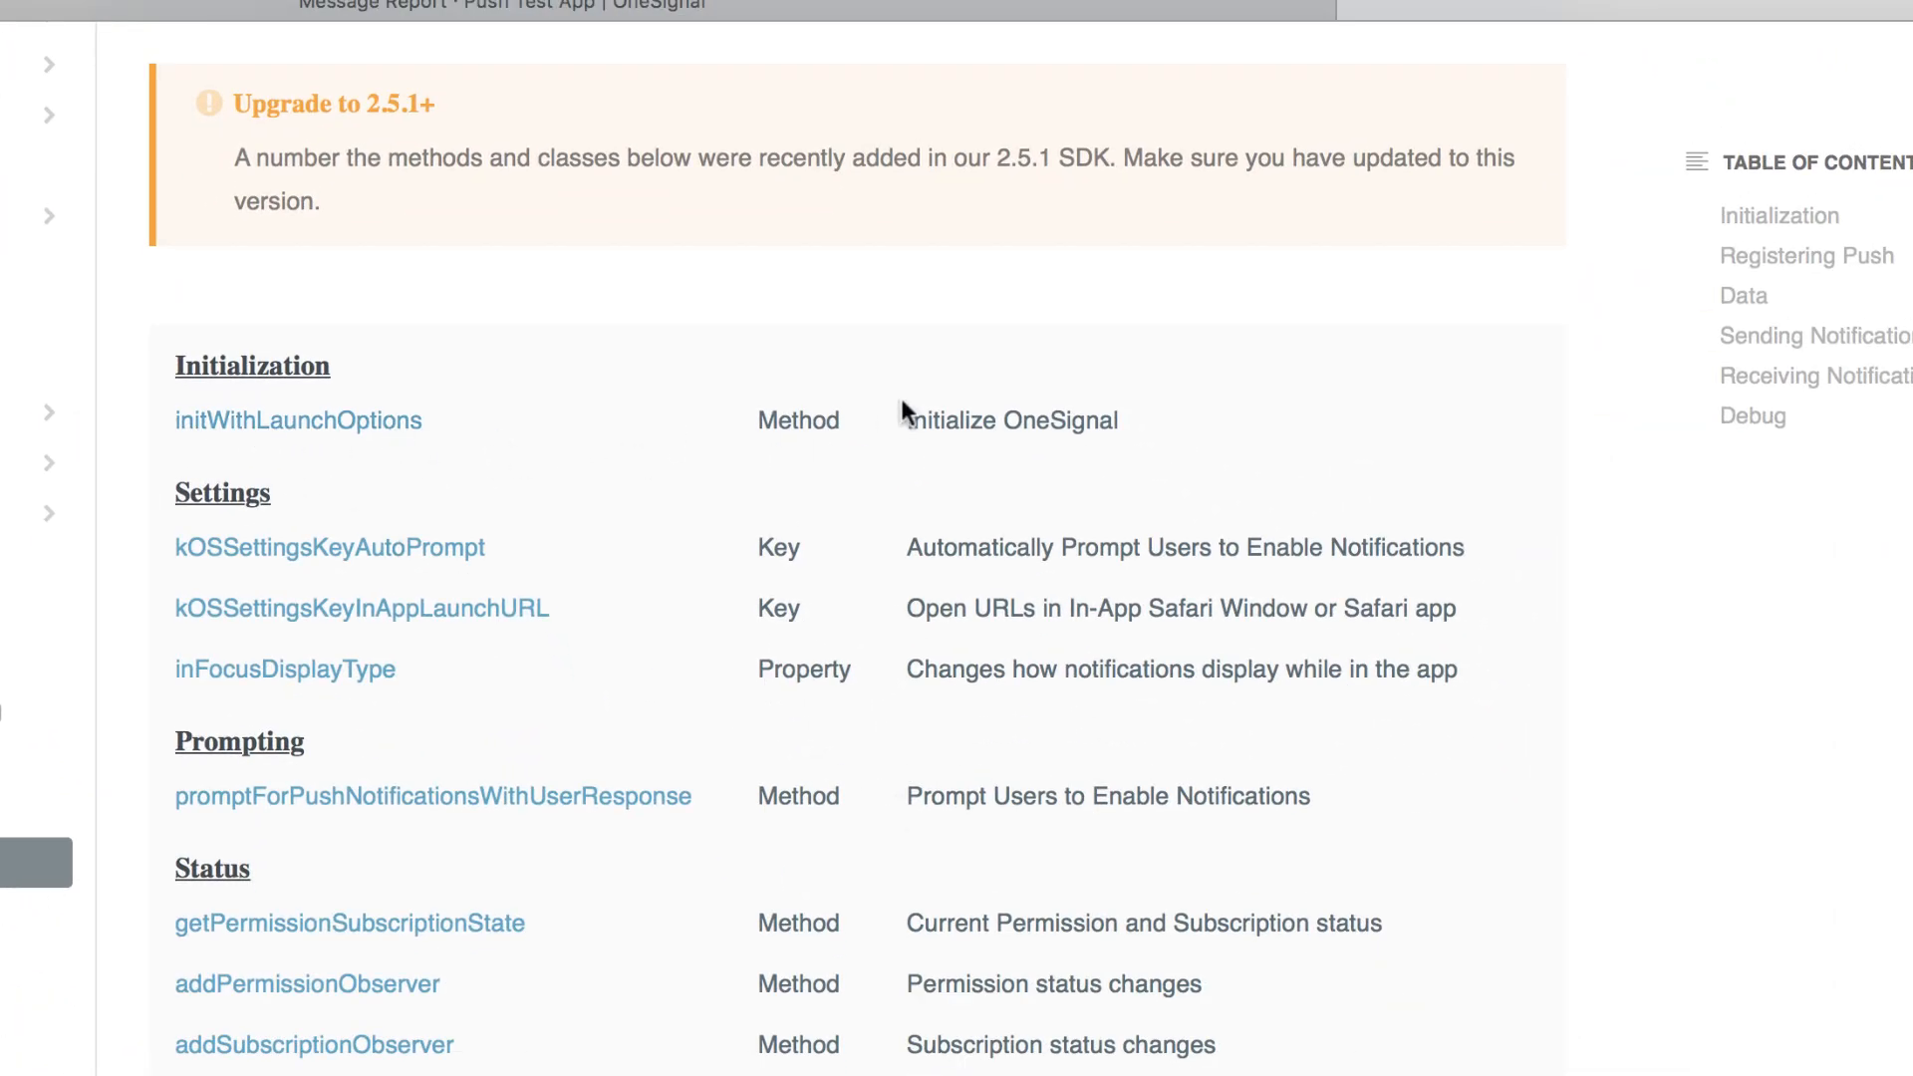
scroll("down", 3)
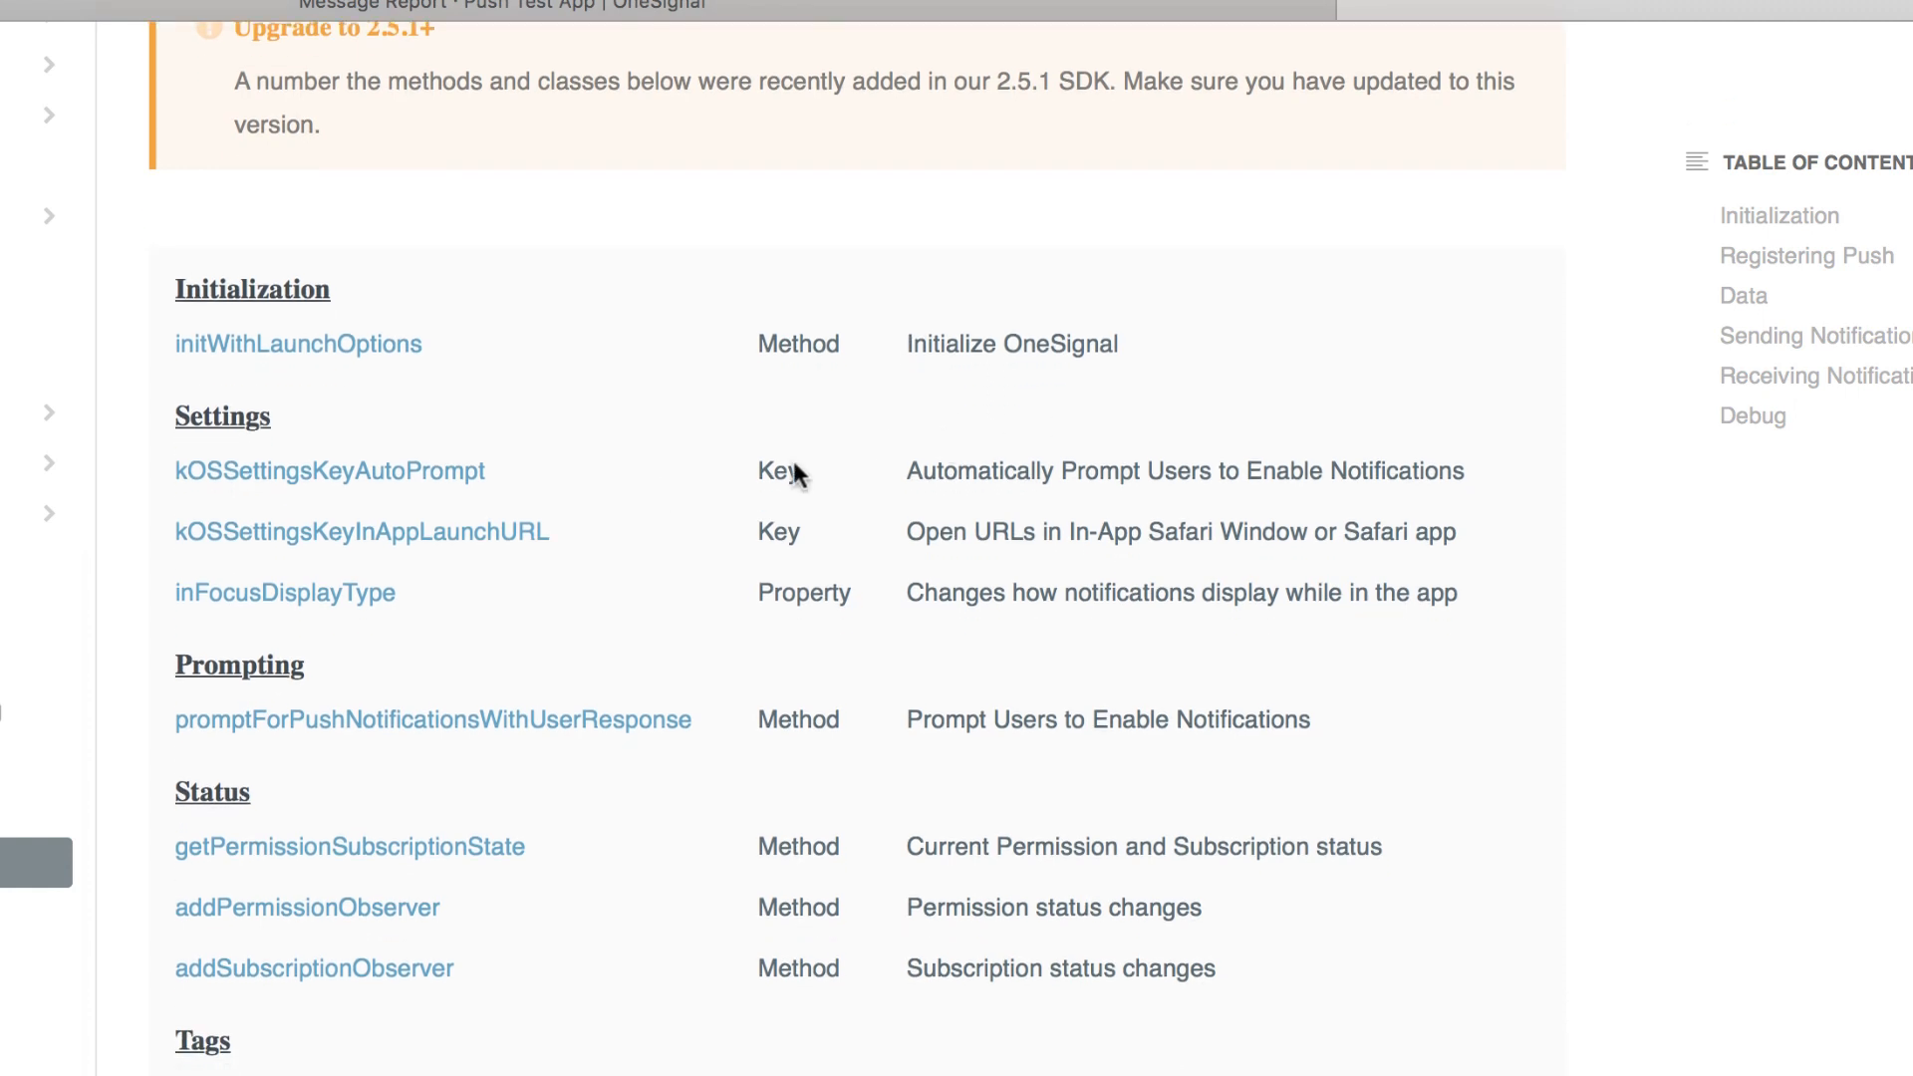
scroll("down", 3)
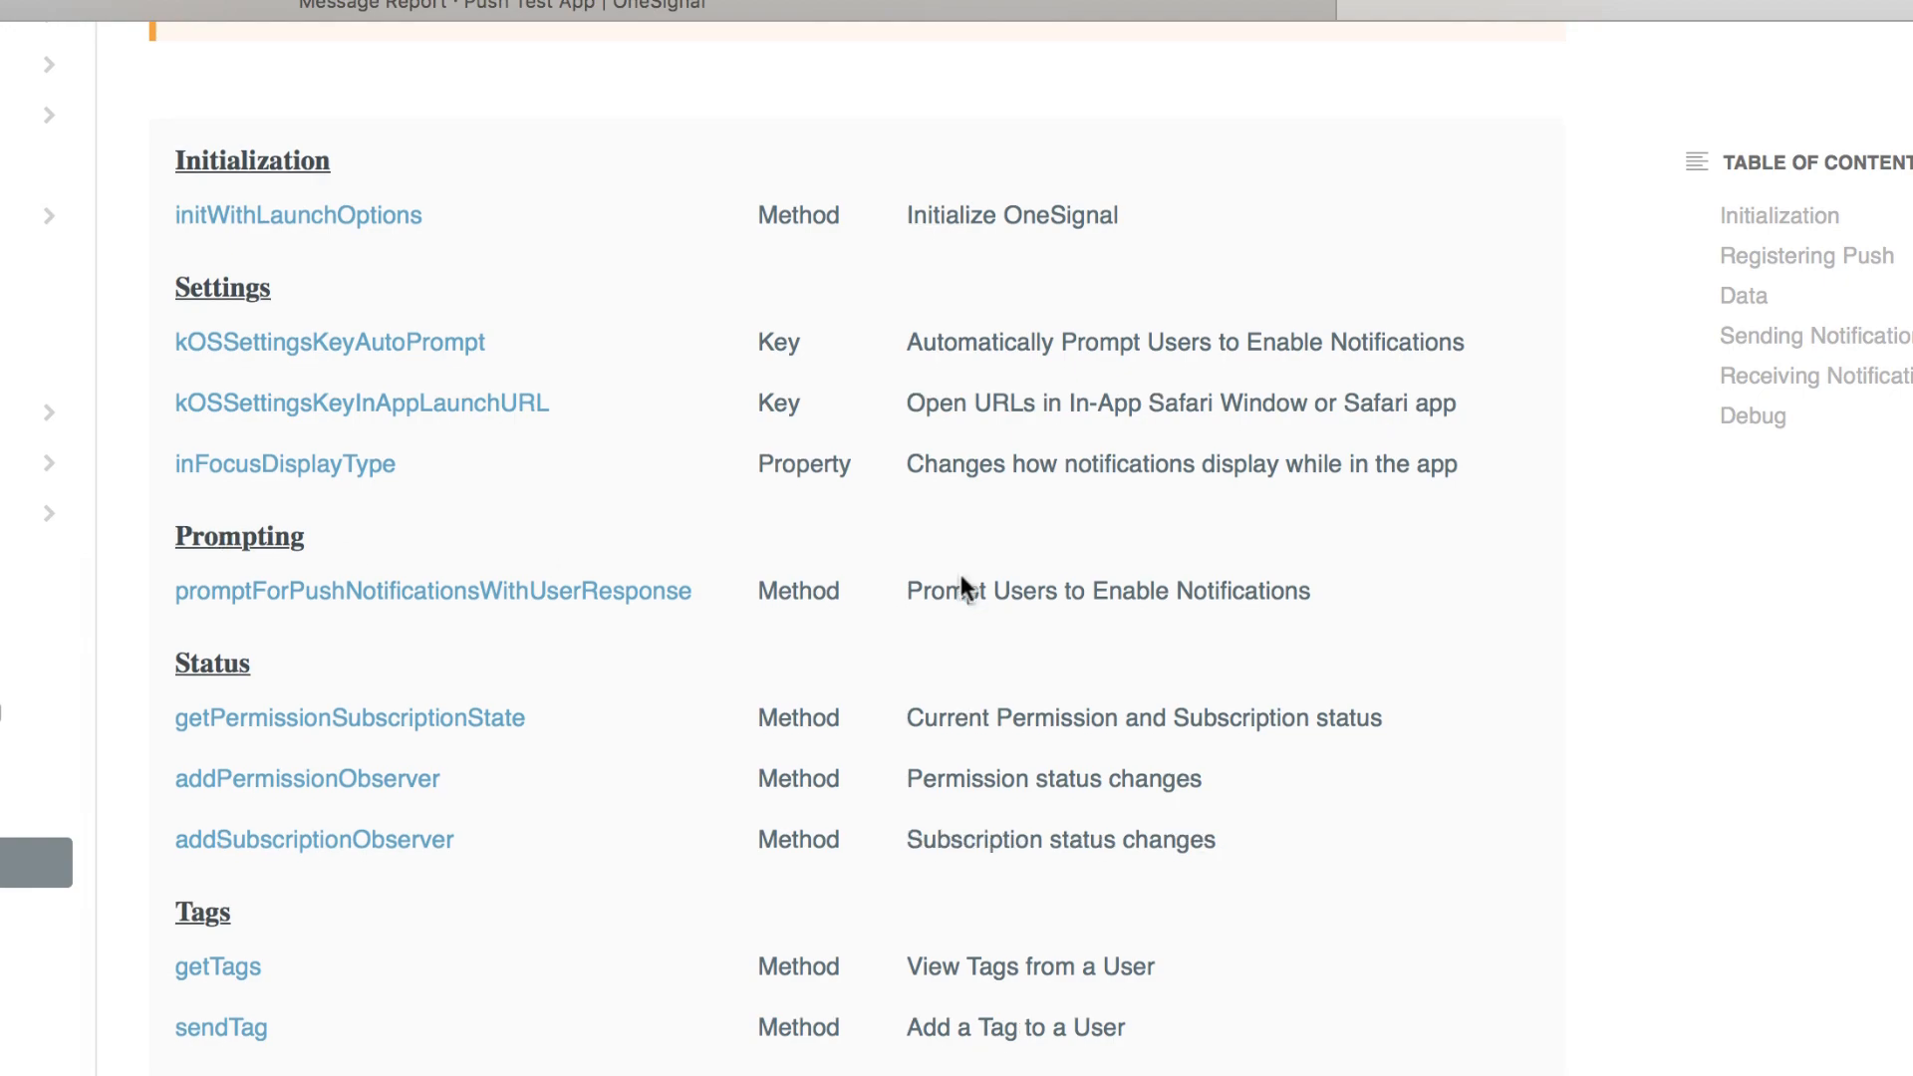
scroll("down", 3)
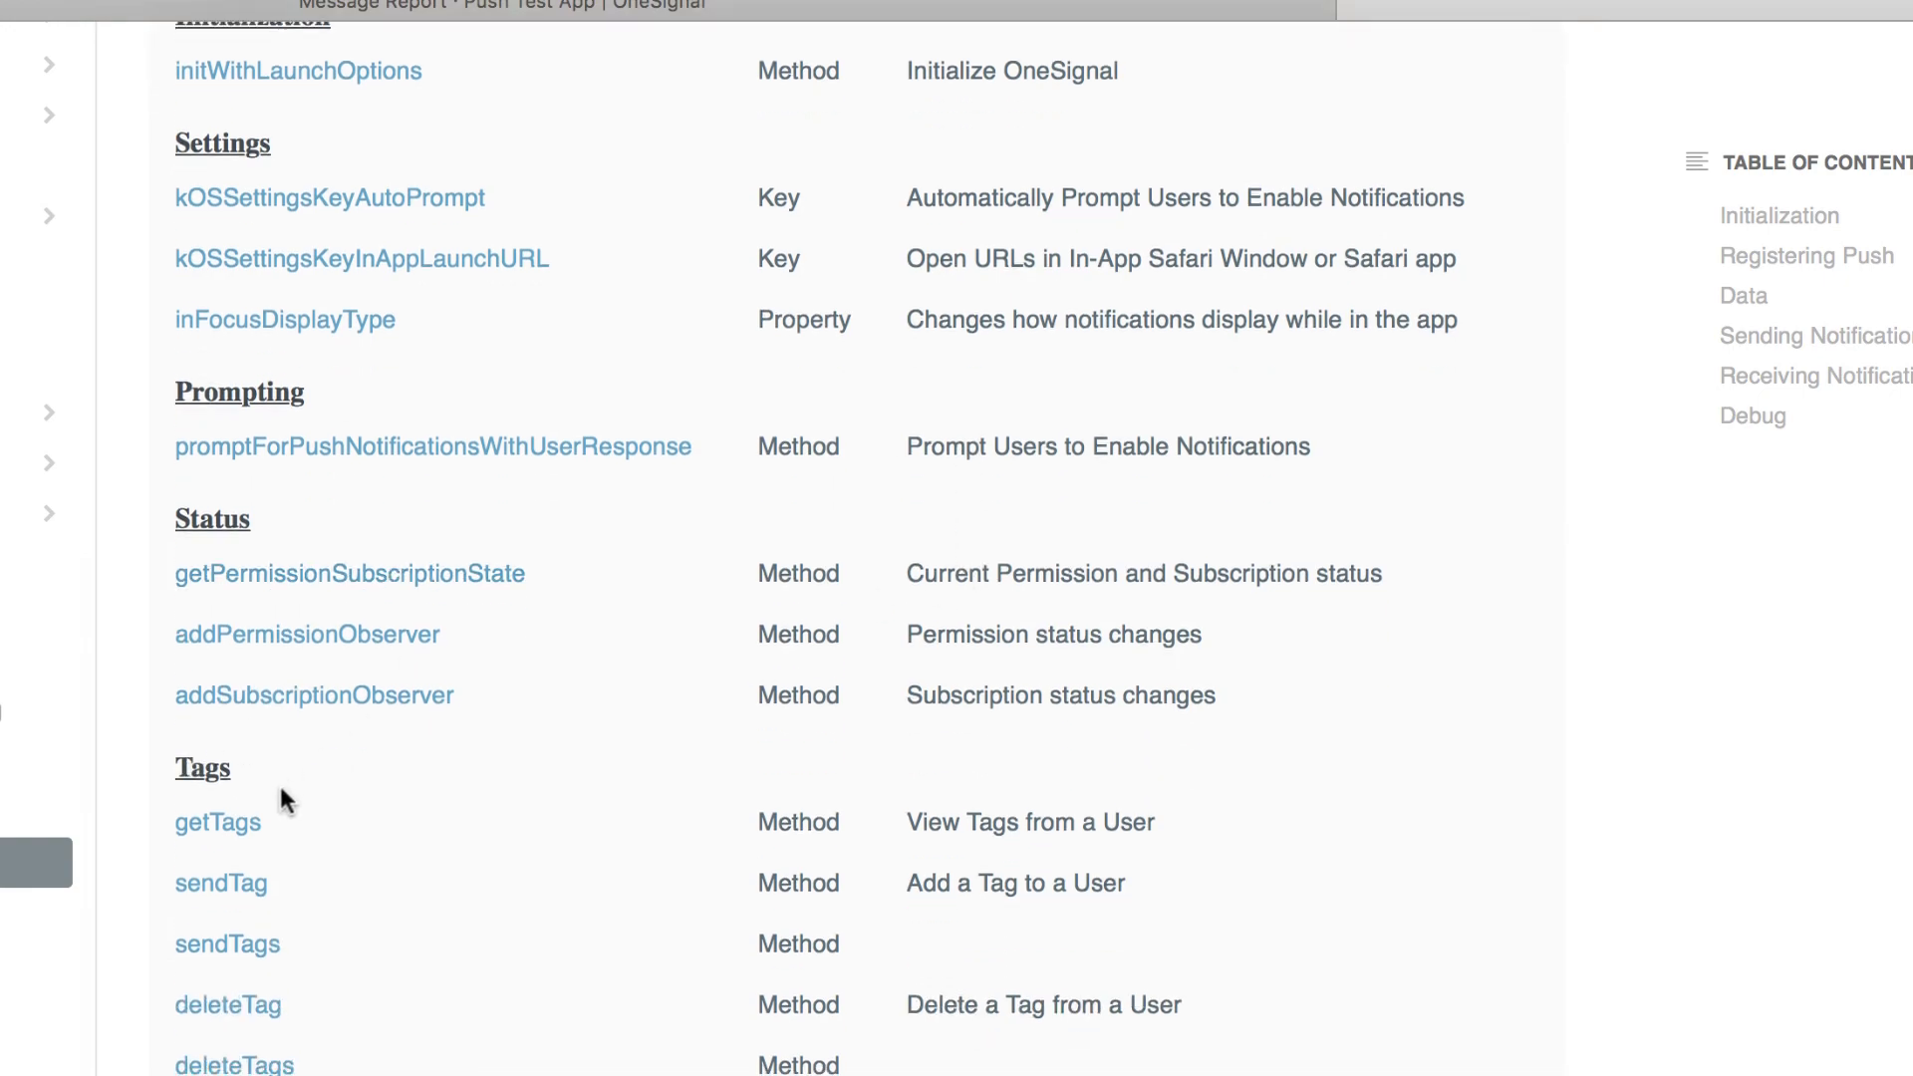
scroll("down", 3)
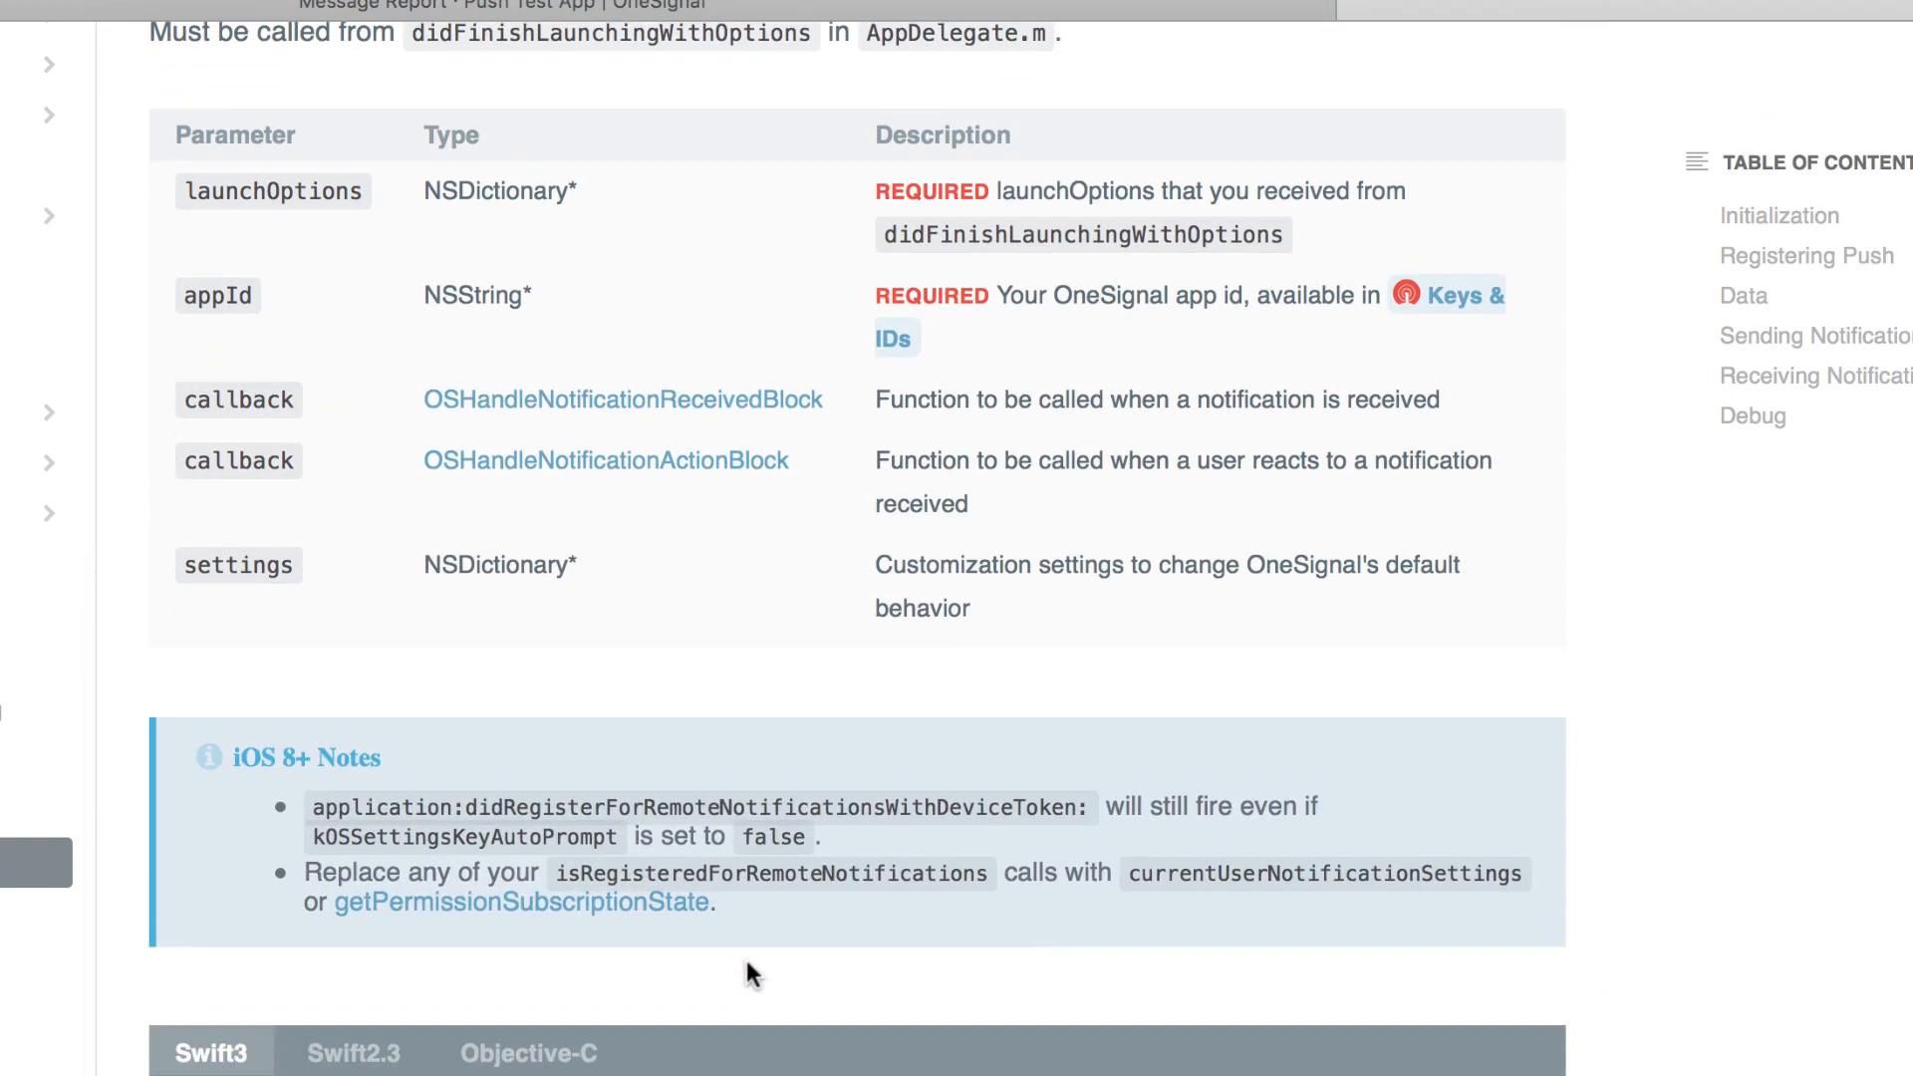
scroll("down", 3)
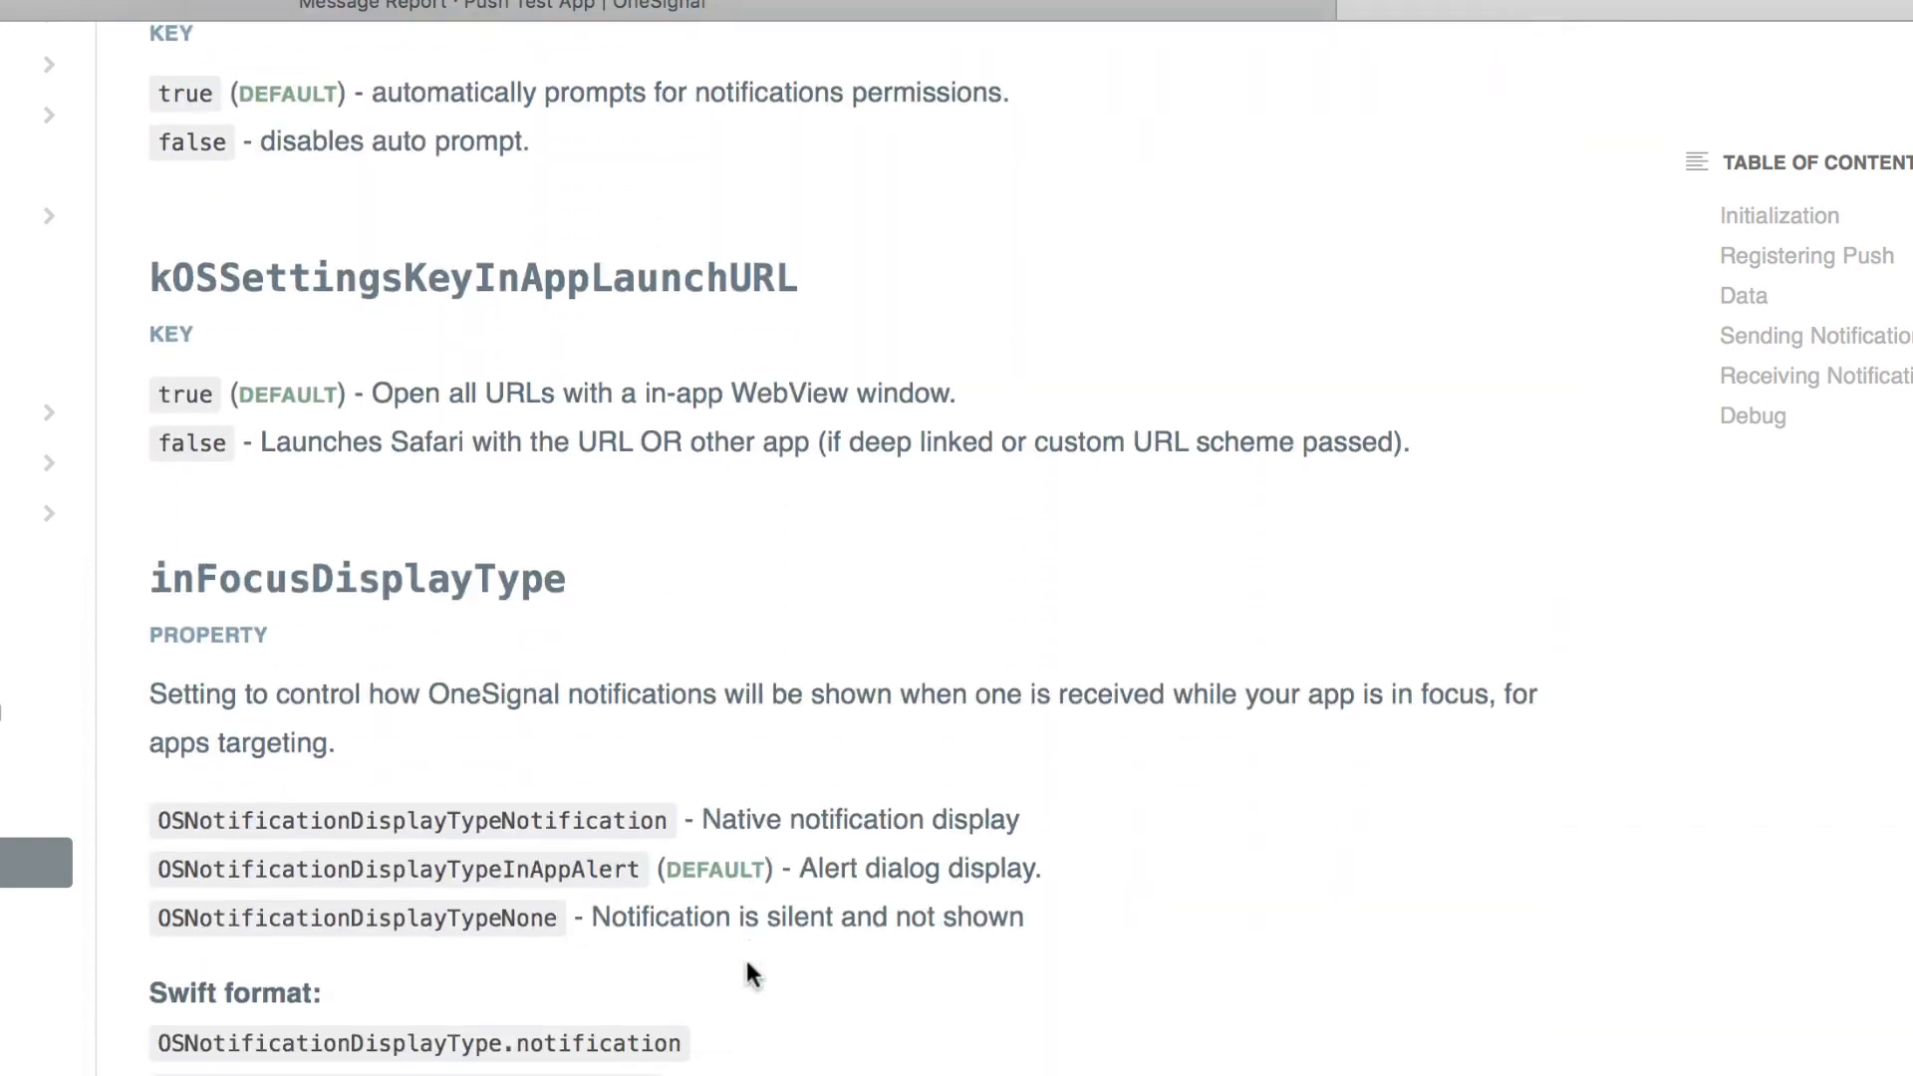
scroll("down", 3)
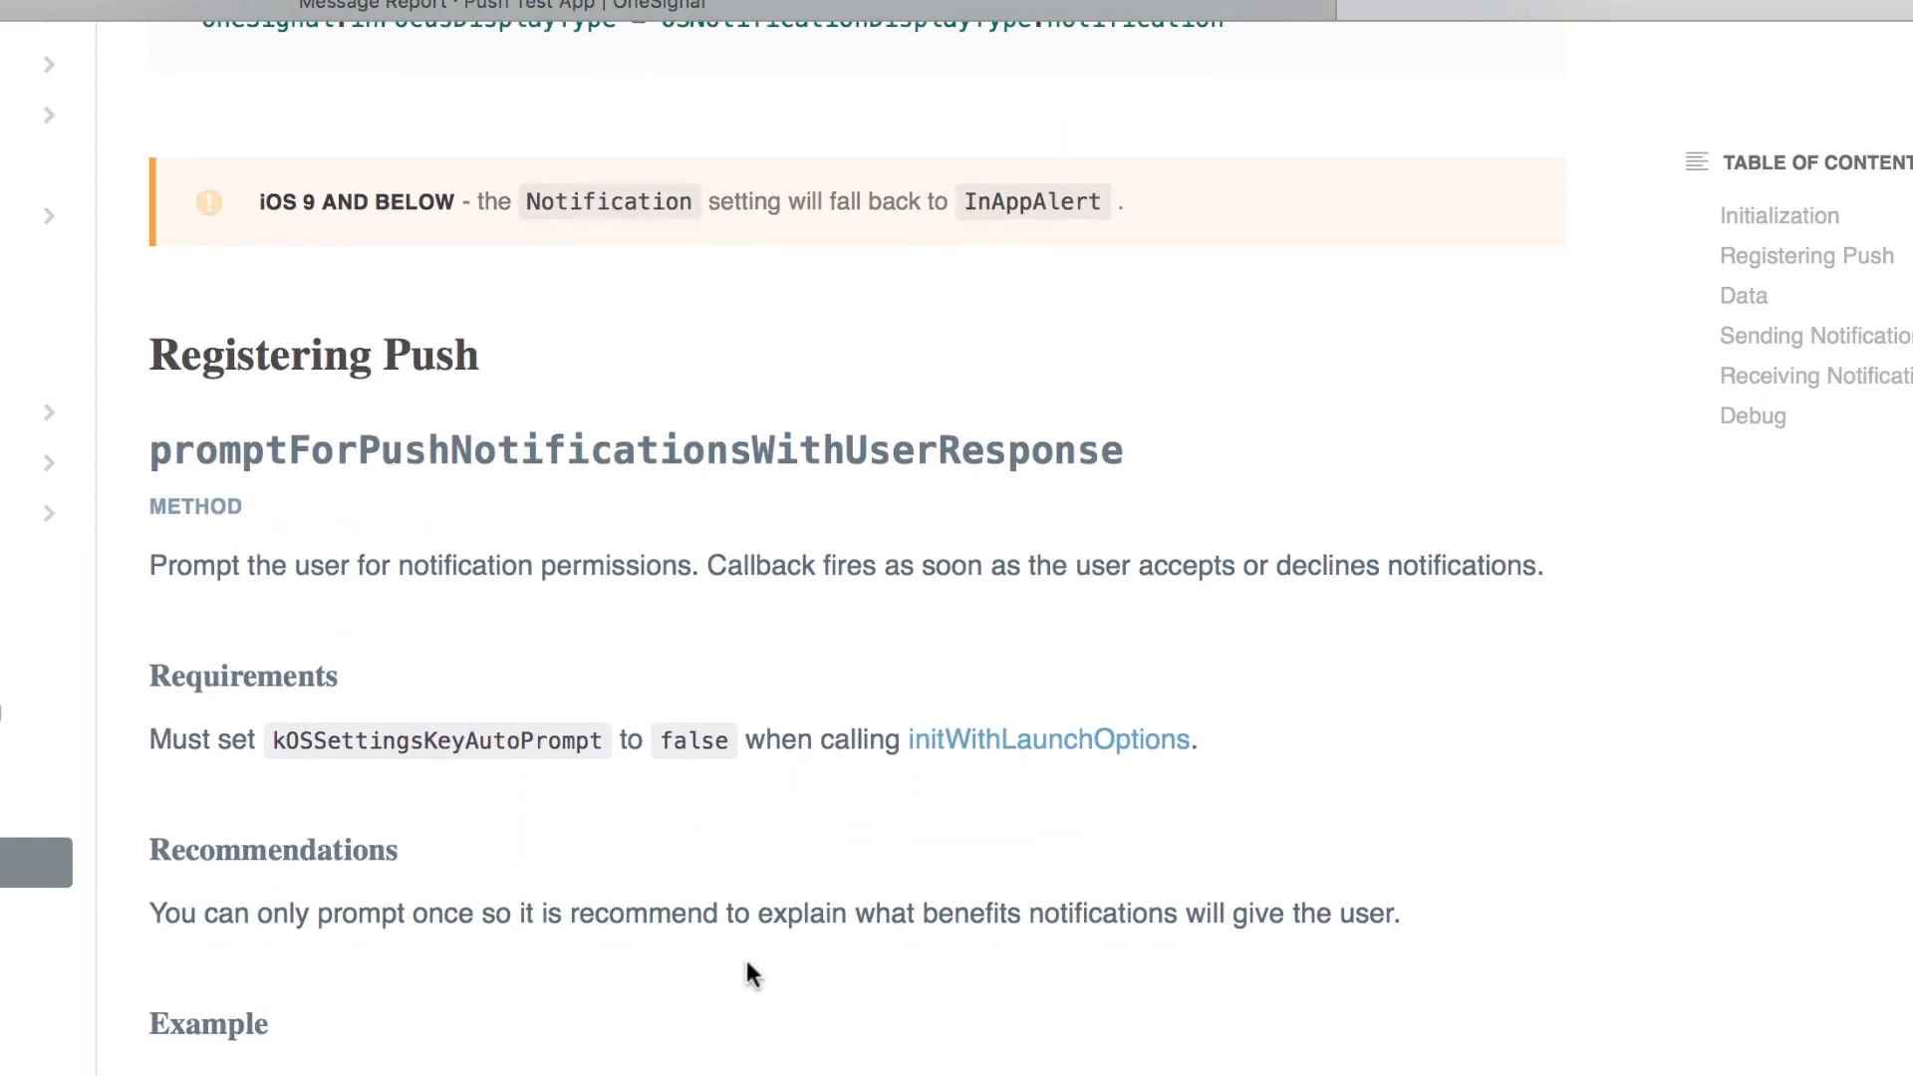
scroll("down", 3)
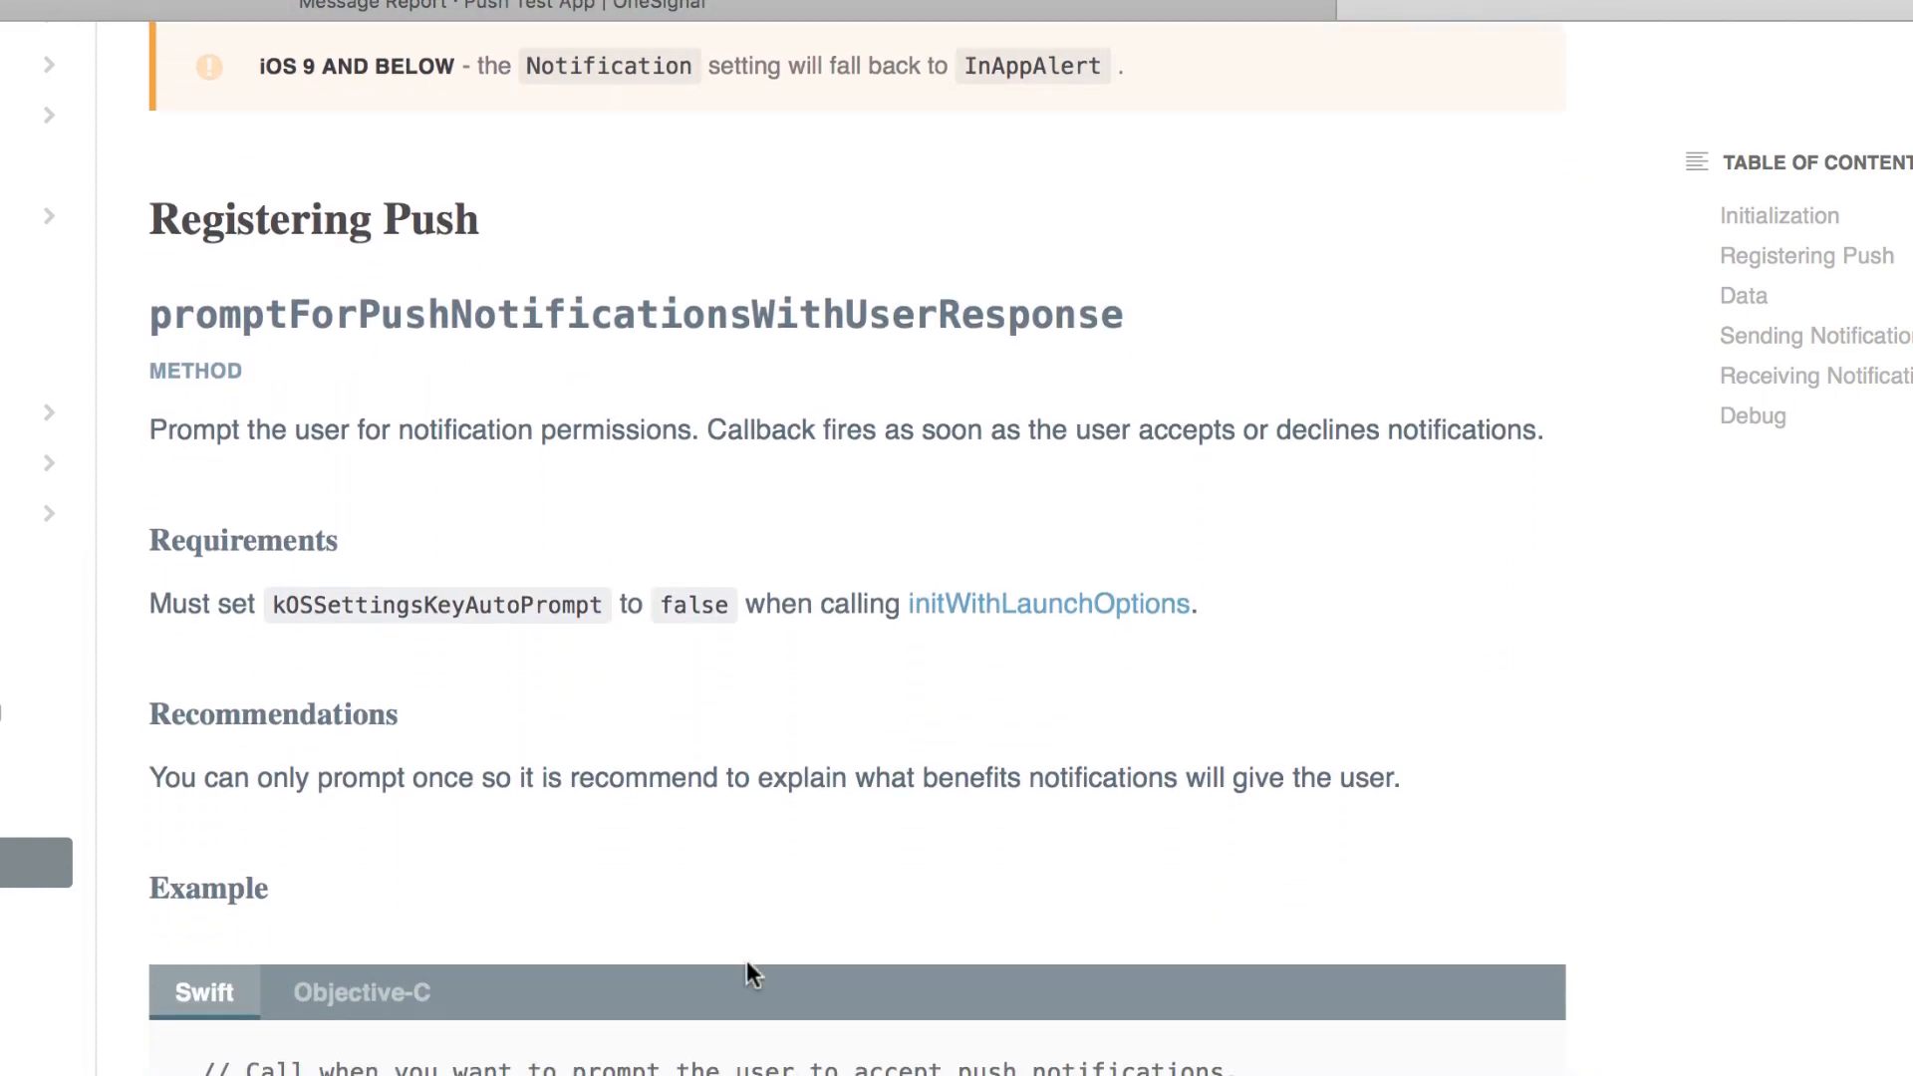
scroll("down", 3)
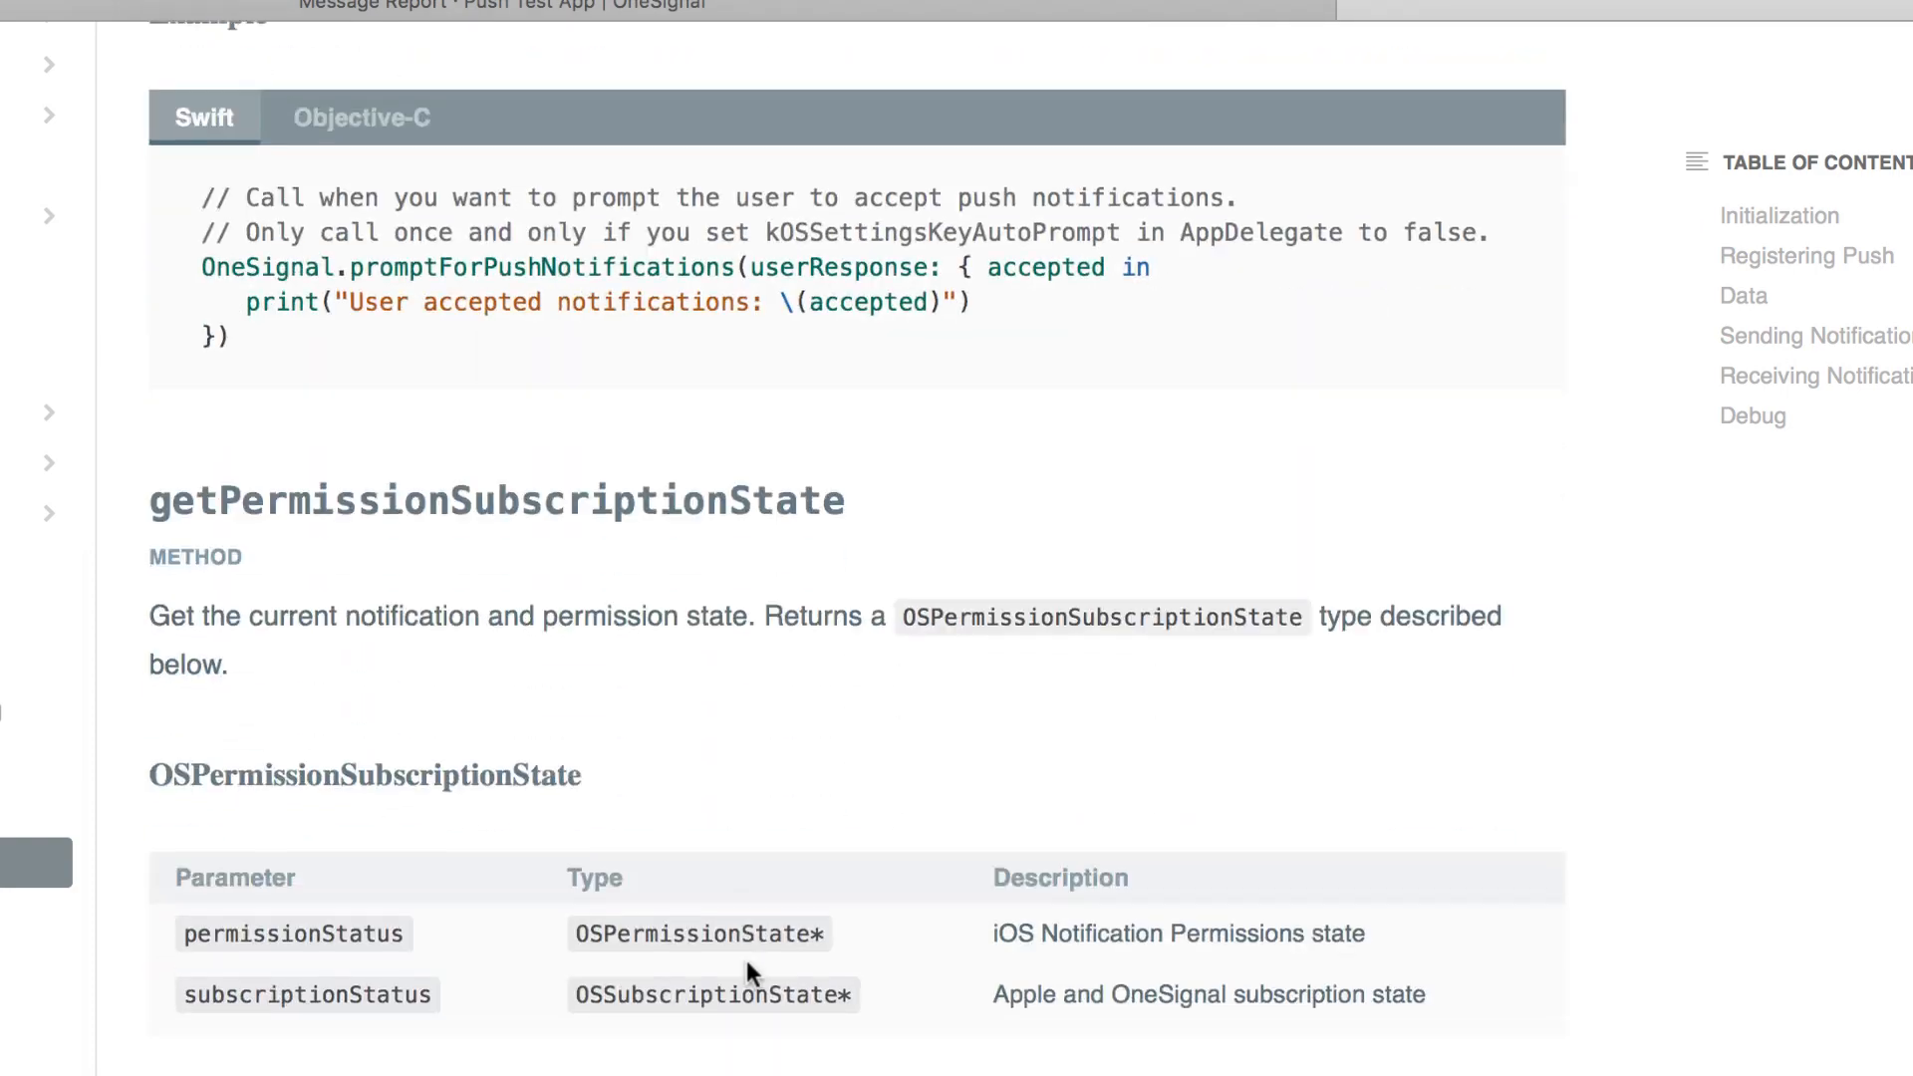
scroll("down", 3)
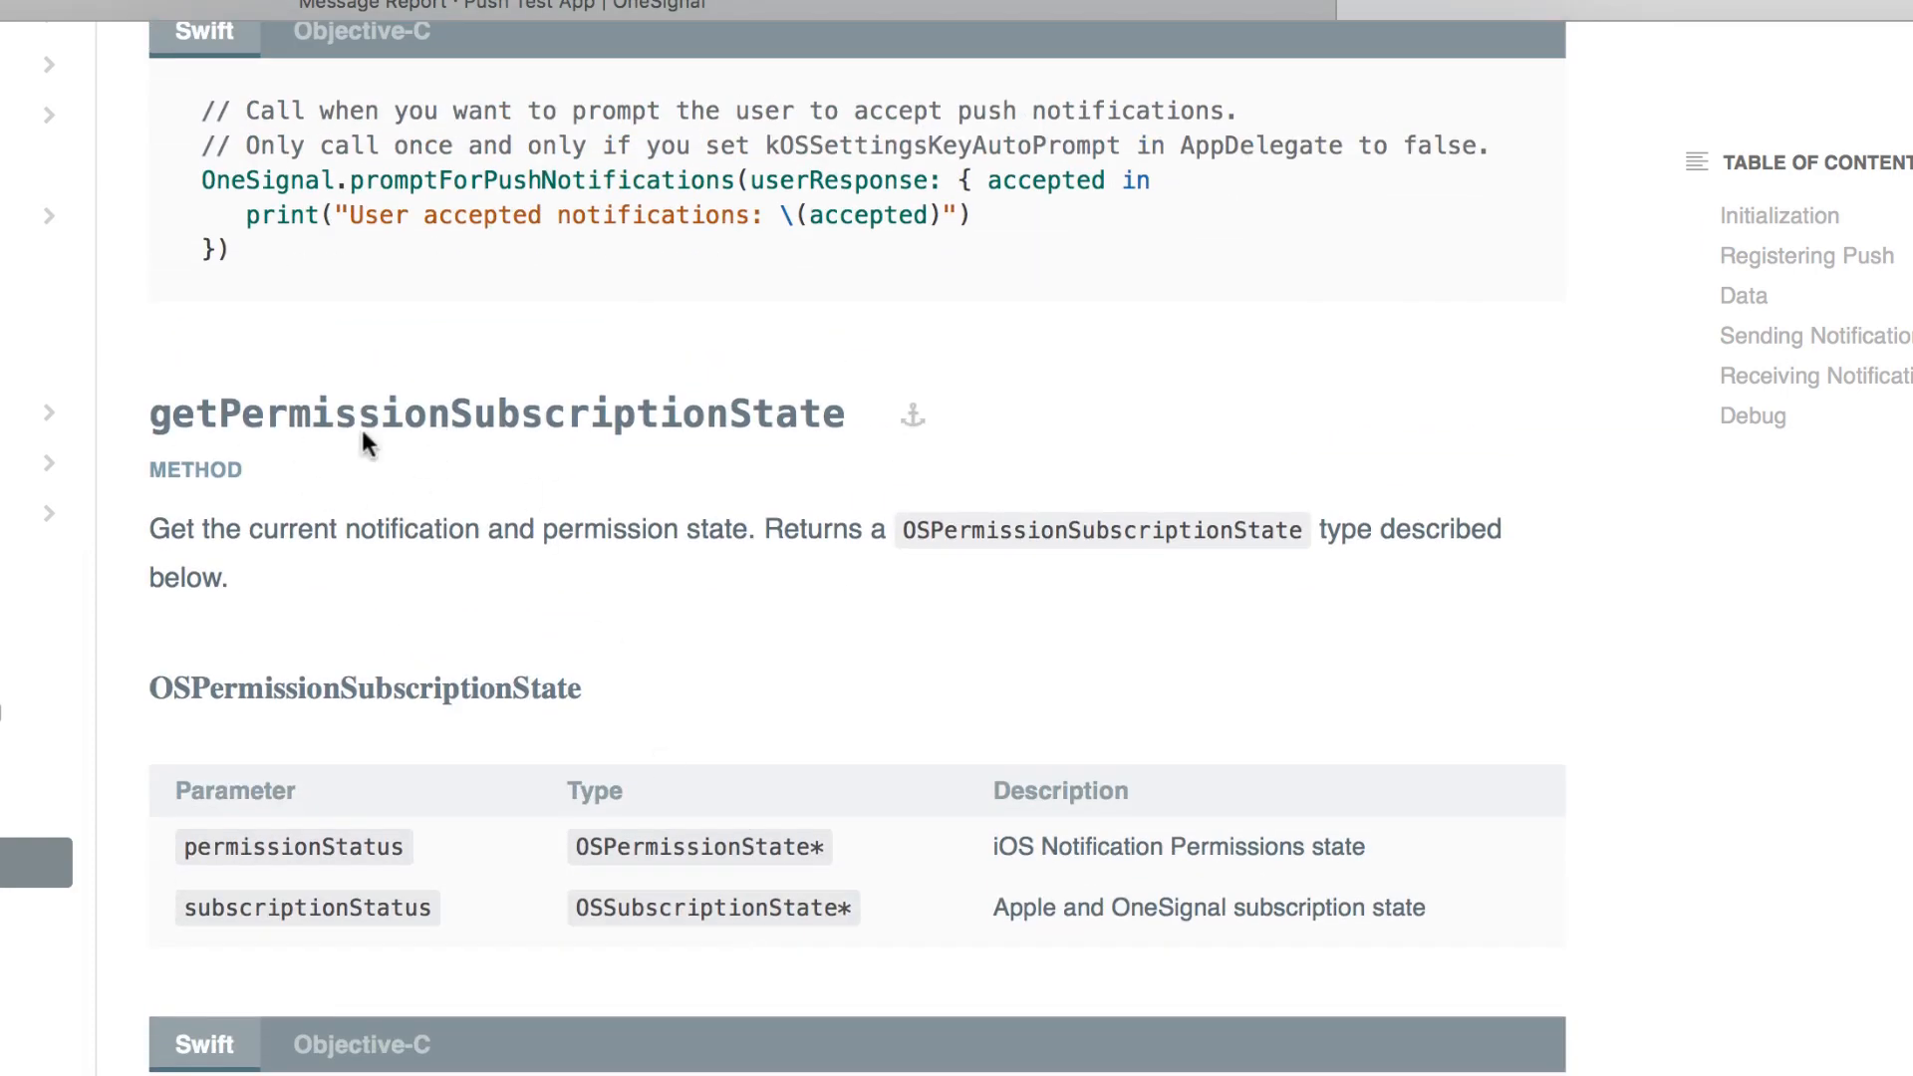
- Scroll down to the getPermissionSubscriptionState Swift sample that prints the userID
scroll("down", 3)
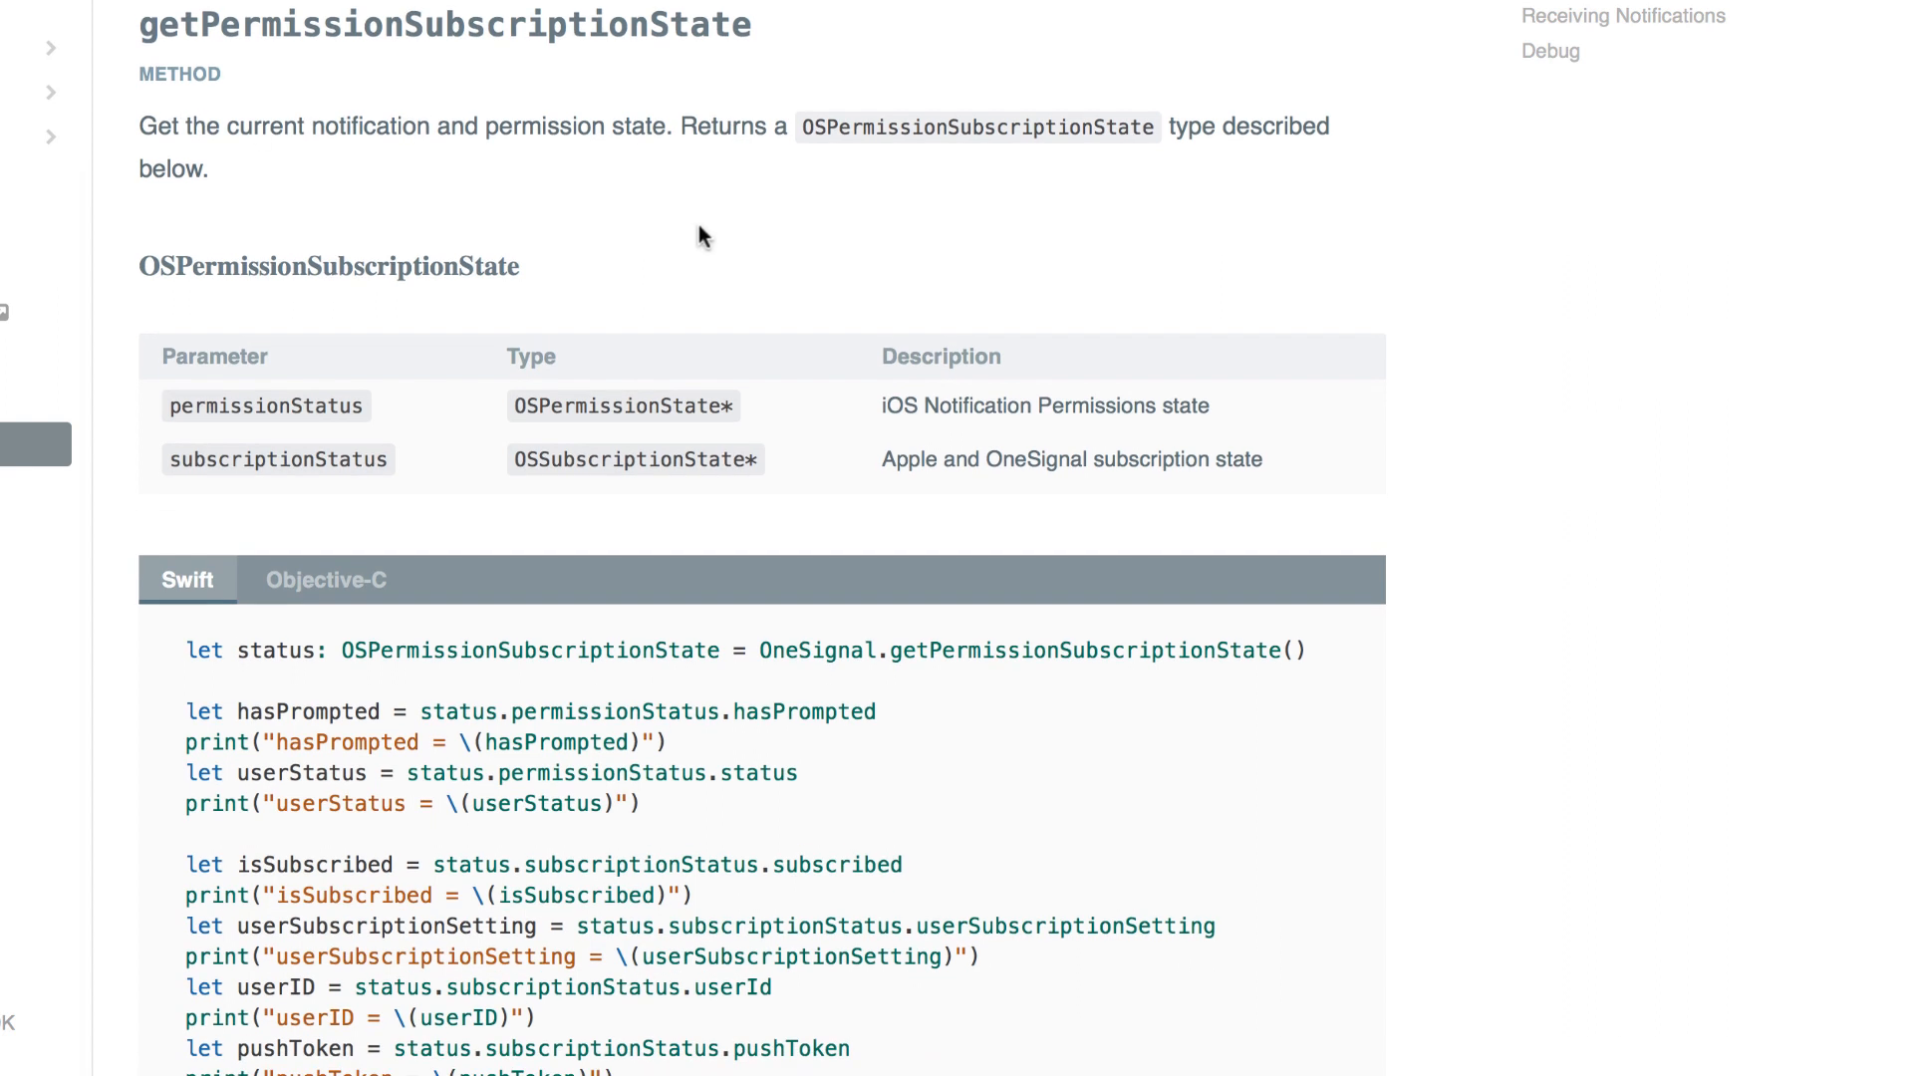
mouse_move(287, 711)
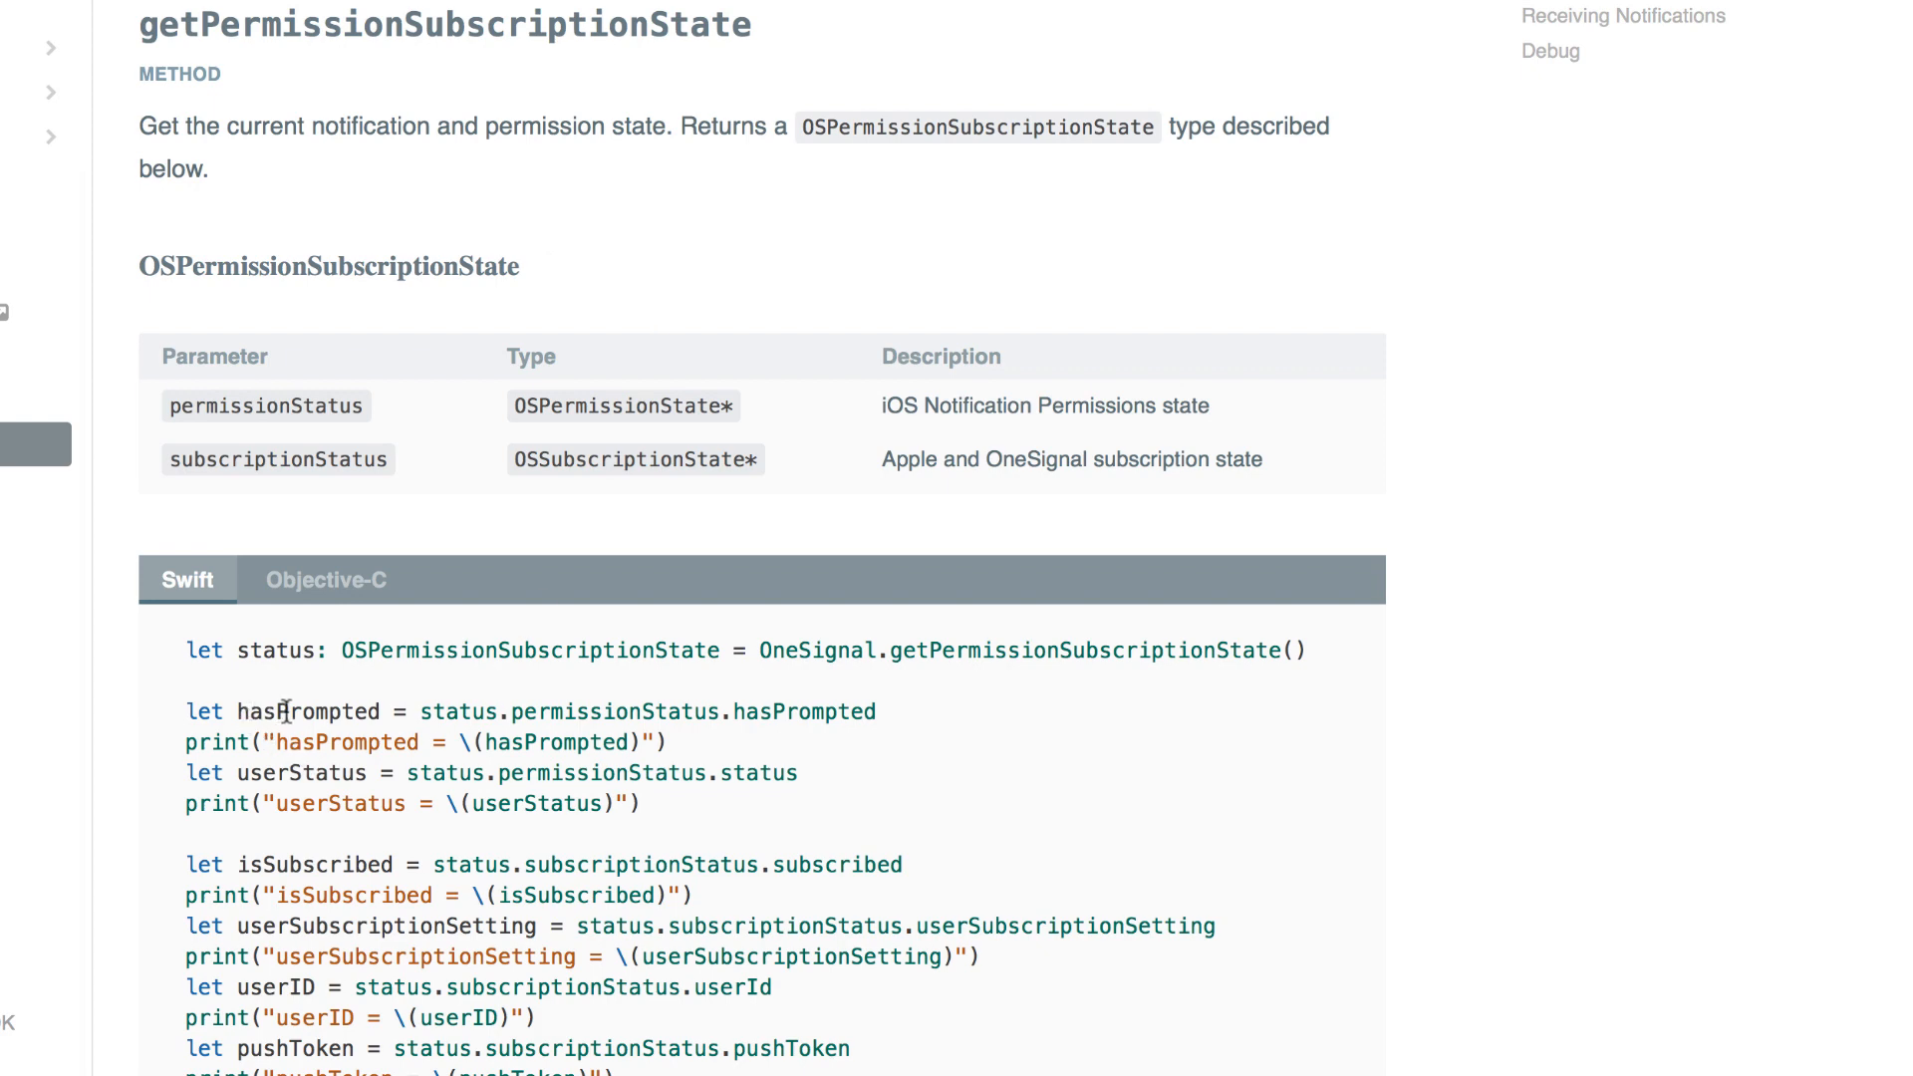
scroll("down", 3)
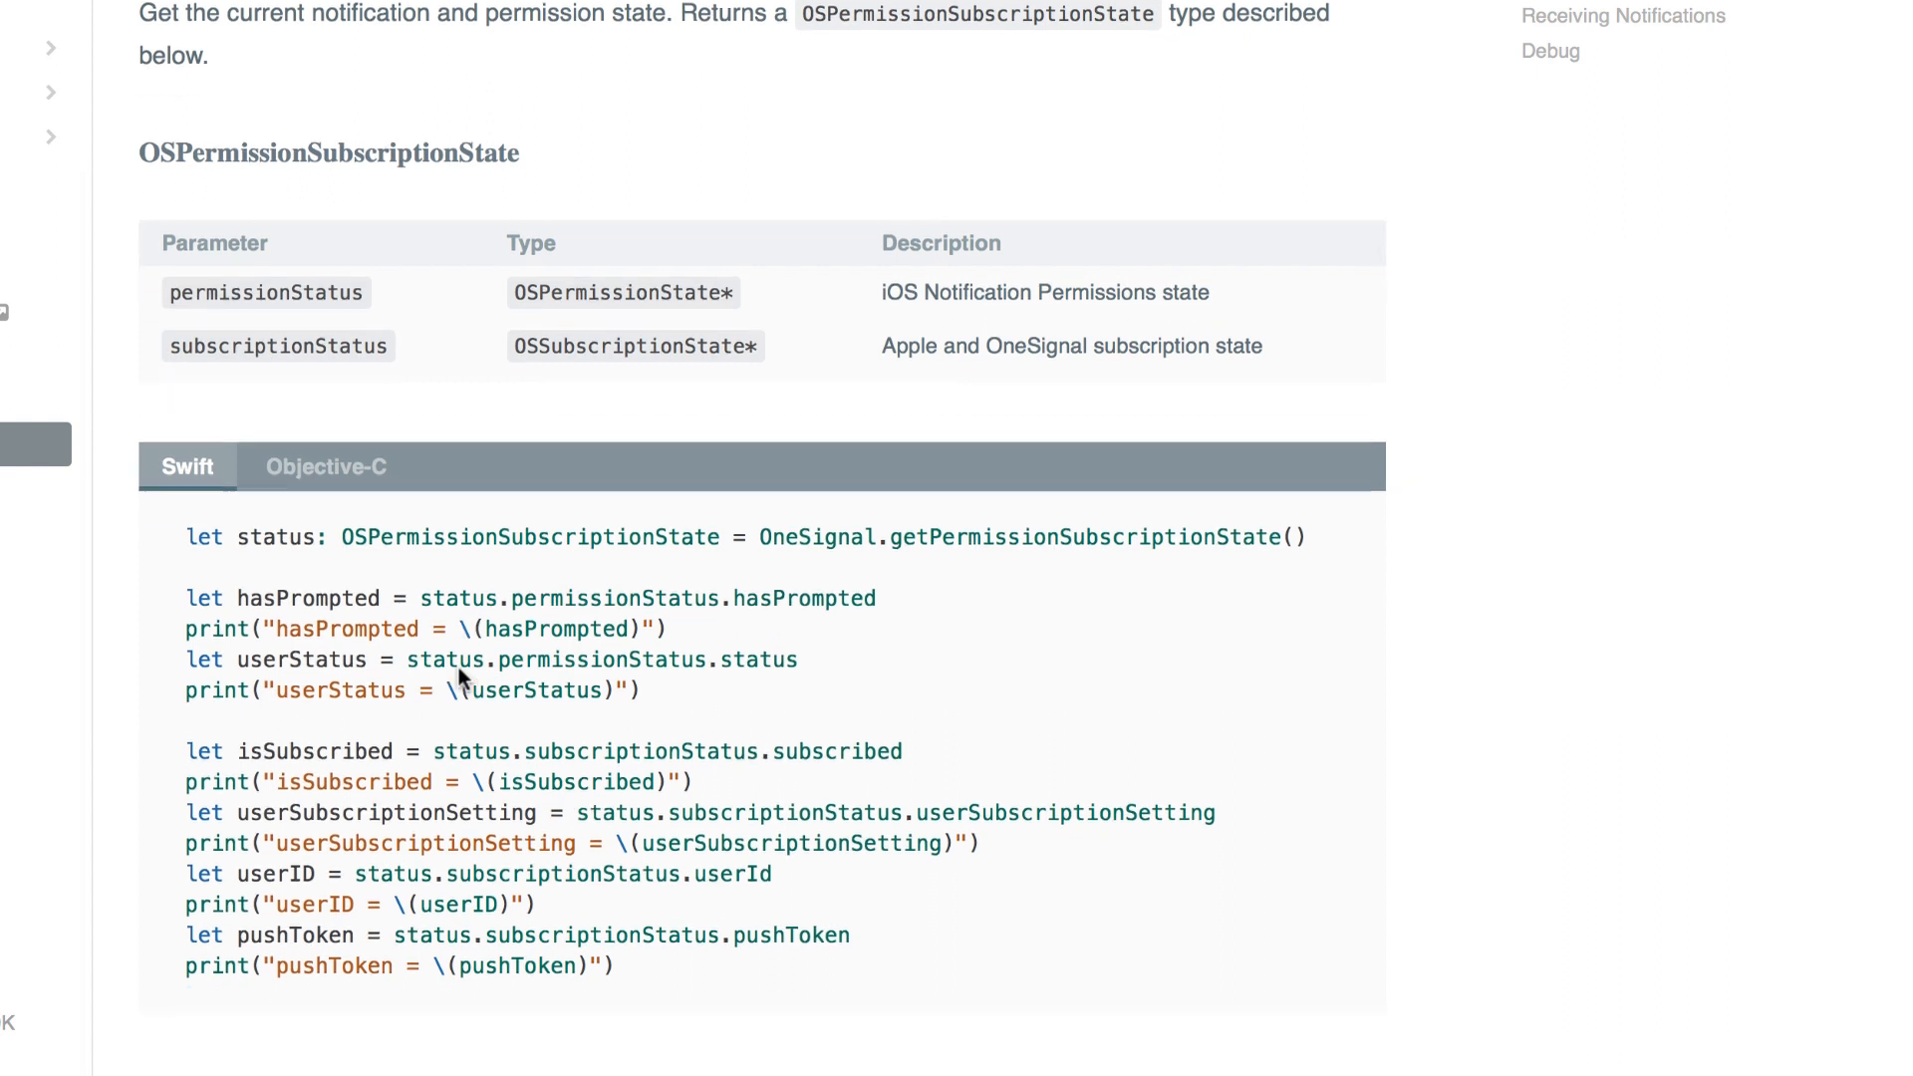
scroll("down", 3)
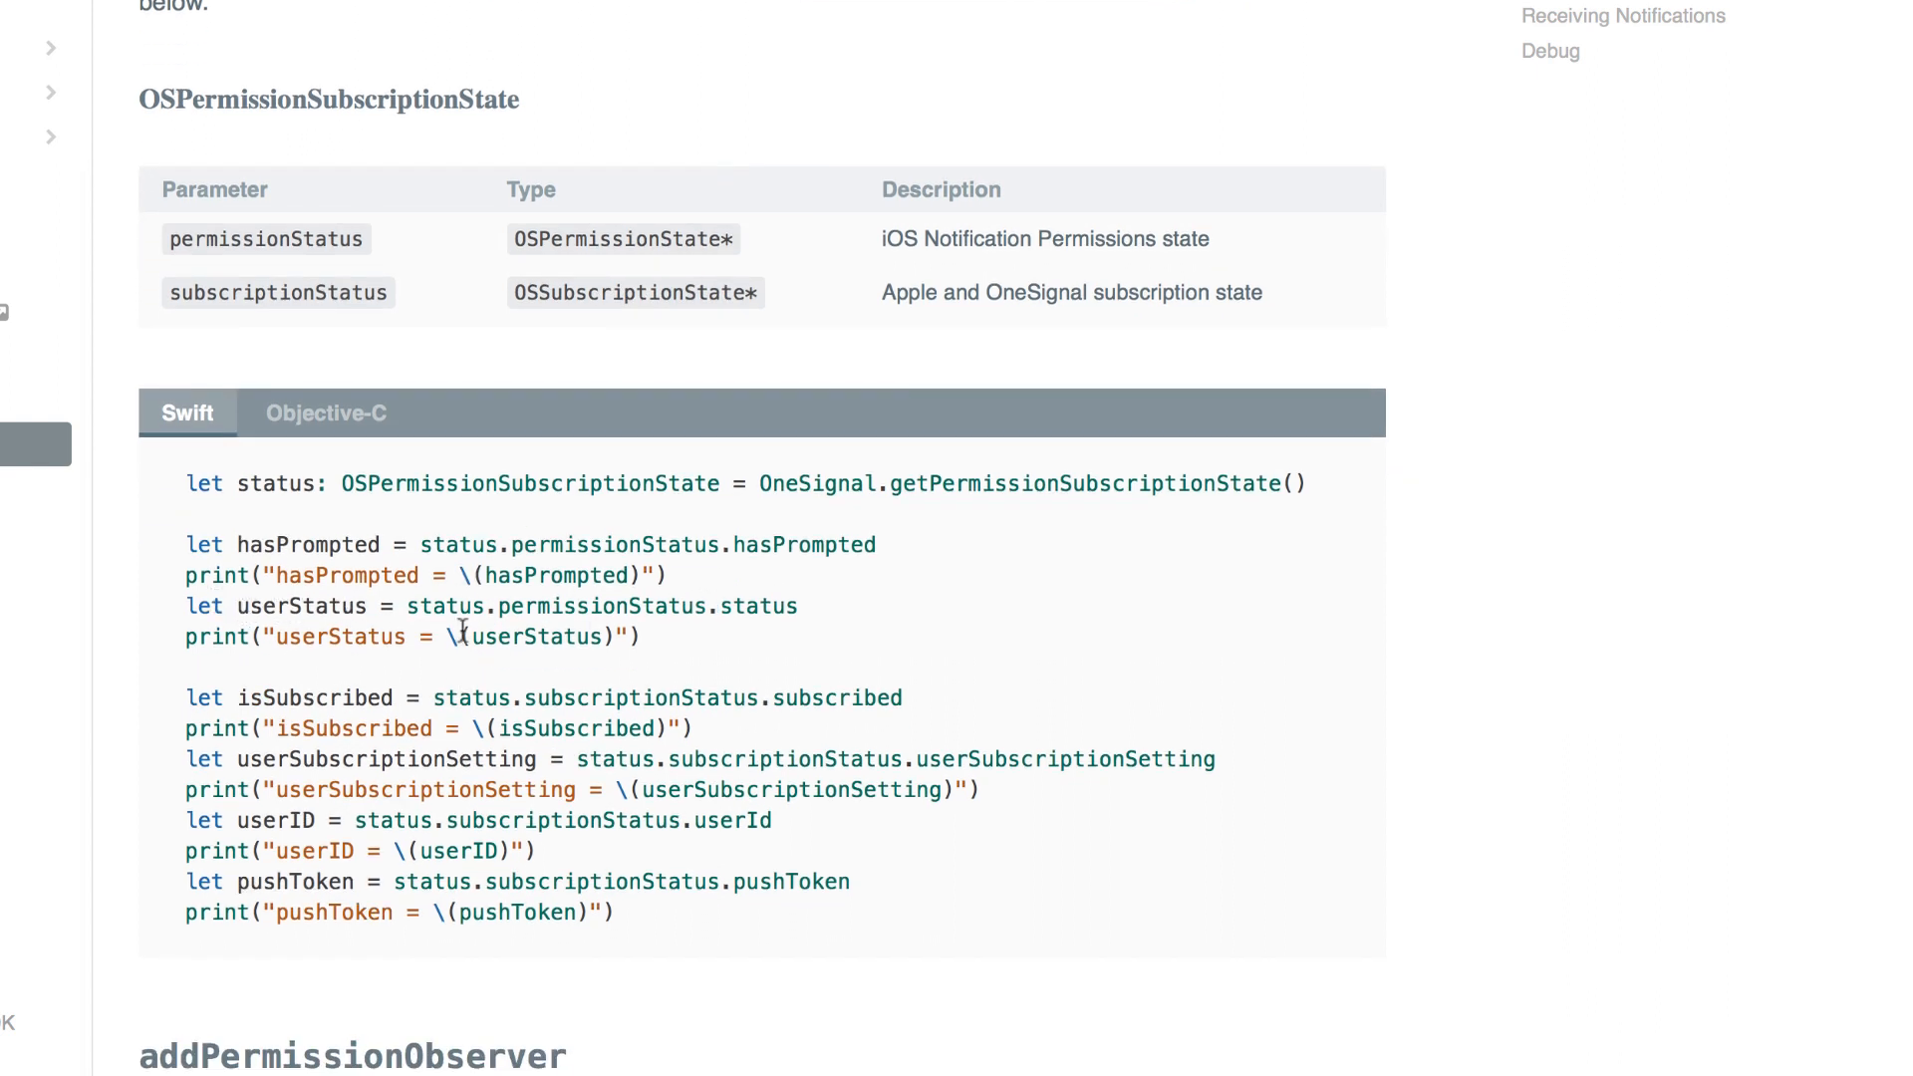
scroll("down", 3)
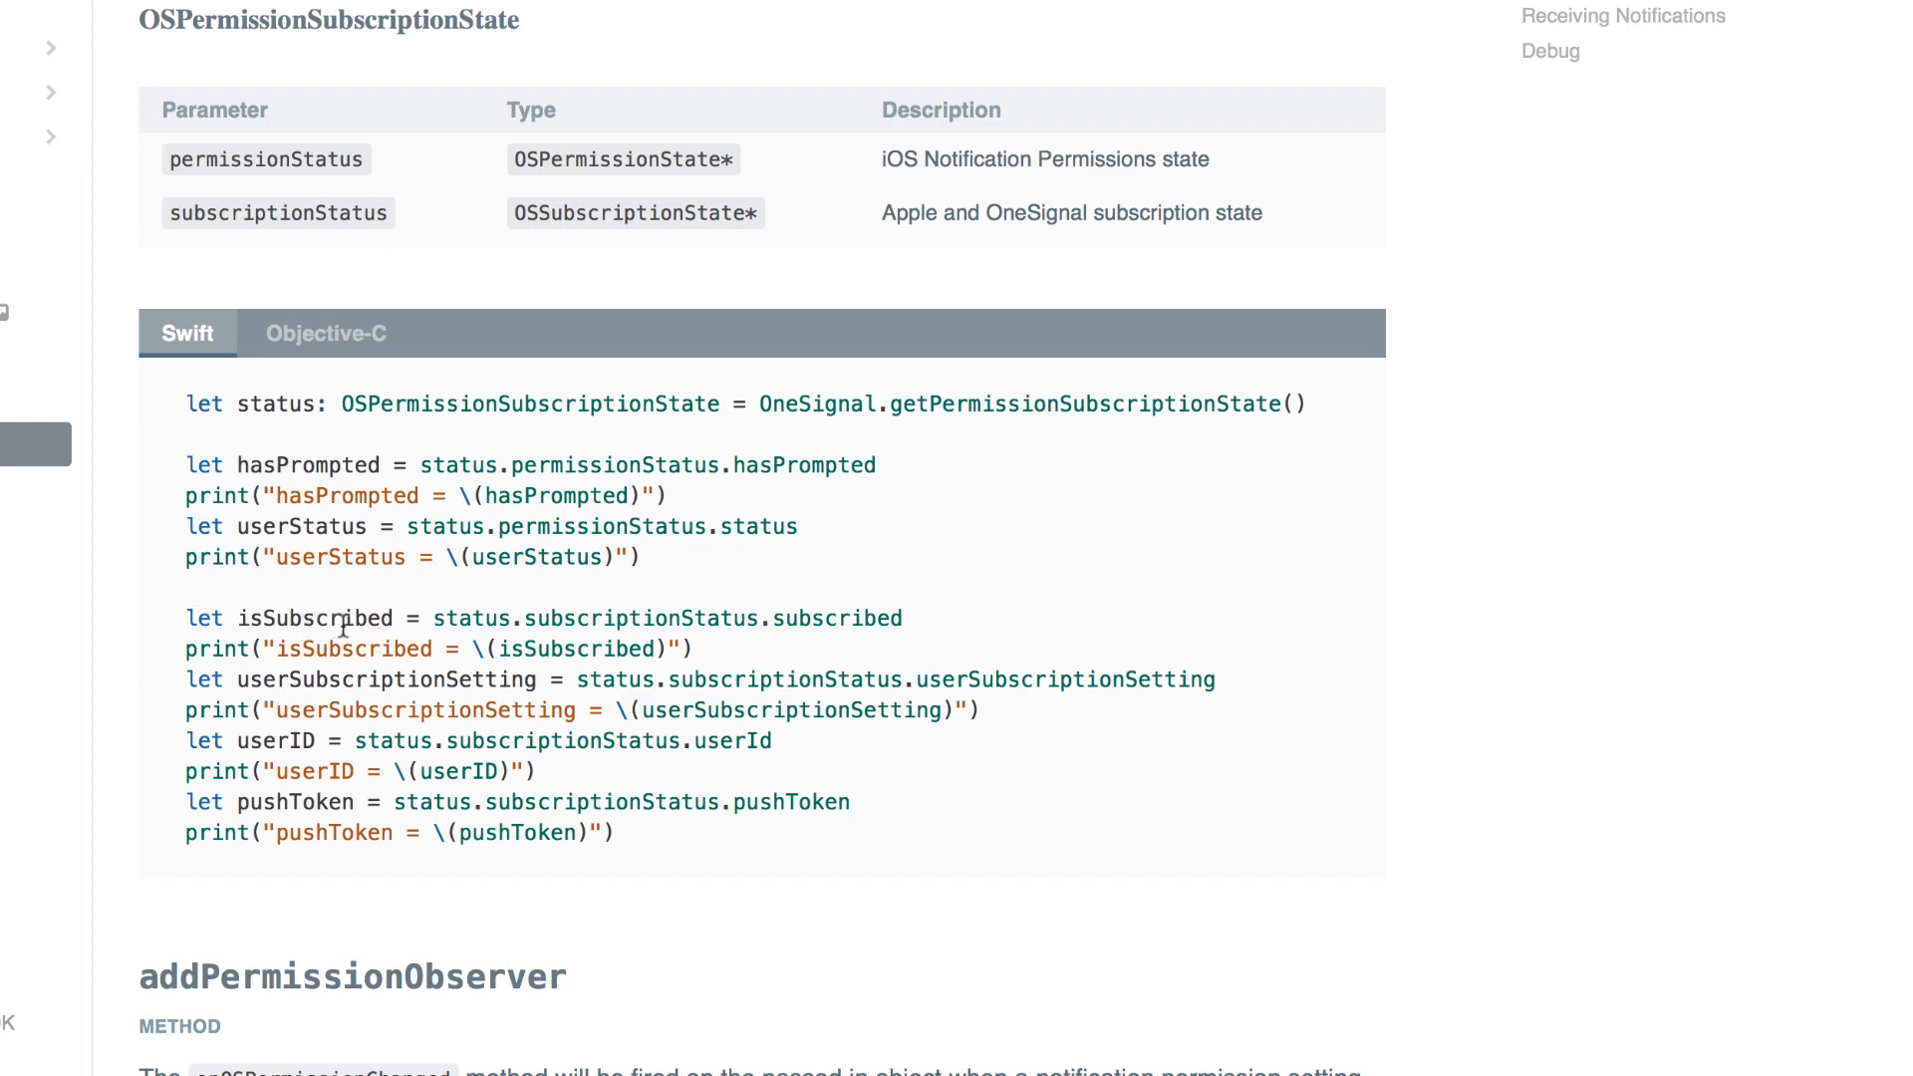
scroll("down", 3)
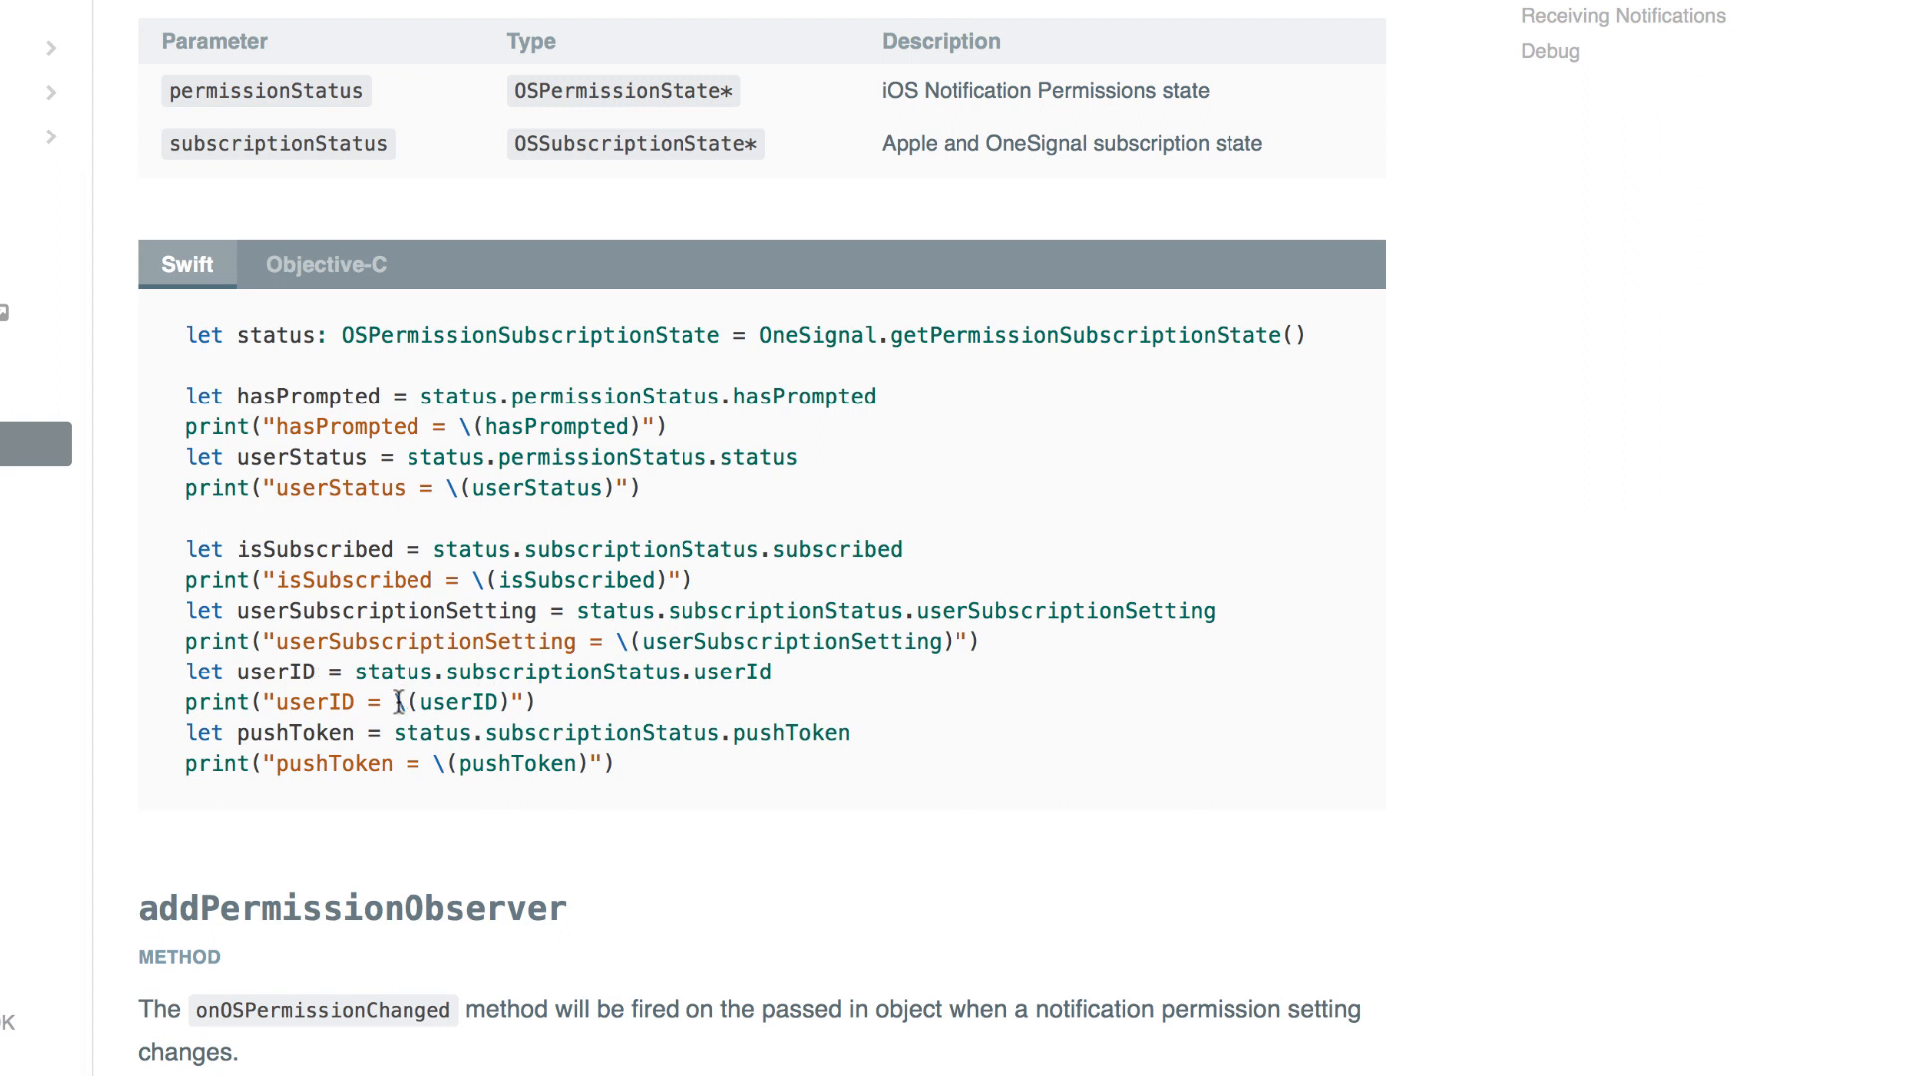
scroll("down", 3)
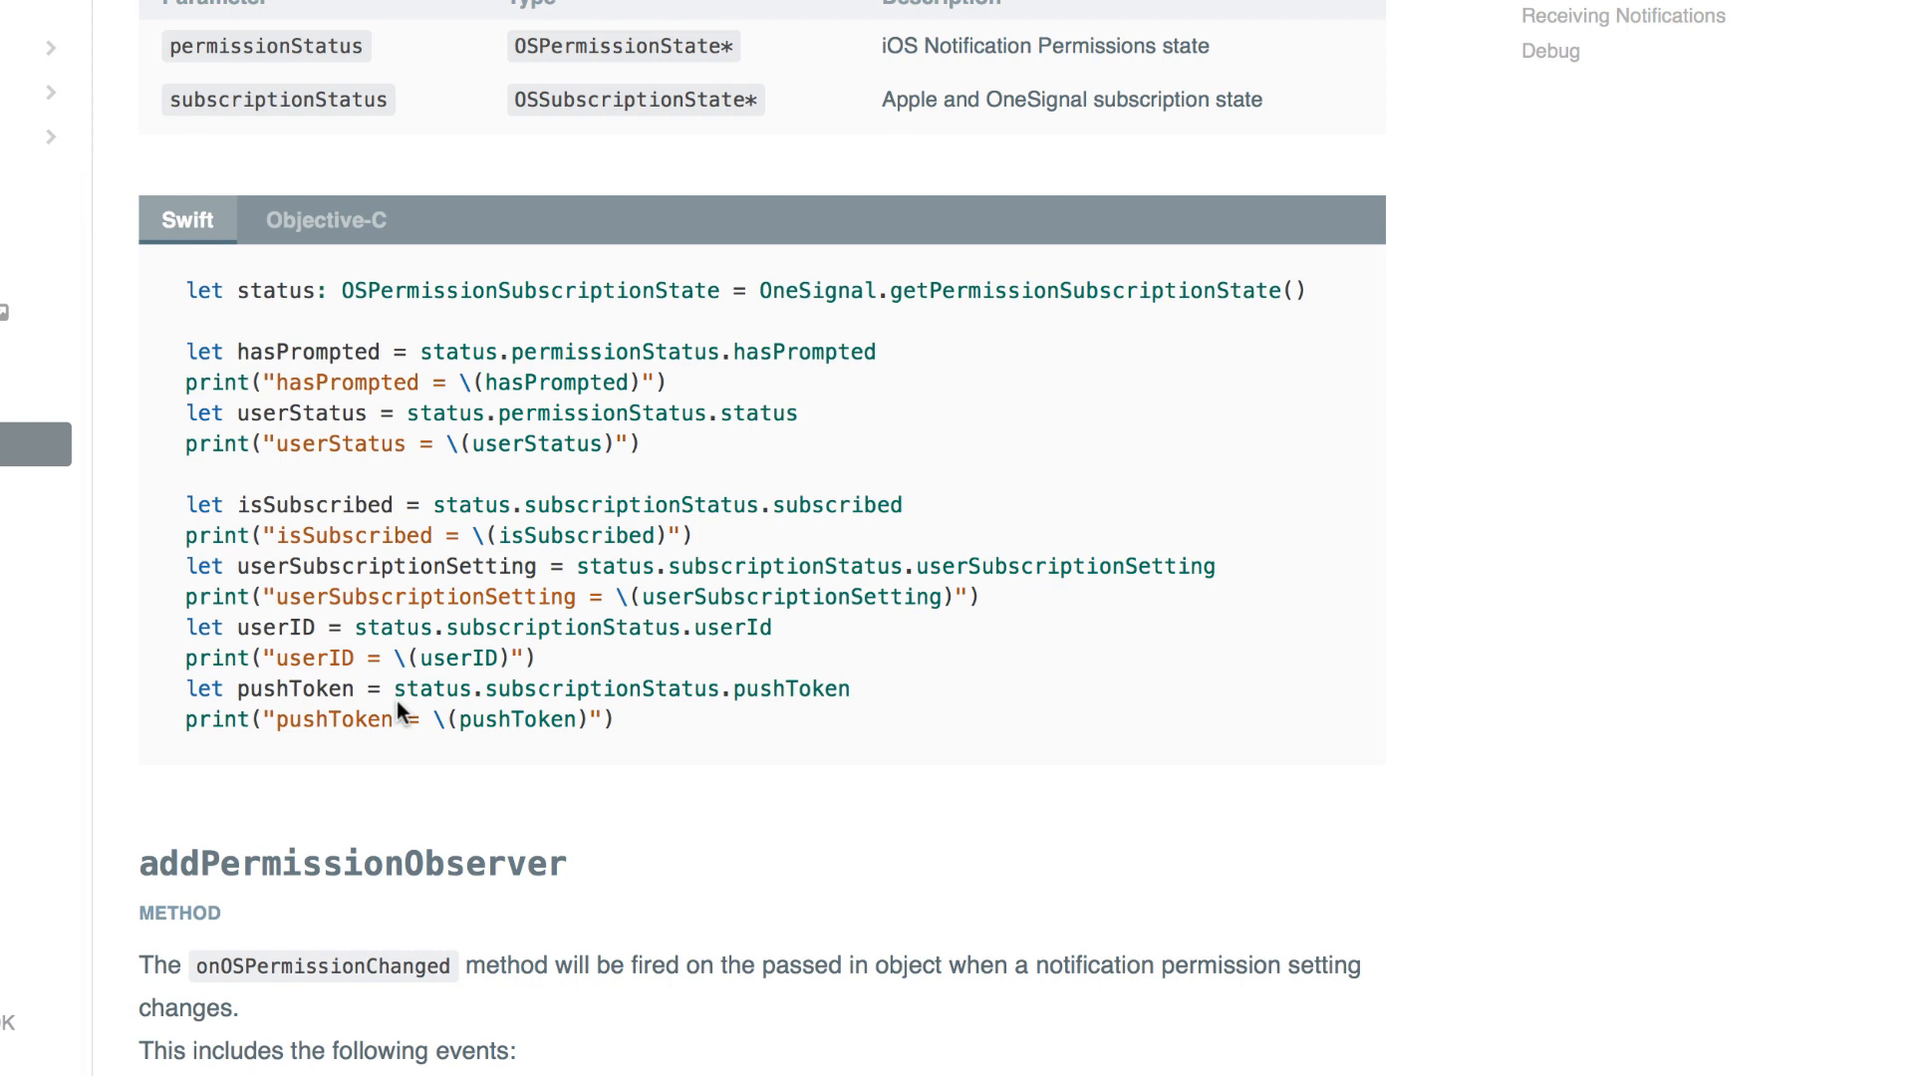
scroll("down", 3)
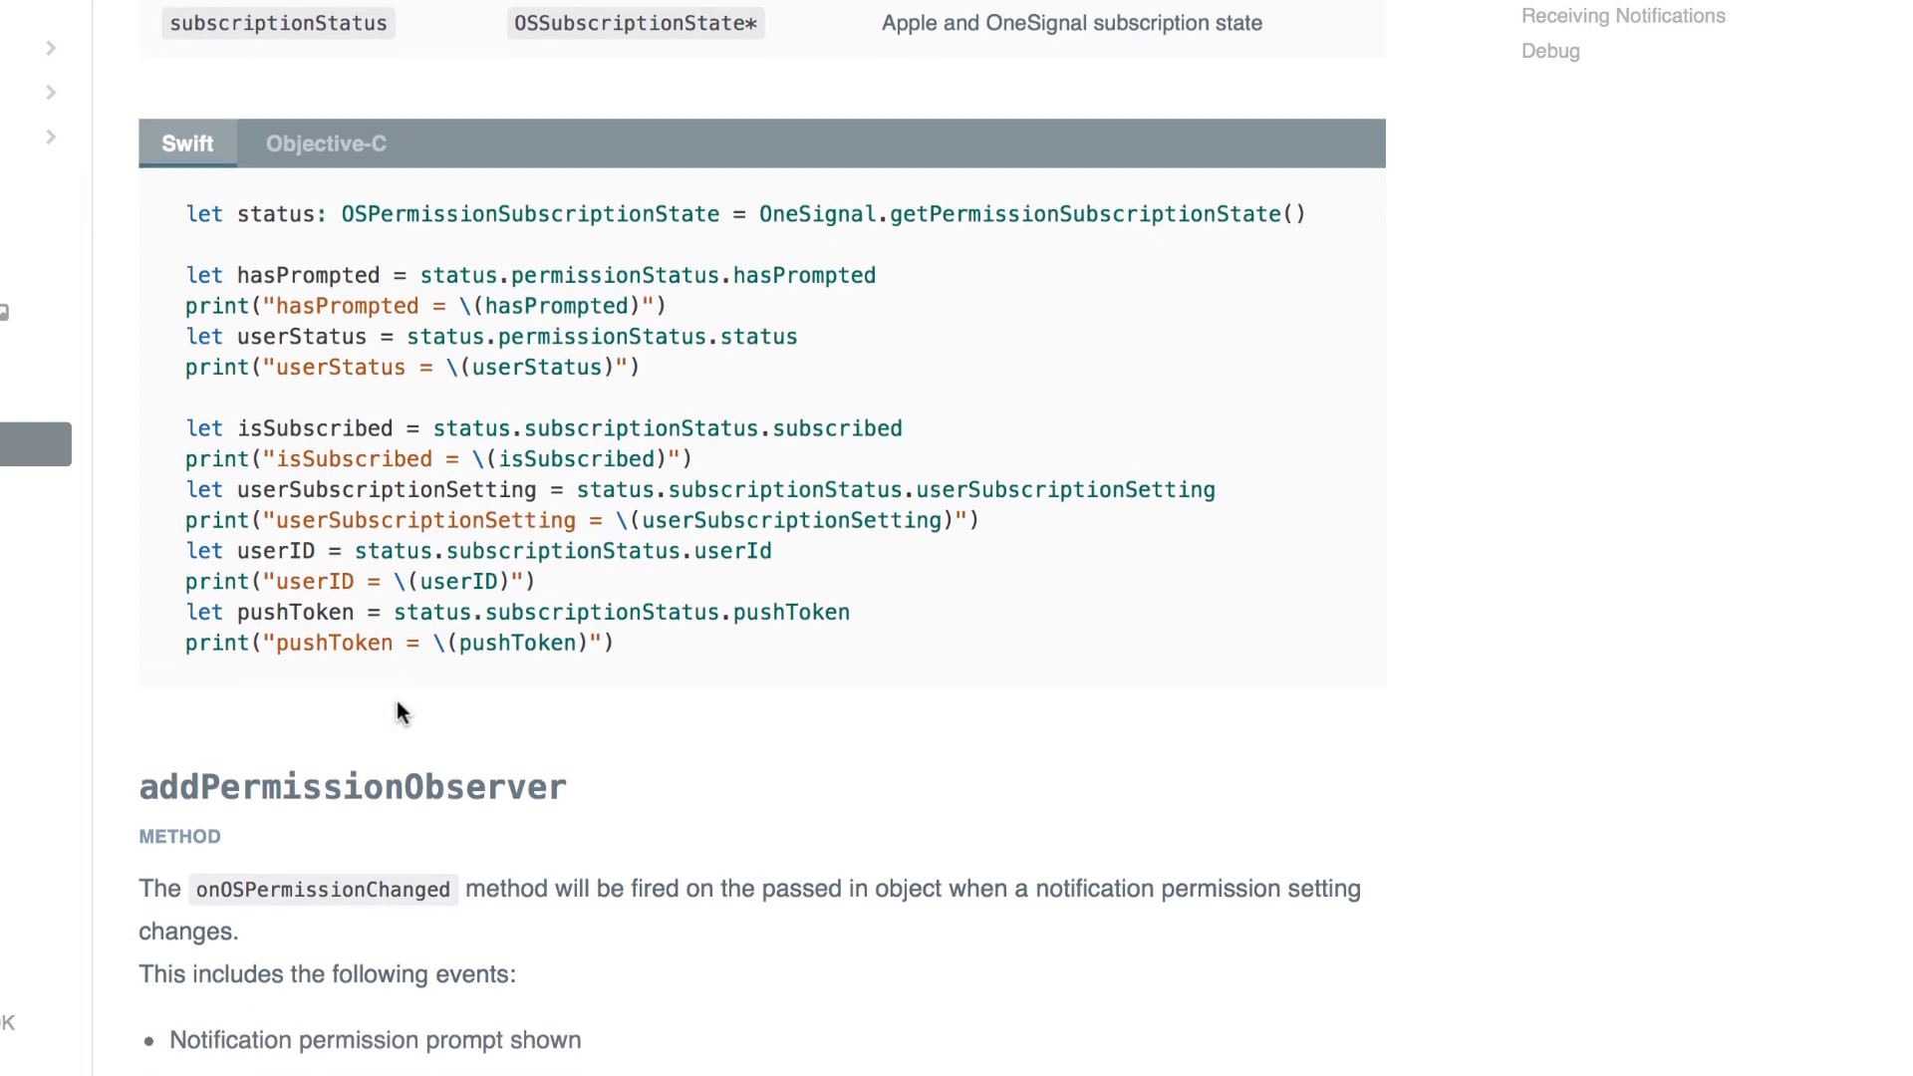
scroll("down", 3)
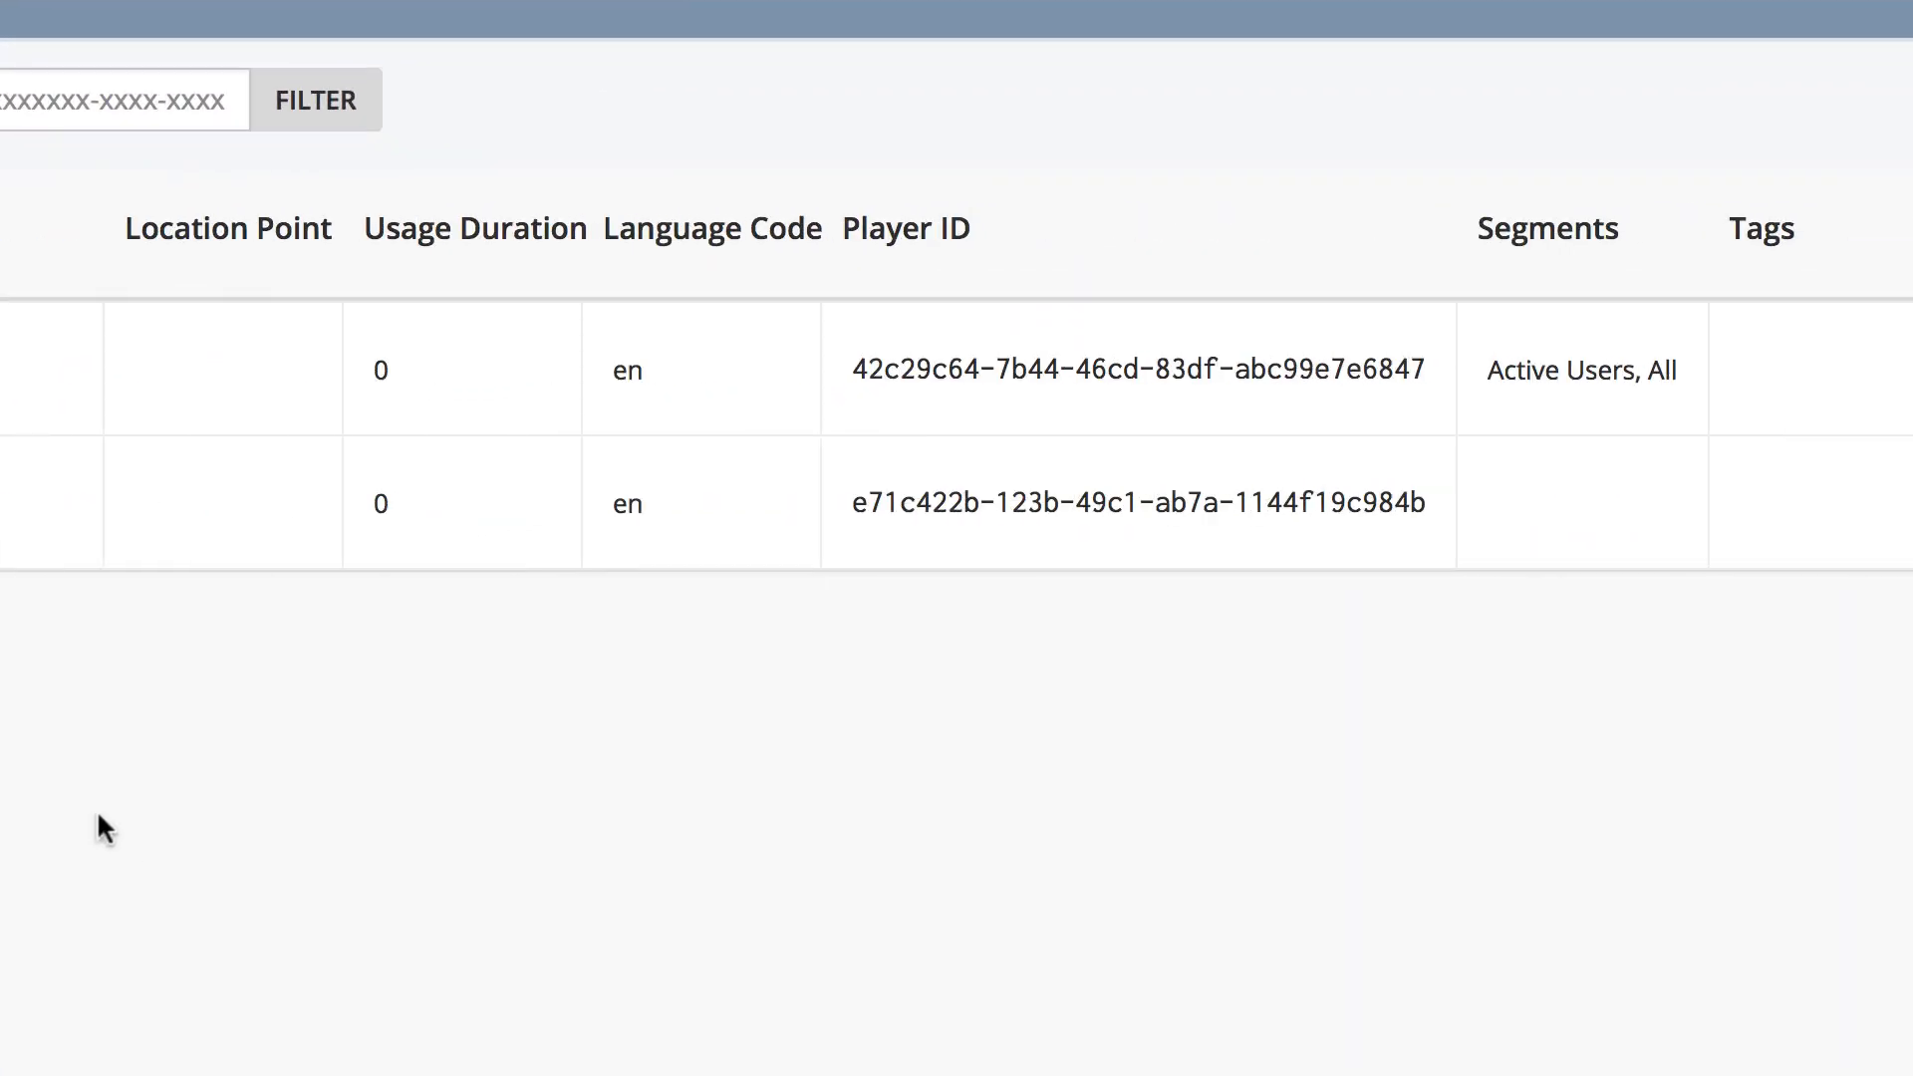
mouse_move(940, 241)
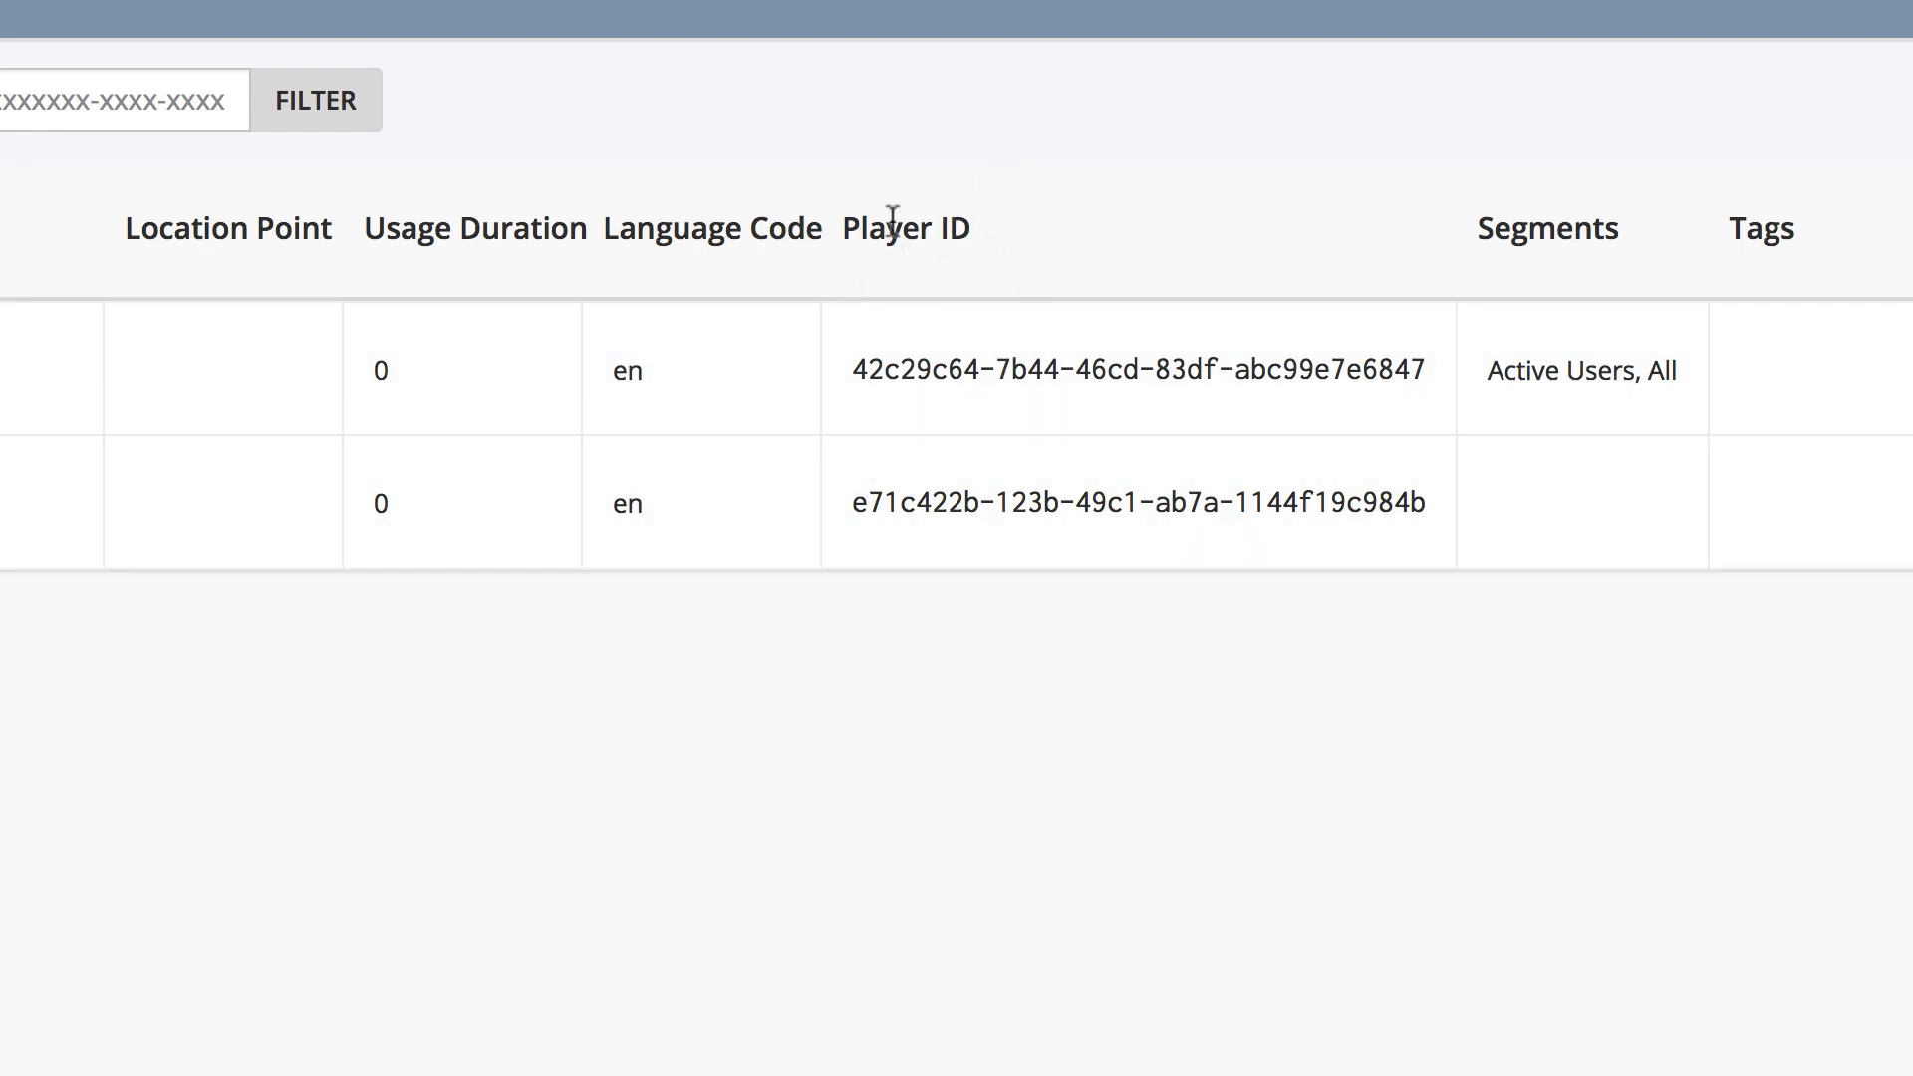
- Highlight the Player ID column in the OneSignal users list
double_click(892, 228)
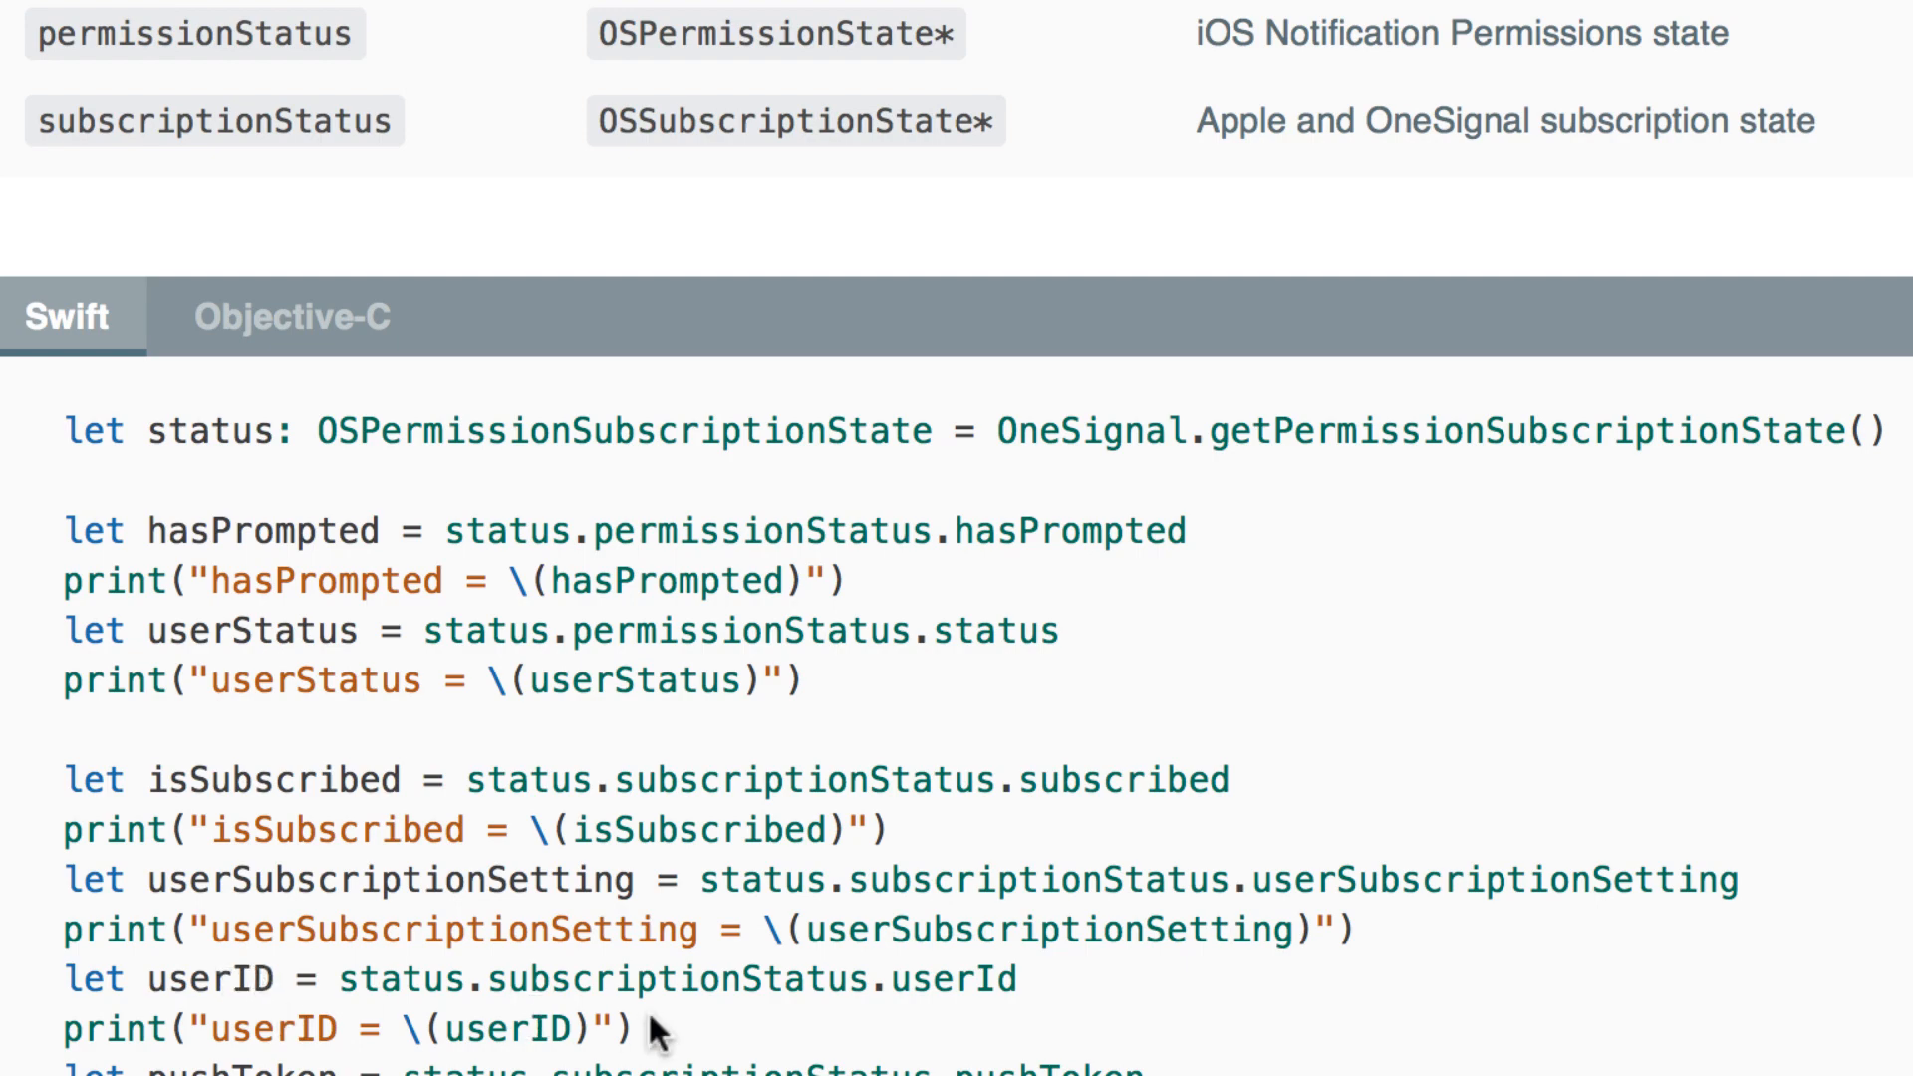
- Bring the whole getPermissionSubscriptionState Swift snippet into view in the docs
scroll("down", 3)
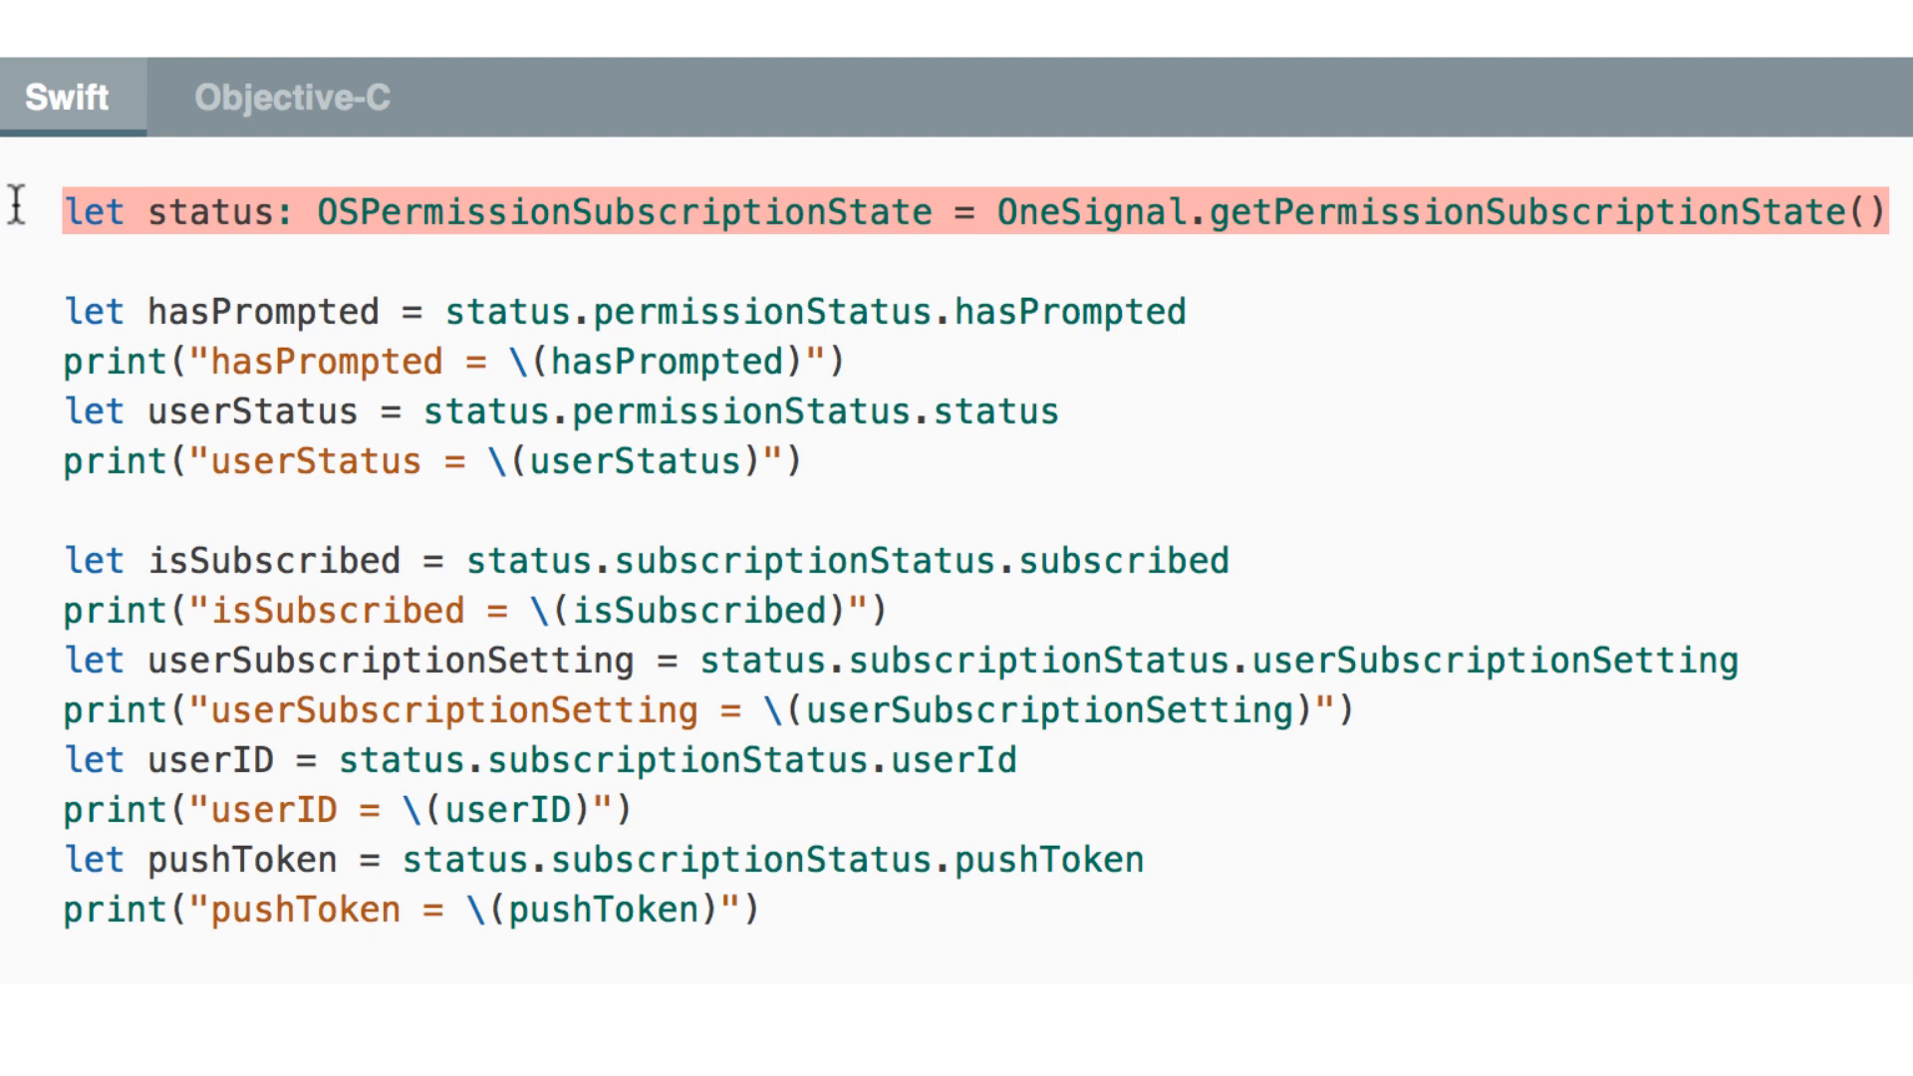
mouse_move(379, 210)
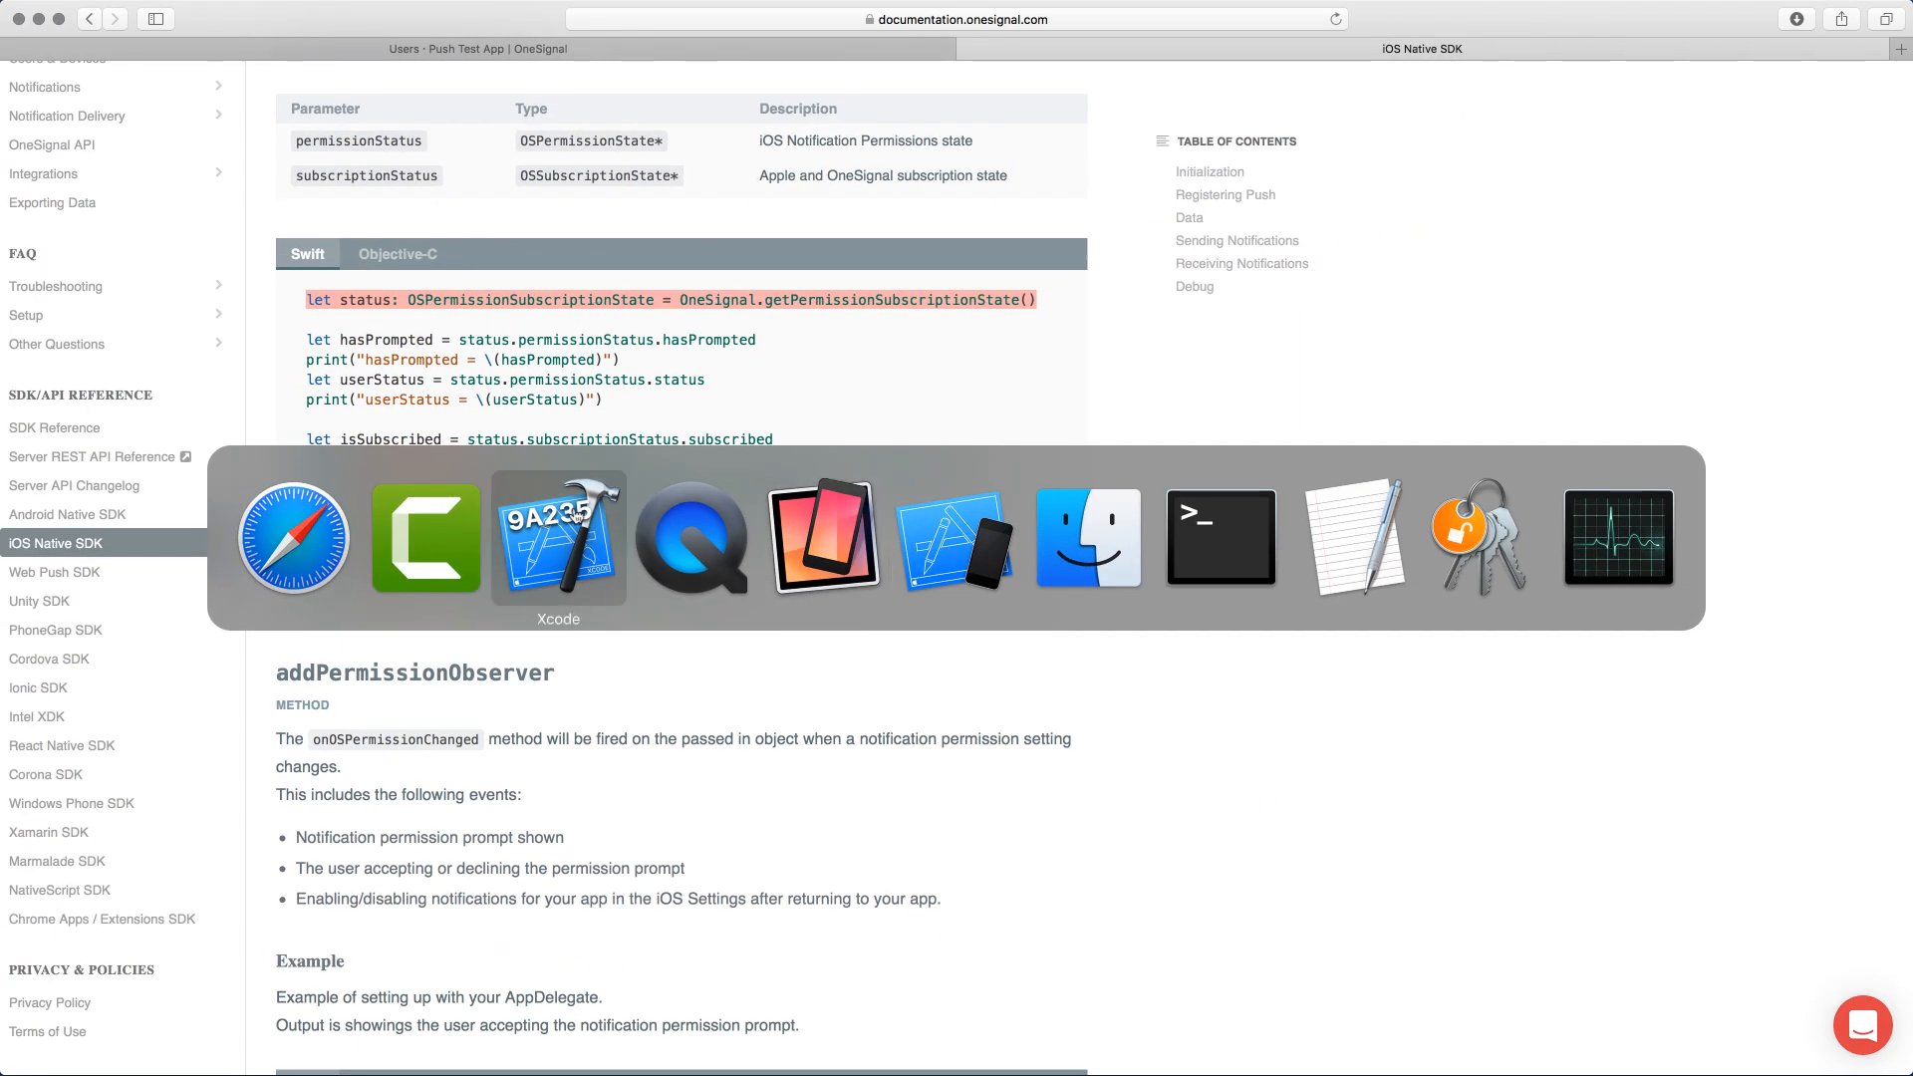
- In ViewController.swift, add 'import OneSignal' and fetch OSPermissionSubscriptionState in viewDidLoad
left_click(558, 539)
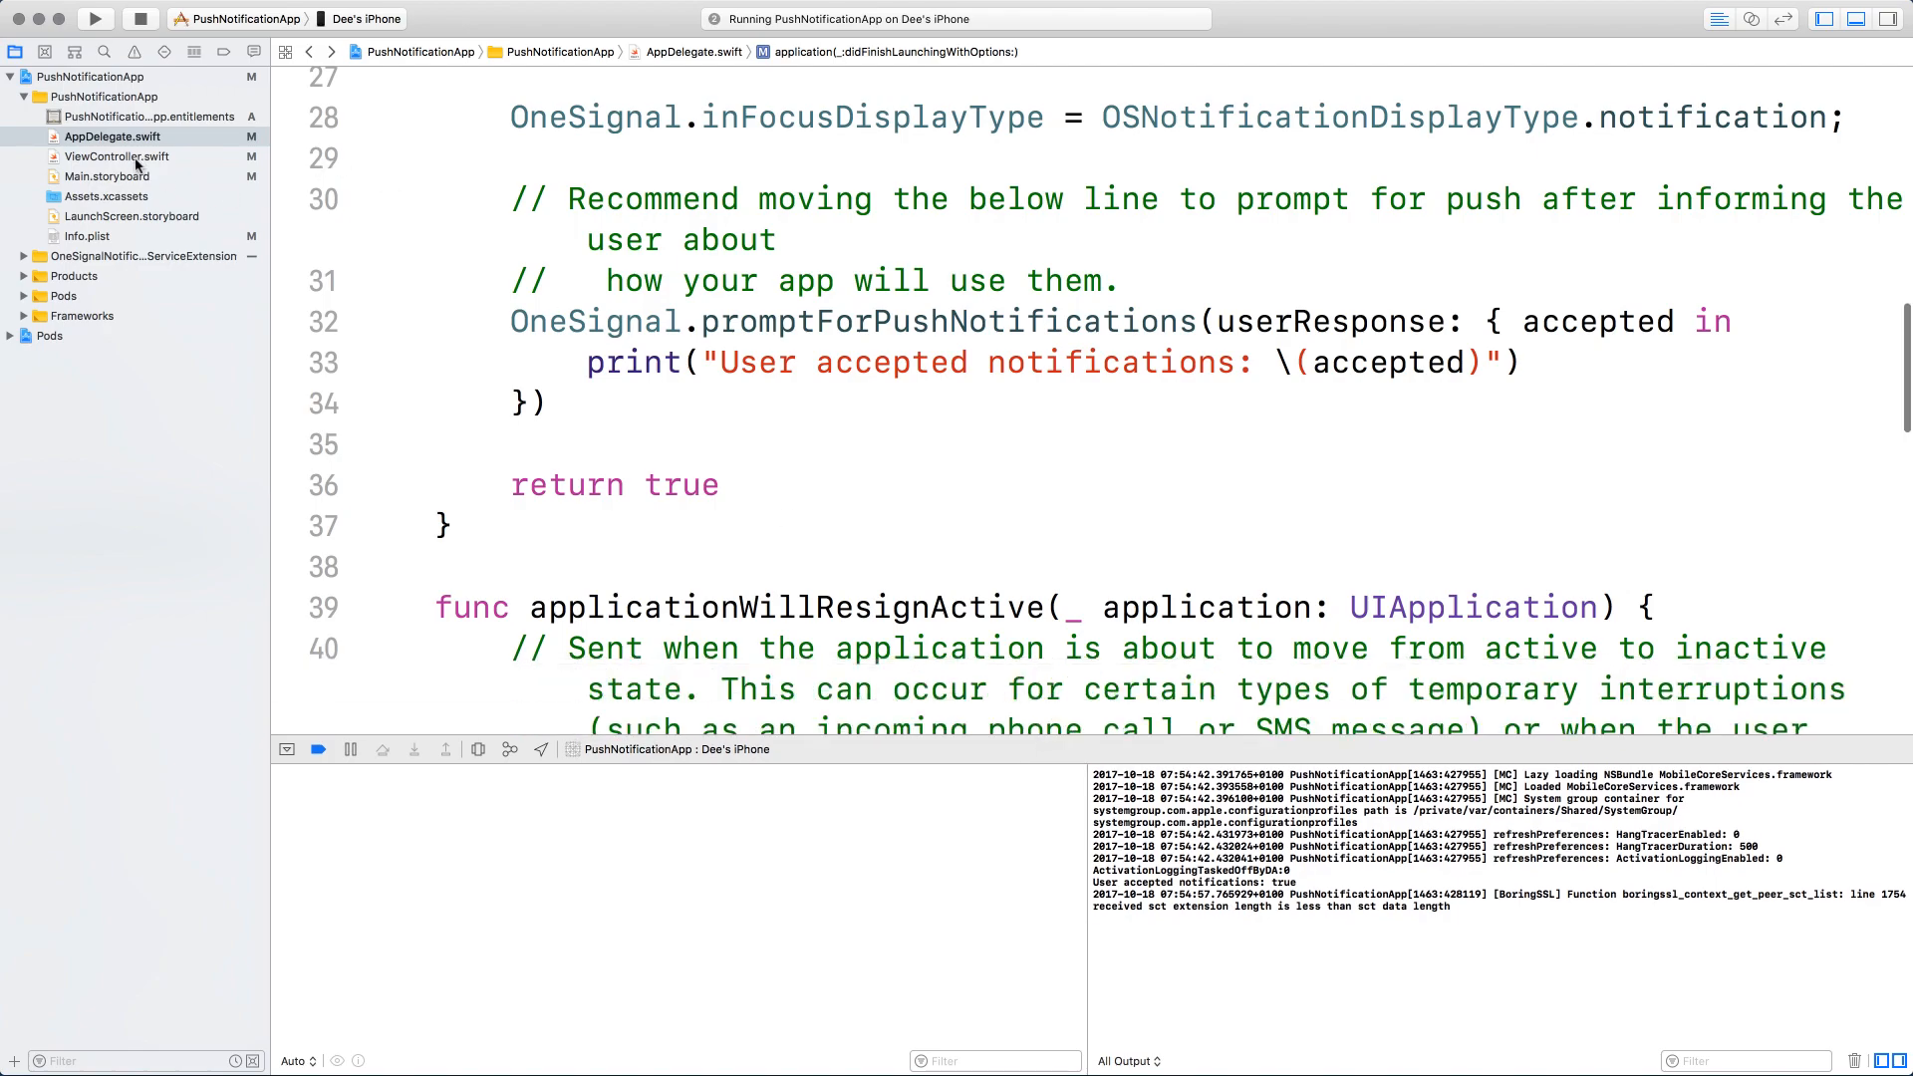
left_click(118, 156)
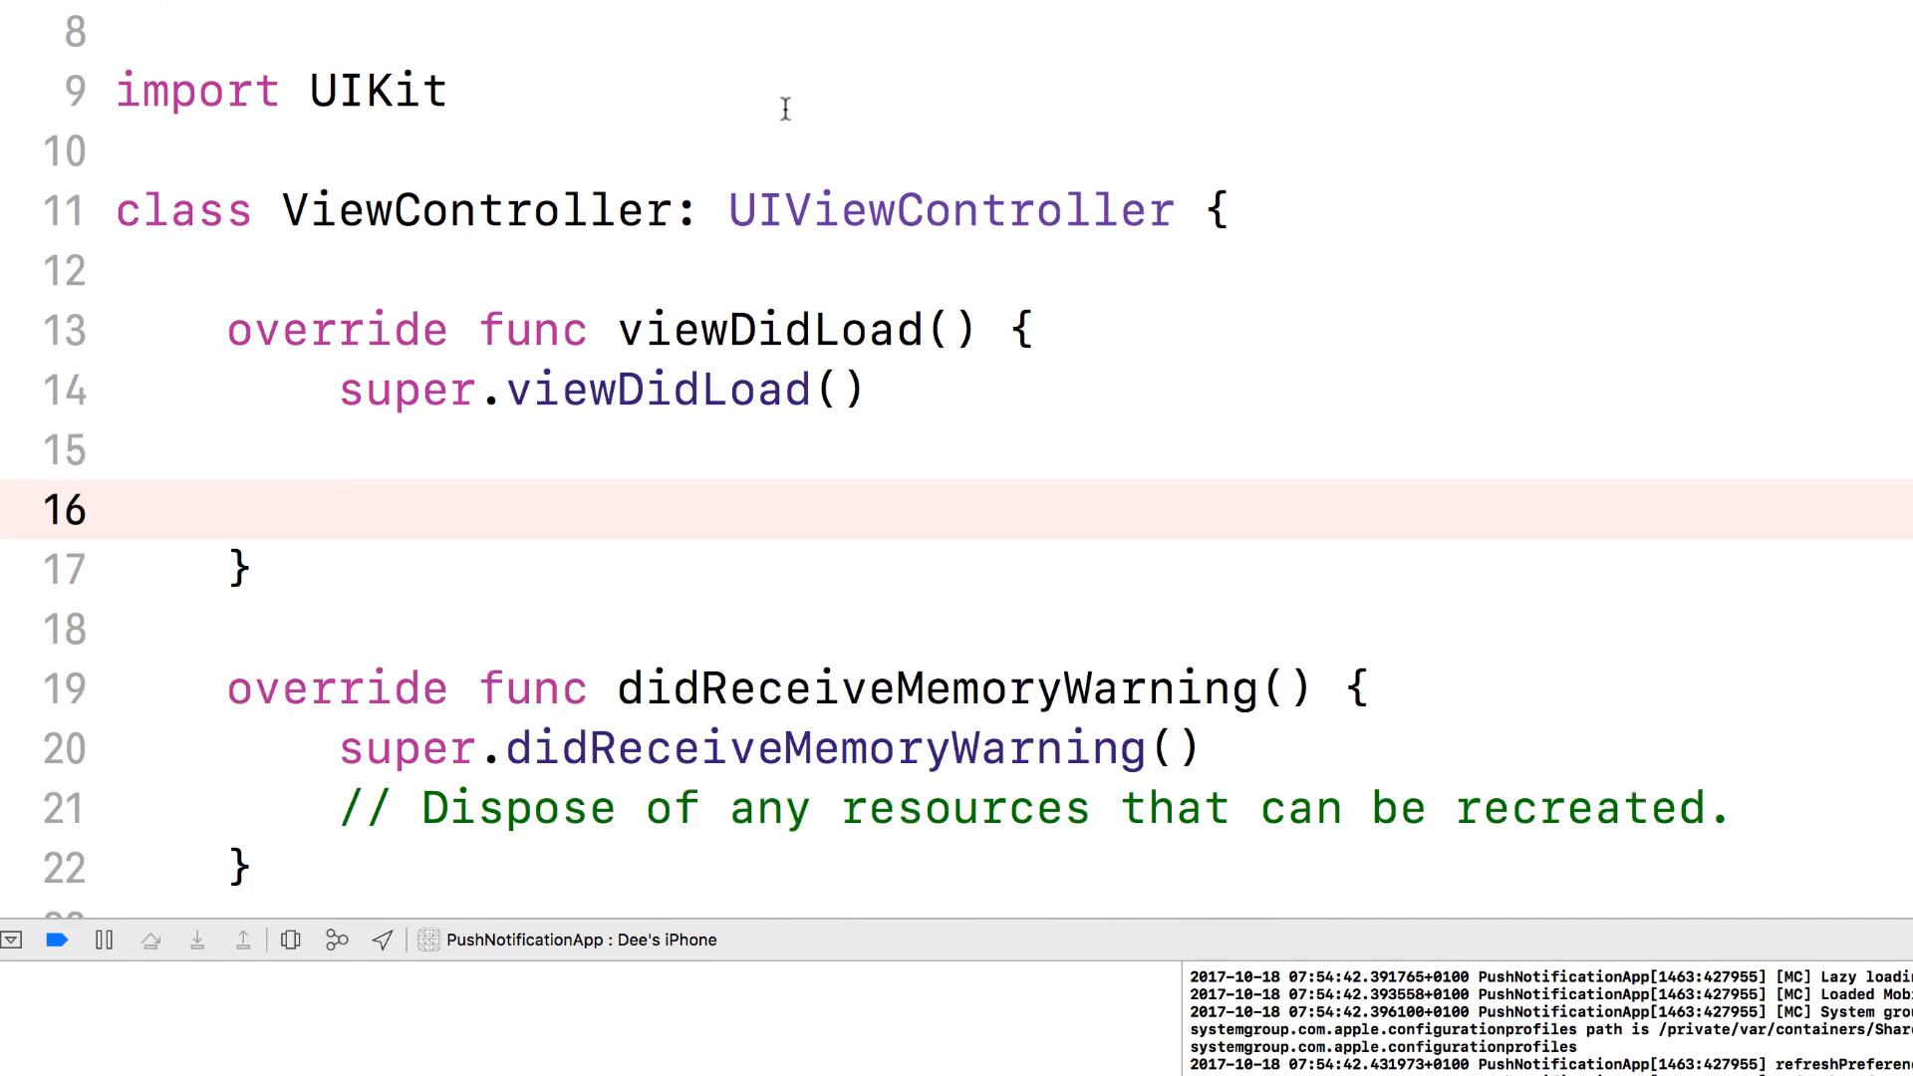
type("im")
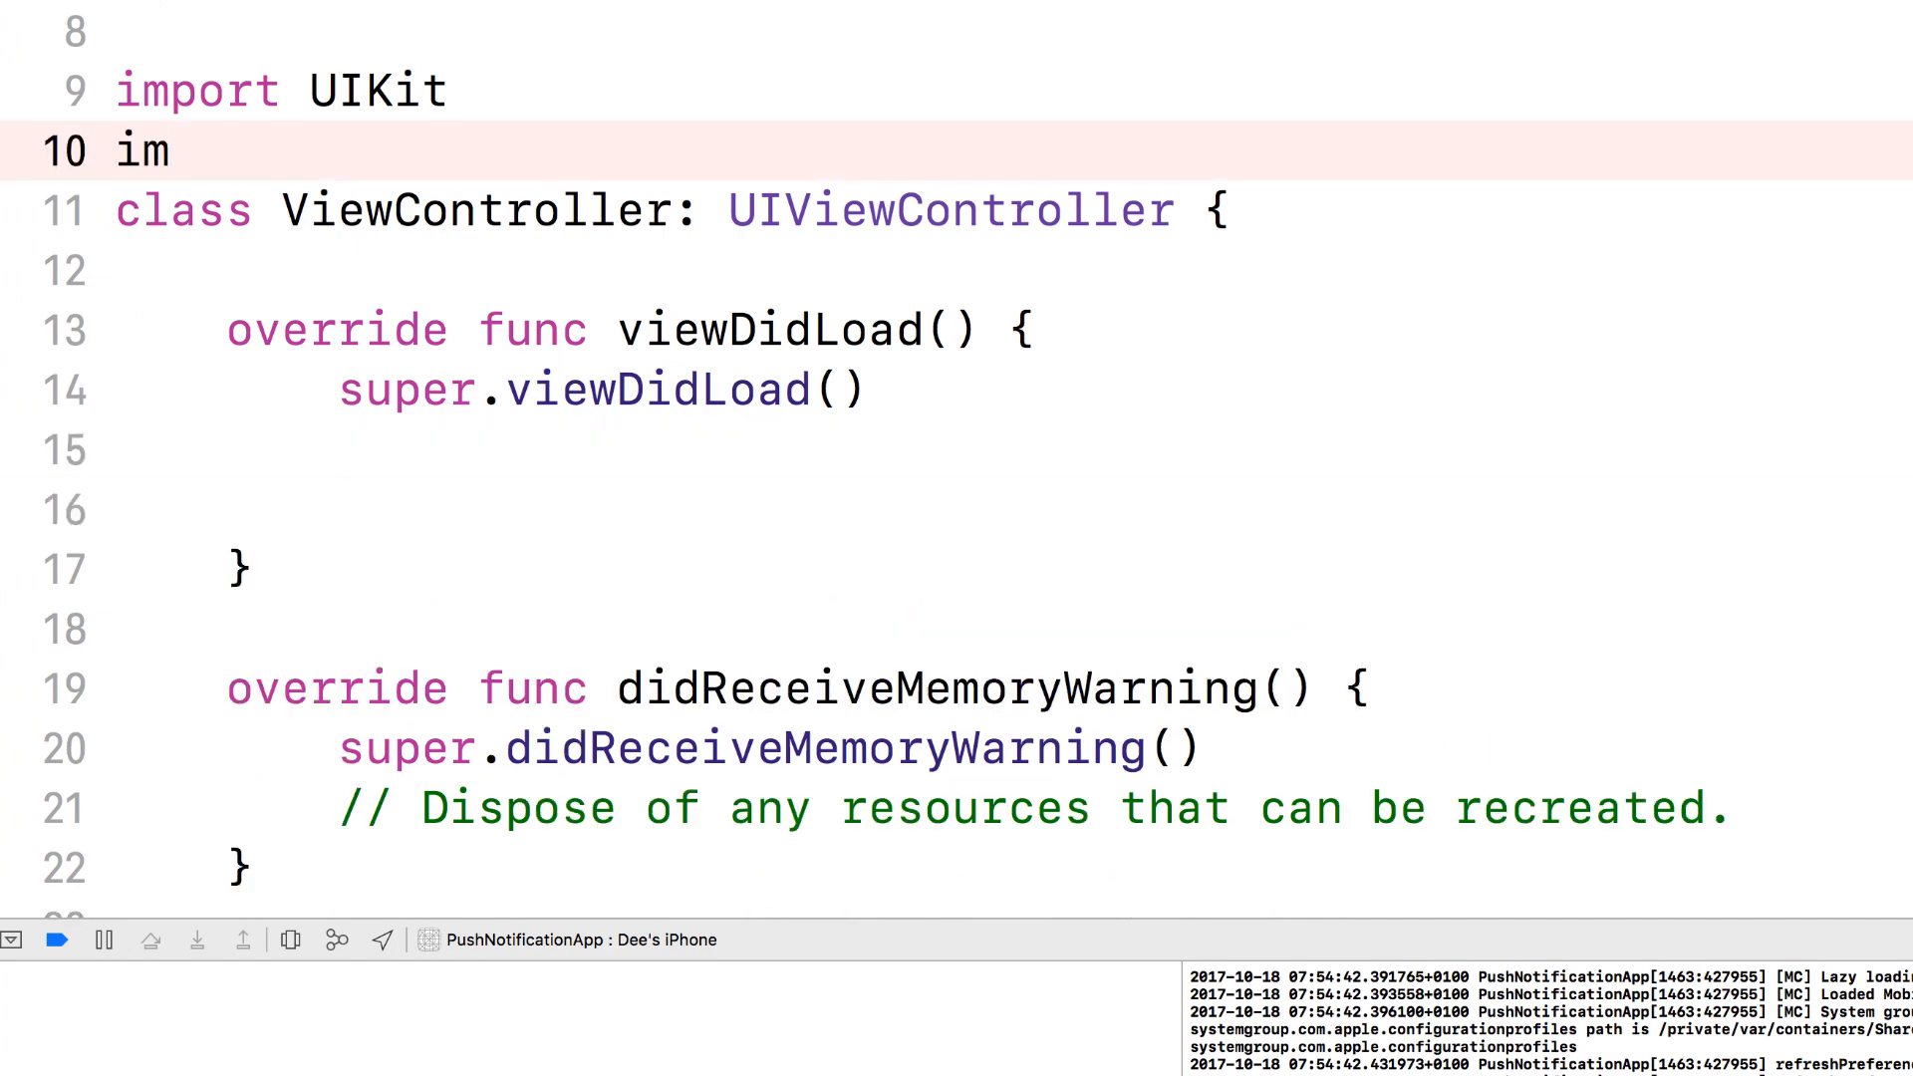
type("port on")
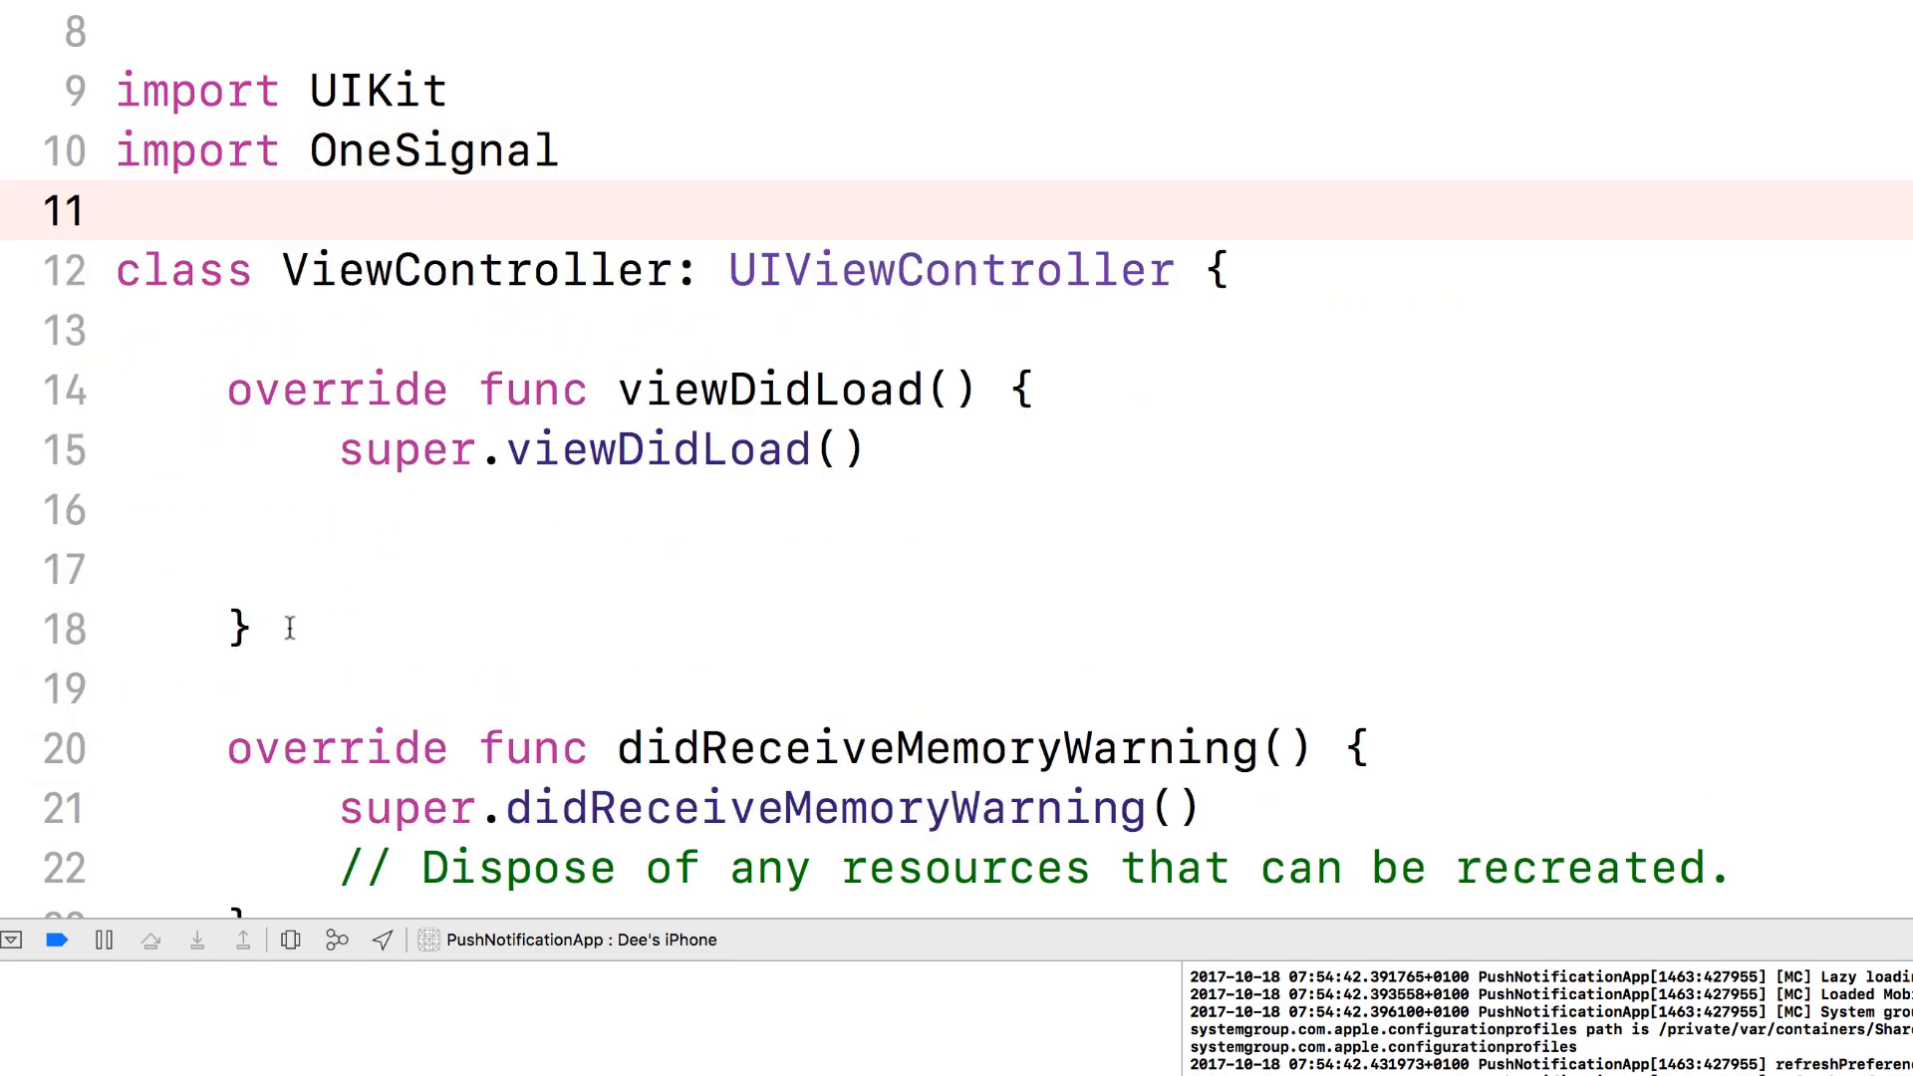
type("let status: OSPermissionSubscriptionState = OneSignal.getPermissionSubscriptionState()")
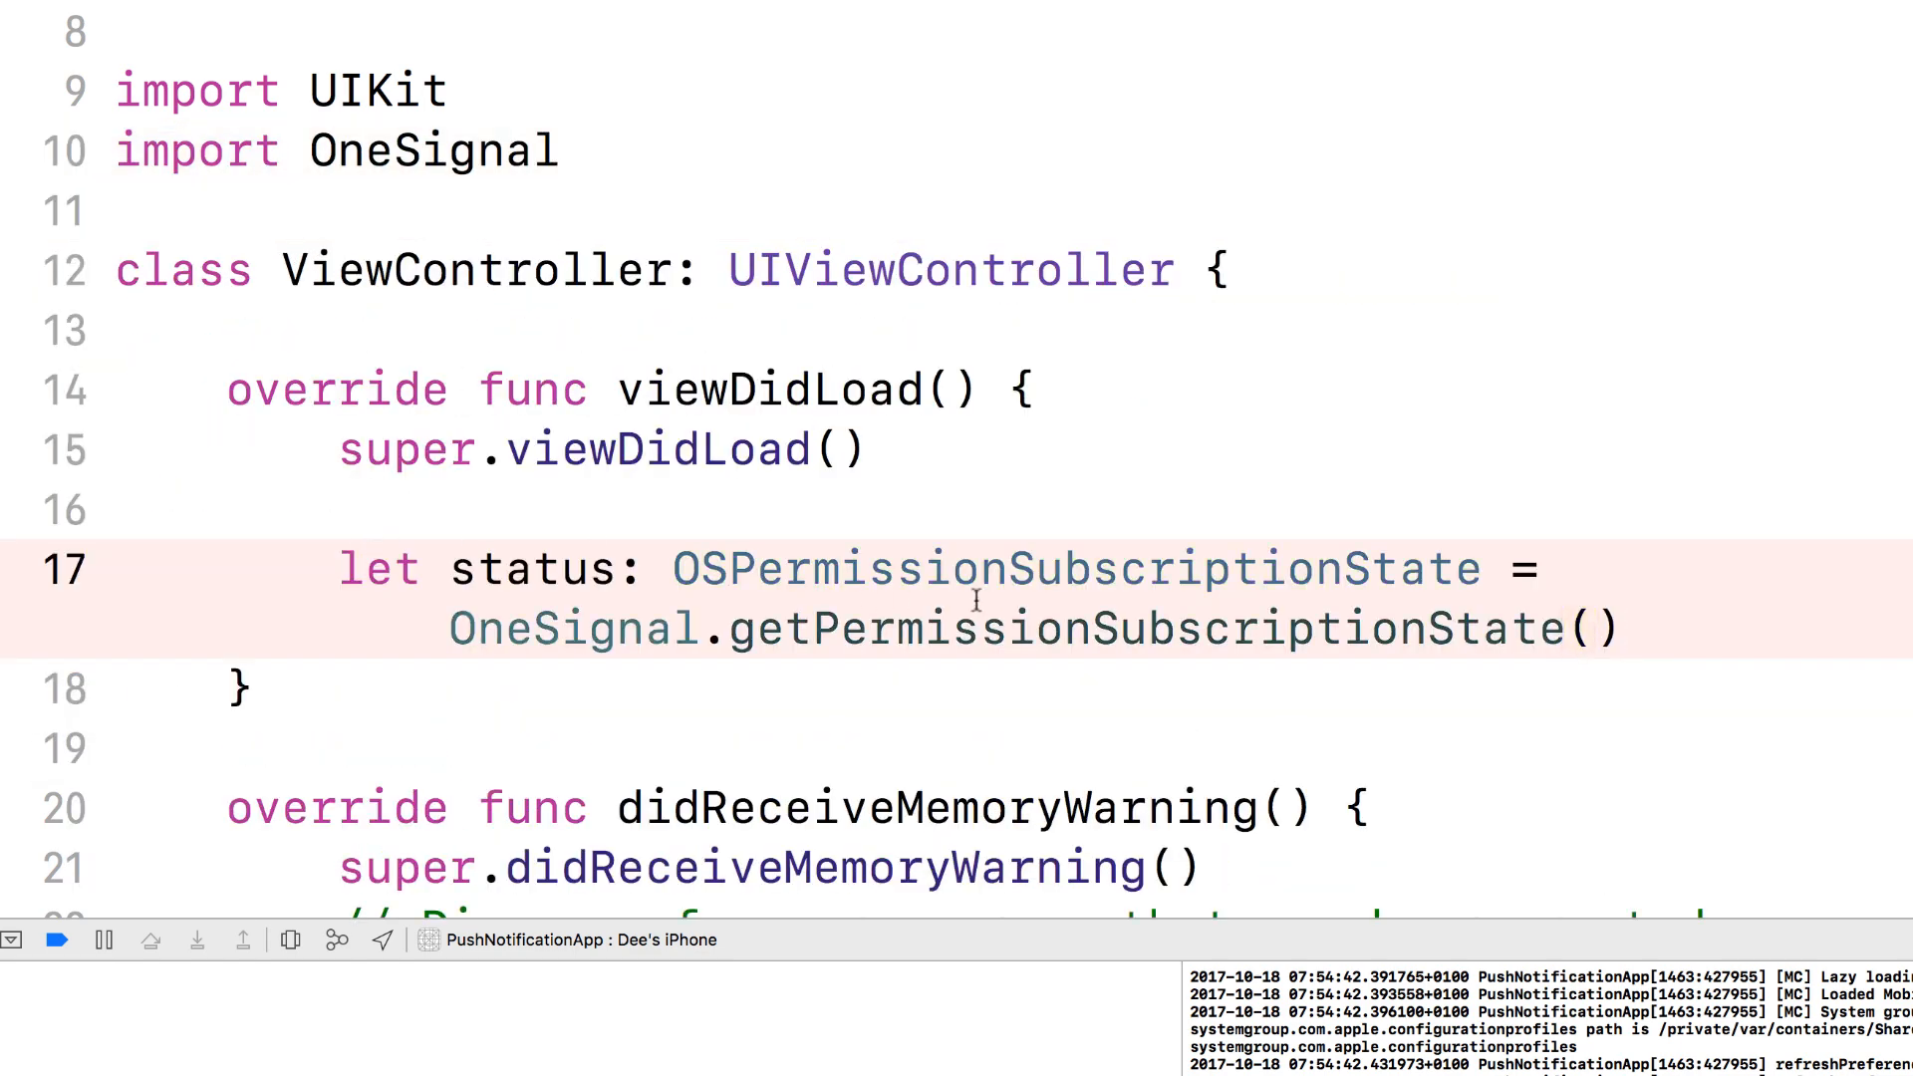
left_click(1623, 629)
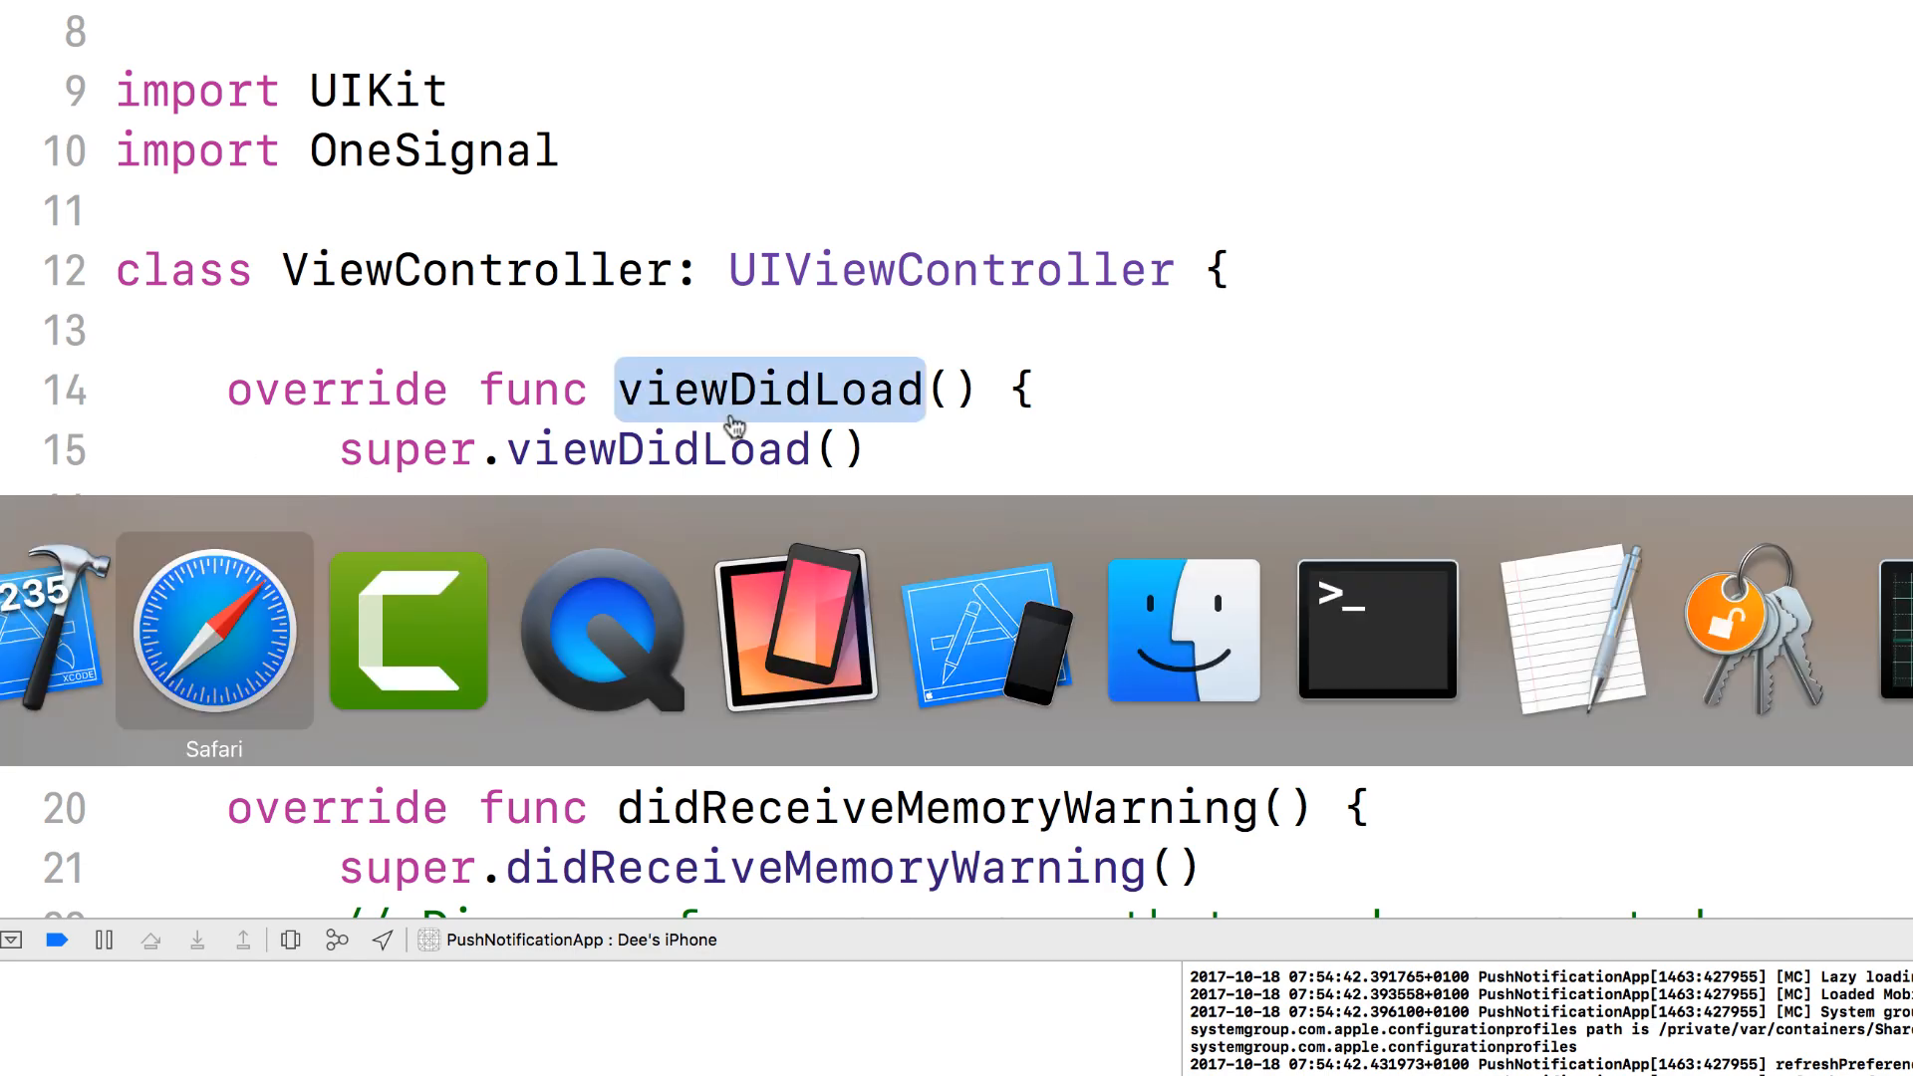
- Check the documentation's userID sample, then return to the Xcode project
left_click(213, 631)
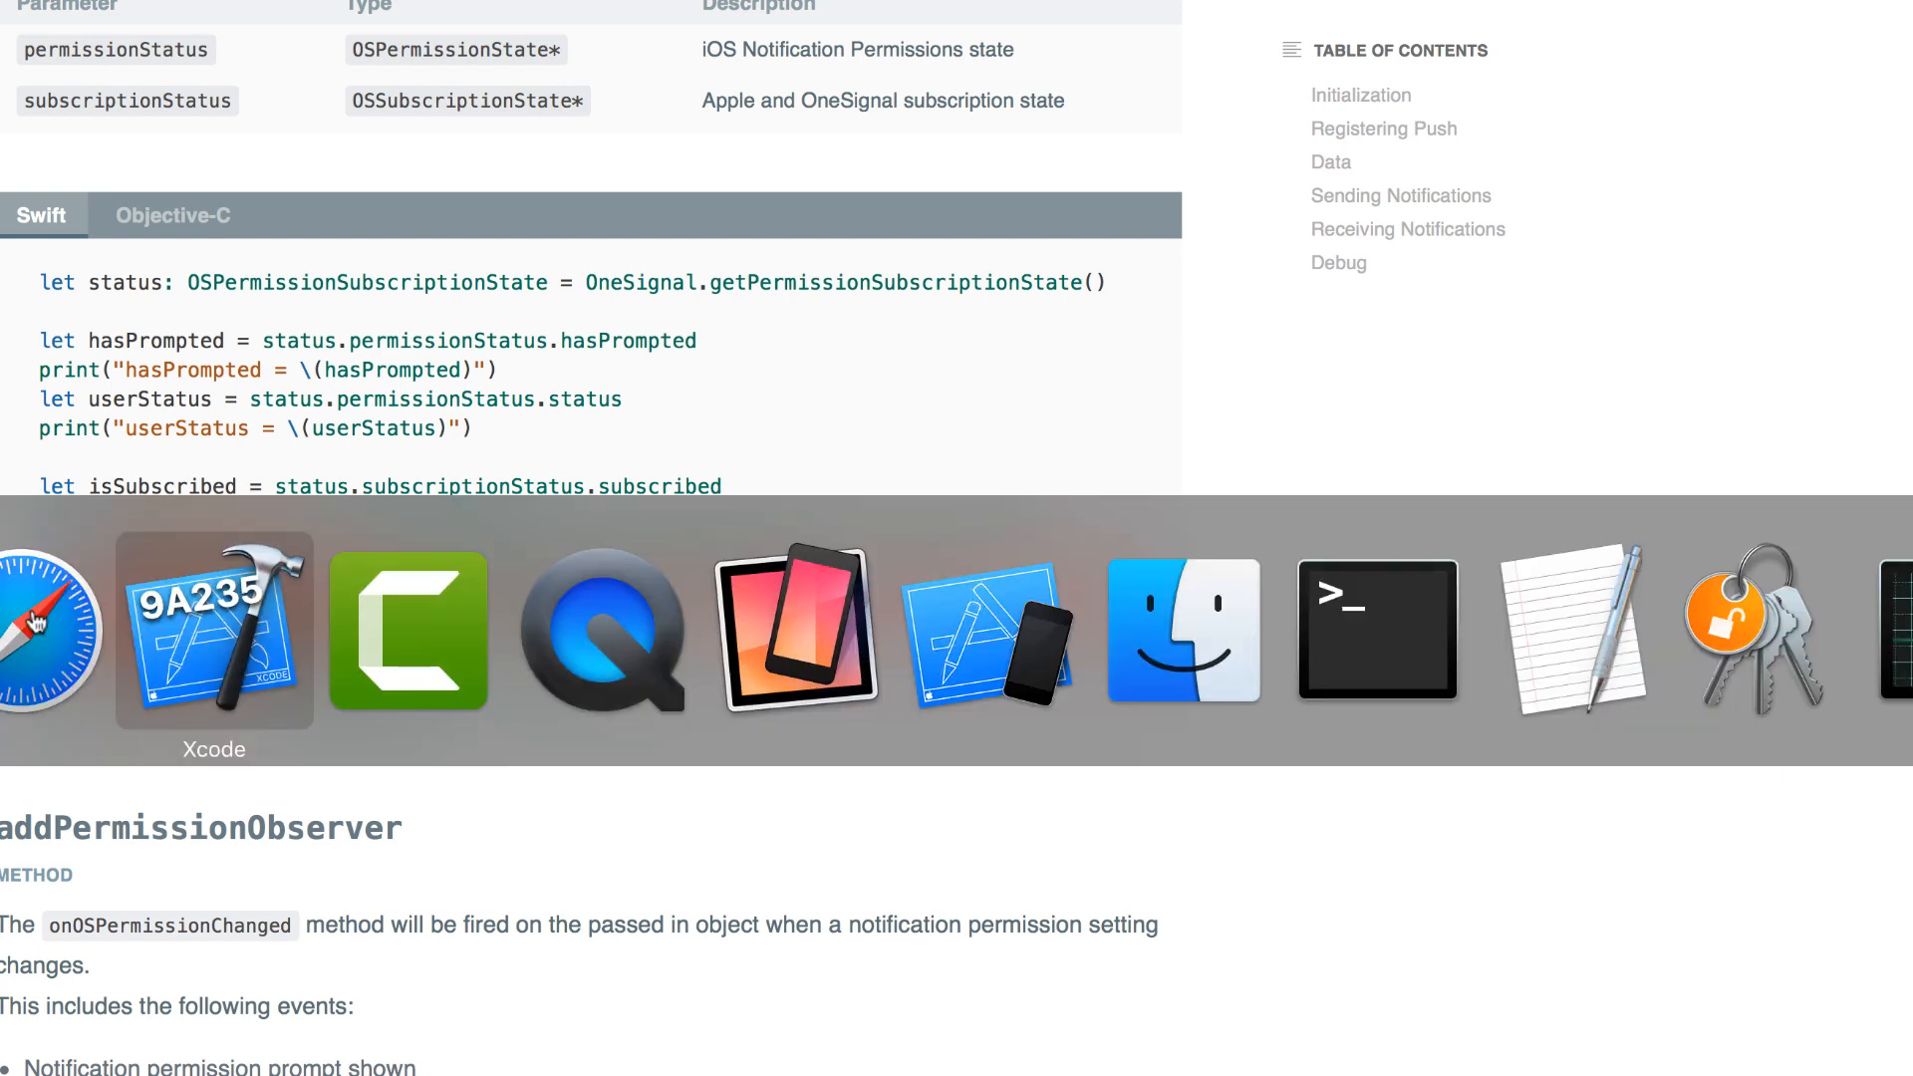
left_click(213, 631)
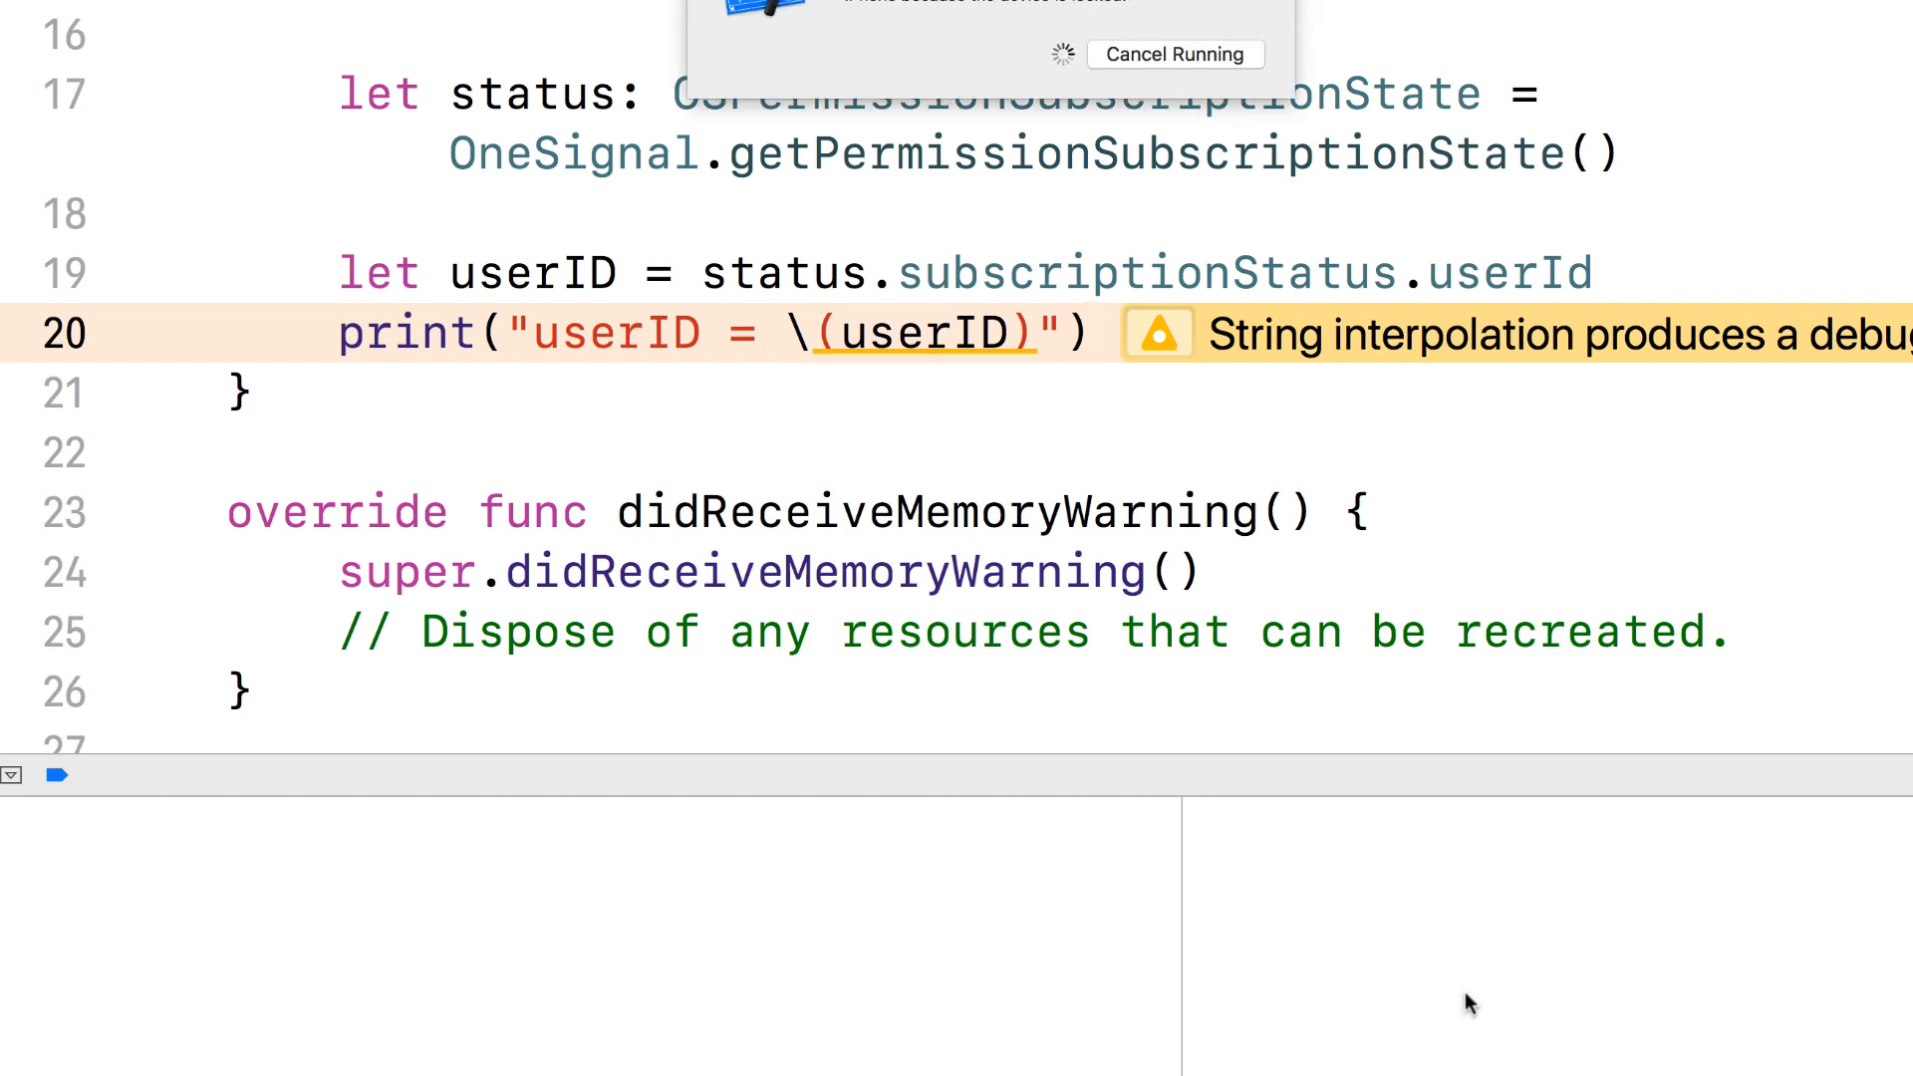
mouse_move(1193, 564)
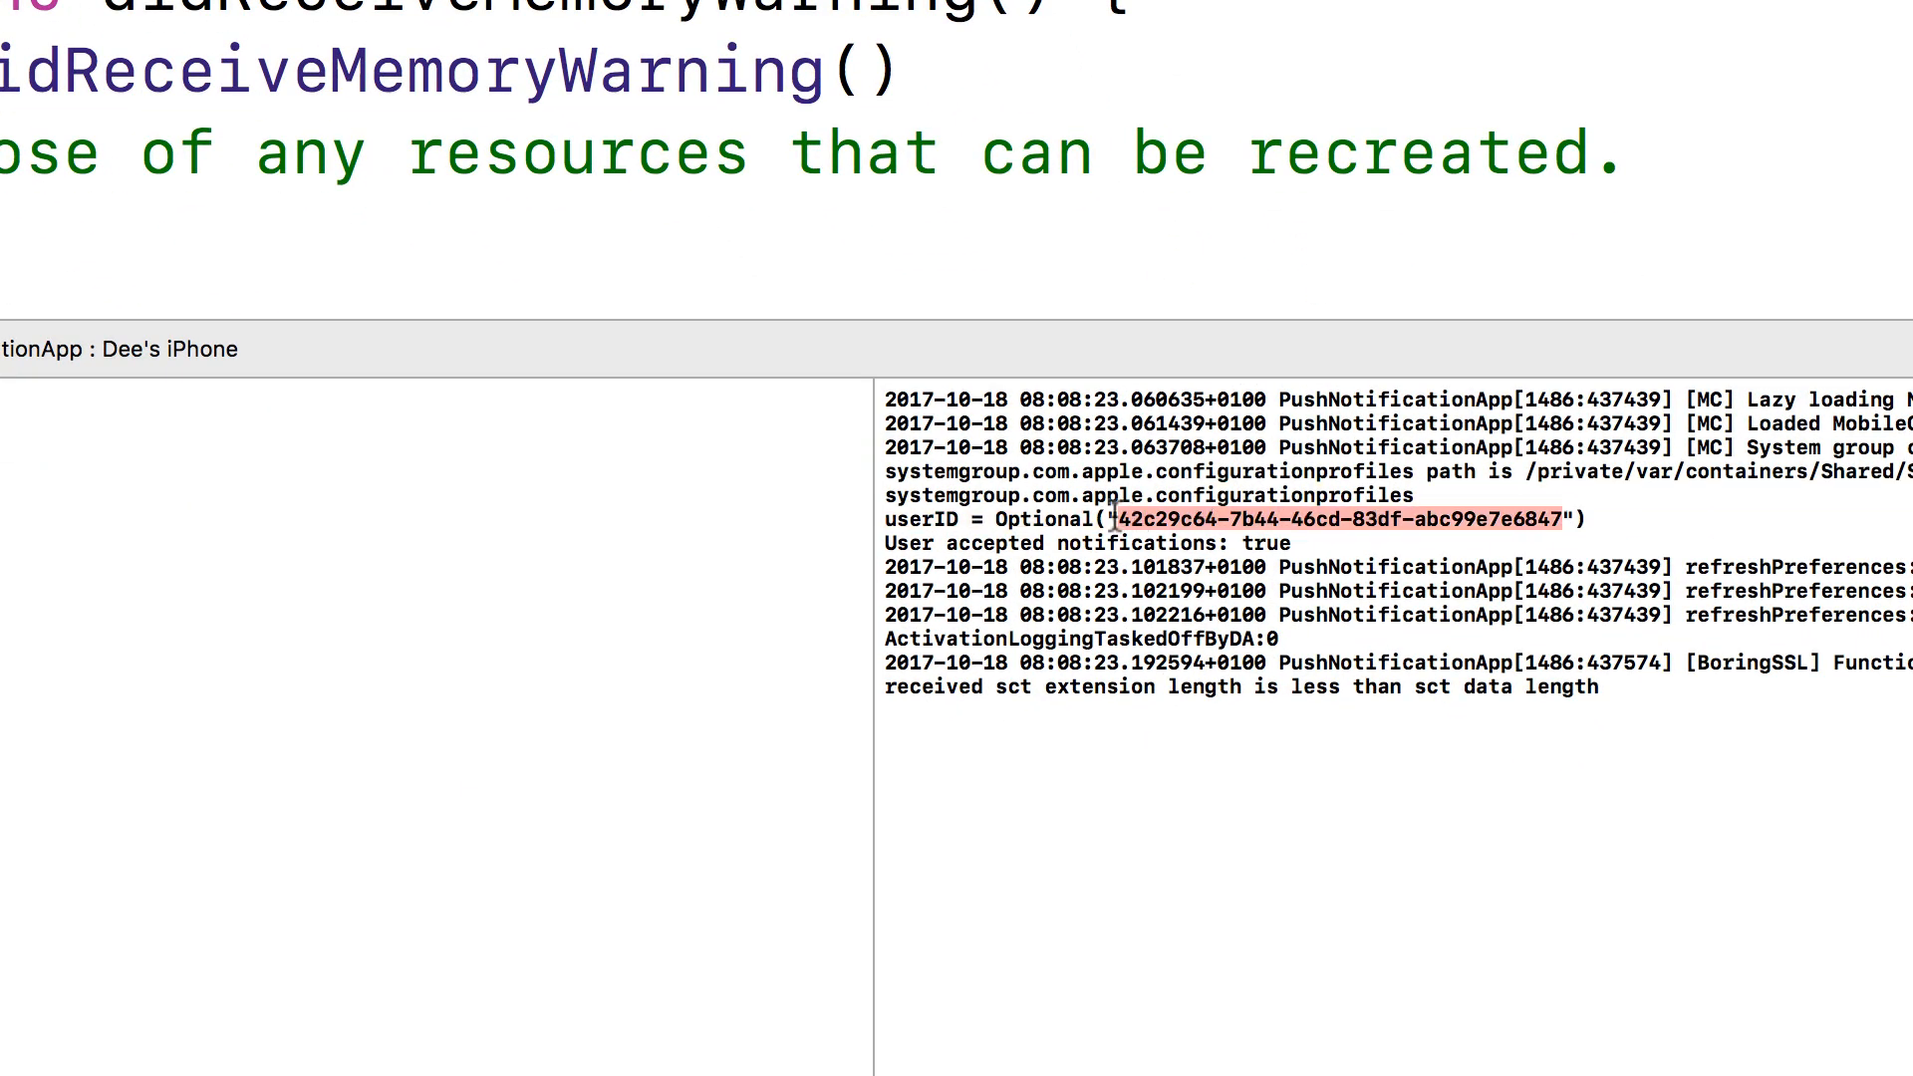
mouse_move(1129, 518)
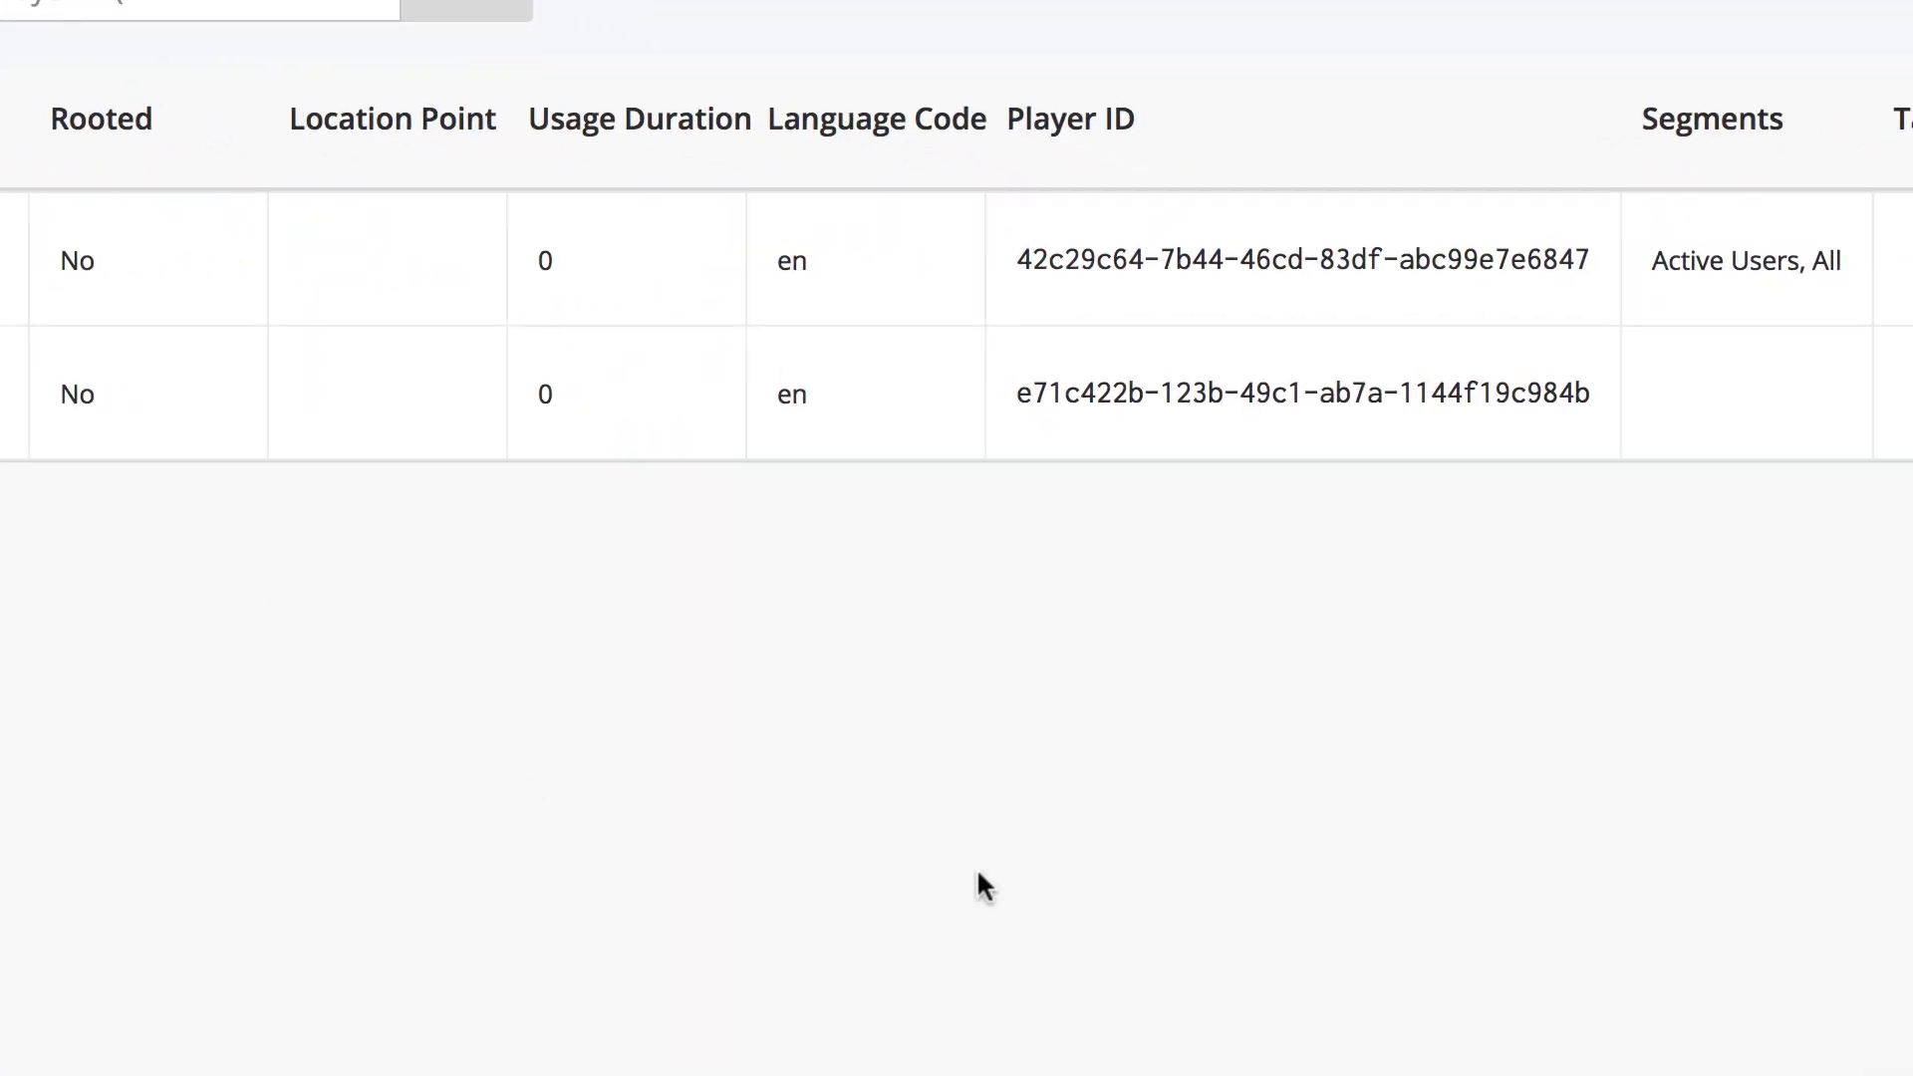
- Mark first-row Player ID 42c29c64-7b44-46cd-83df-abc99e7e6847 as matching the printed userID
double_click(1038, 260)
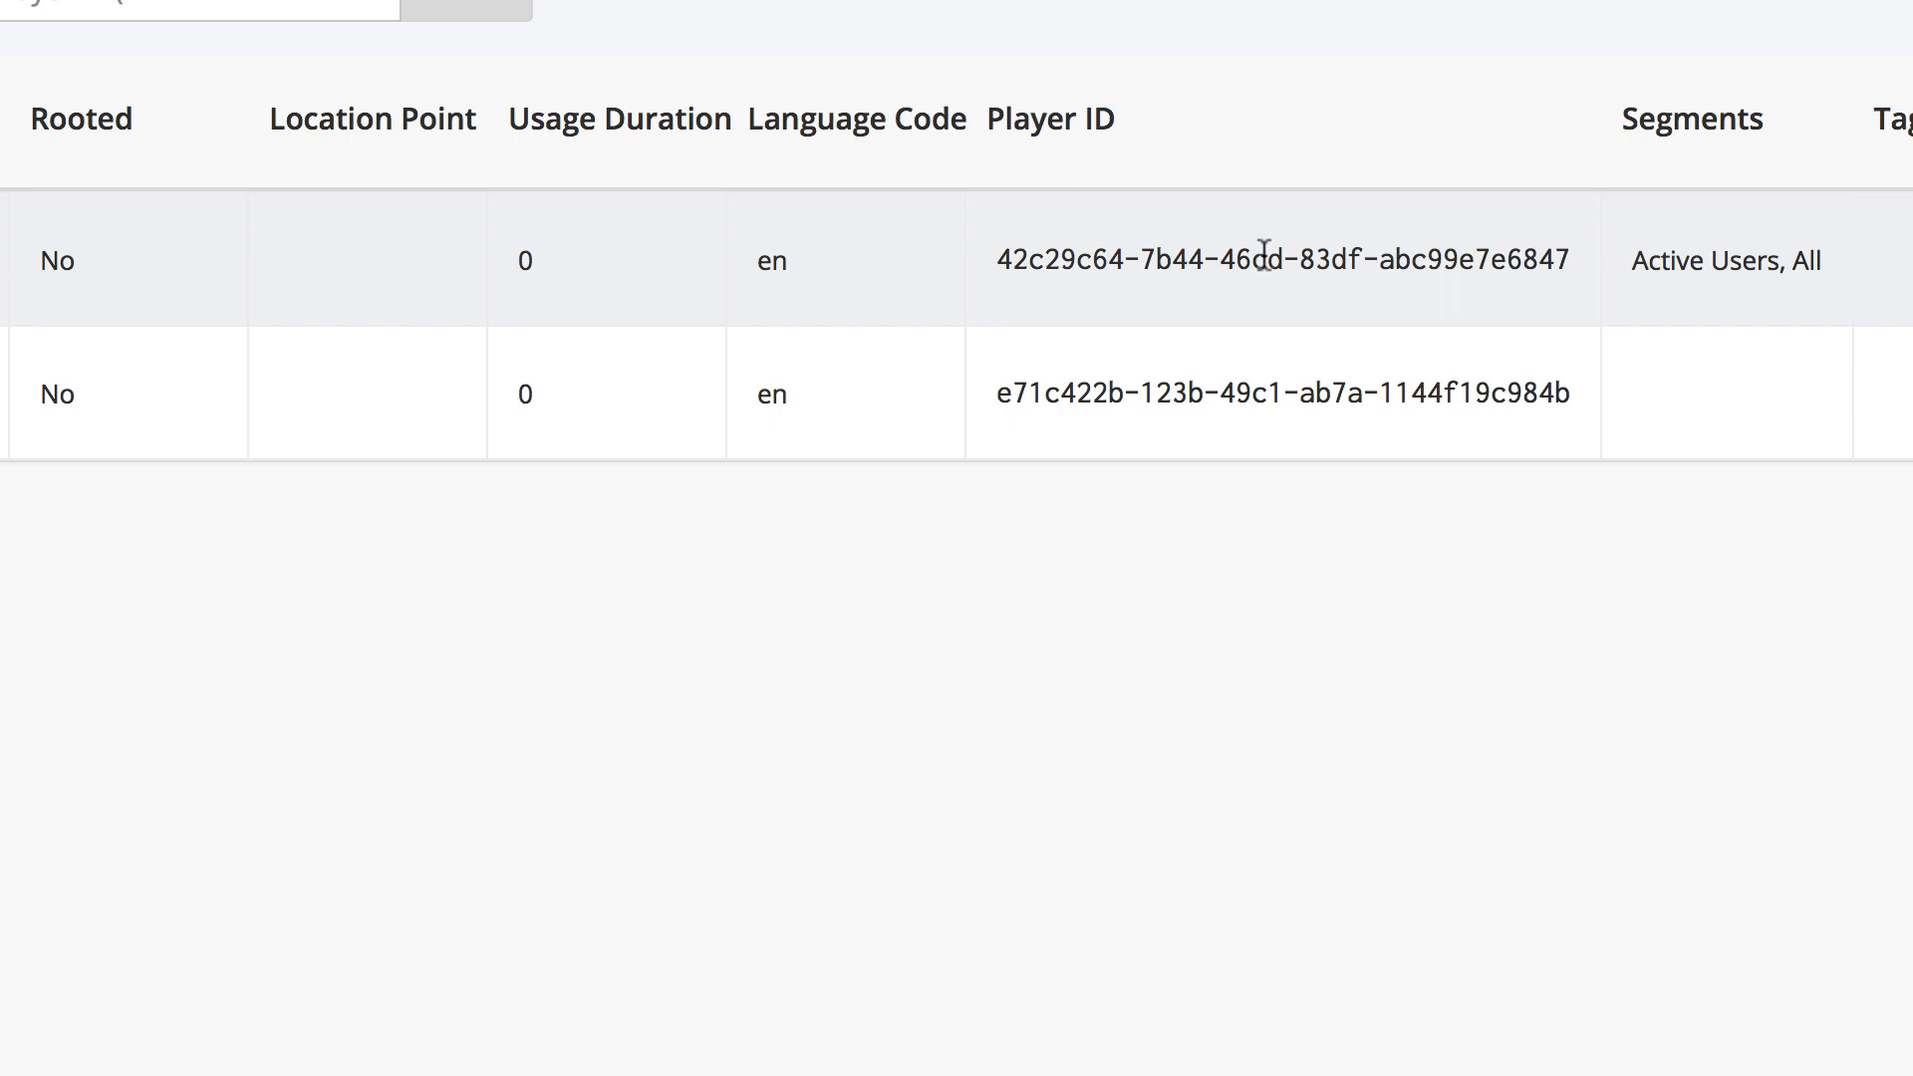
mouse_move(984, 286)
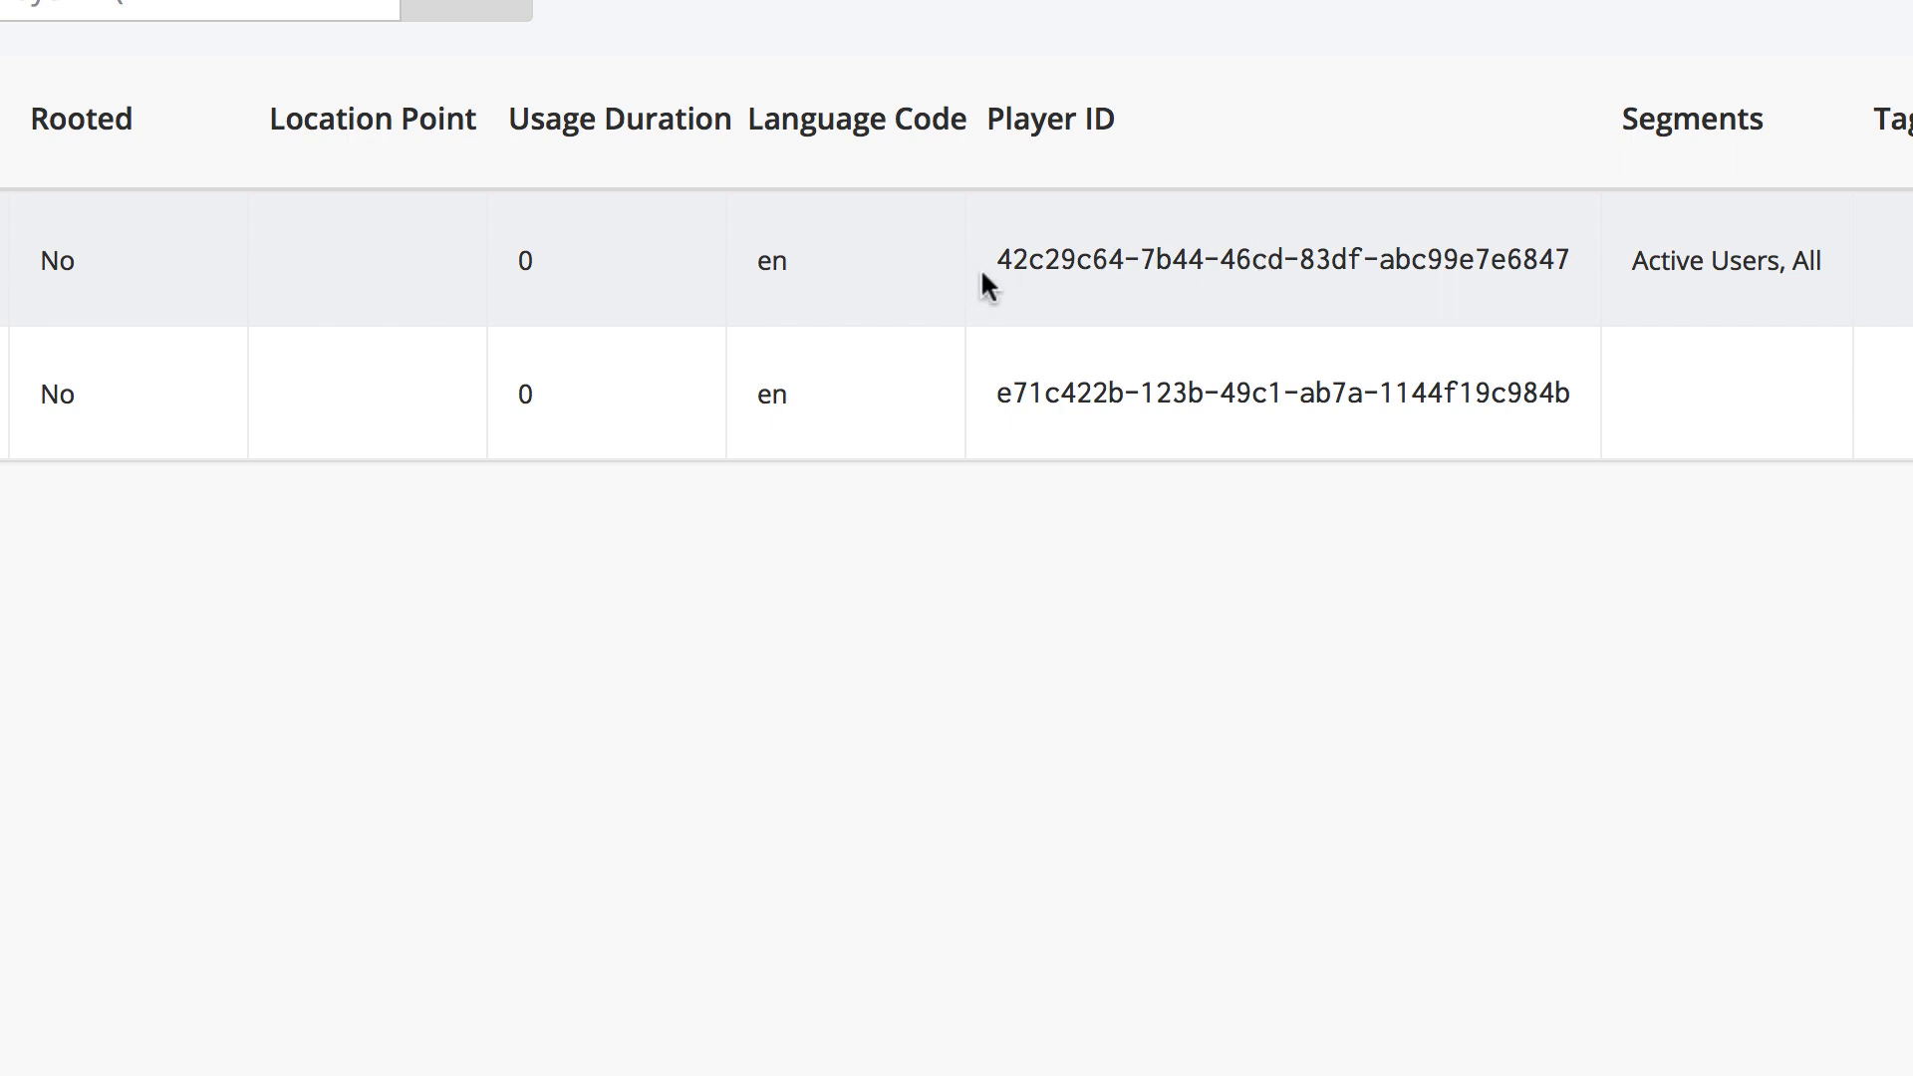